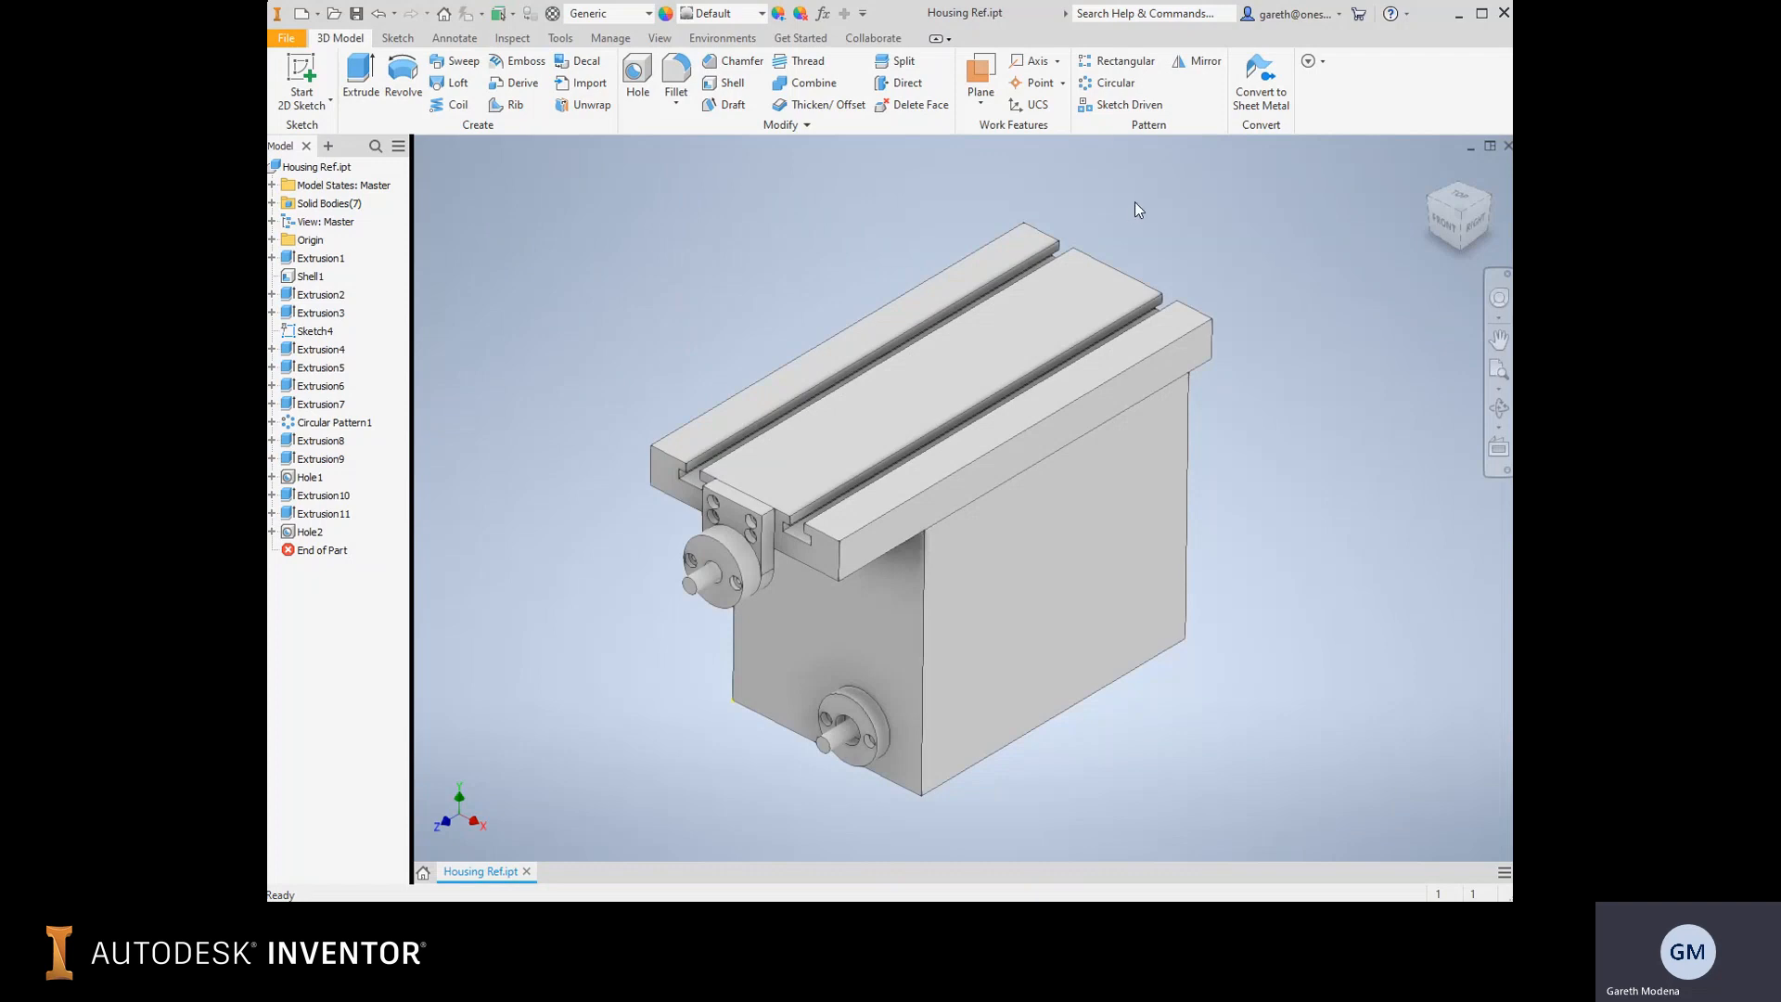
mouse_move(1032, 60)
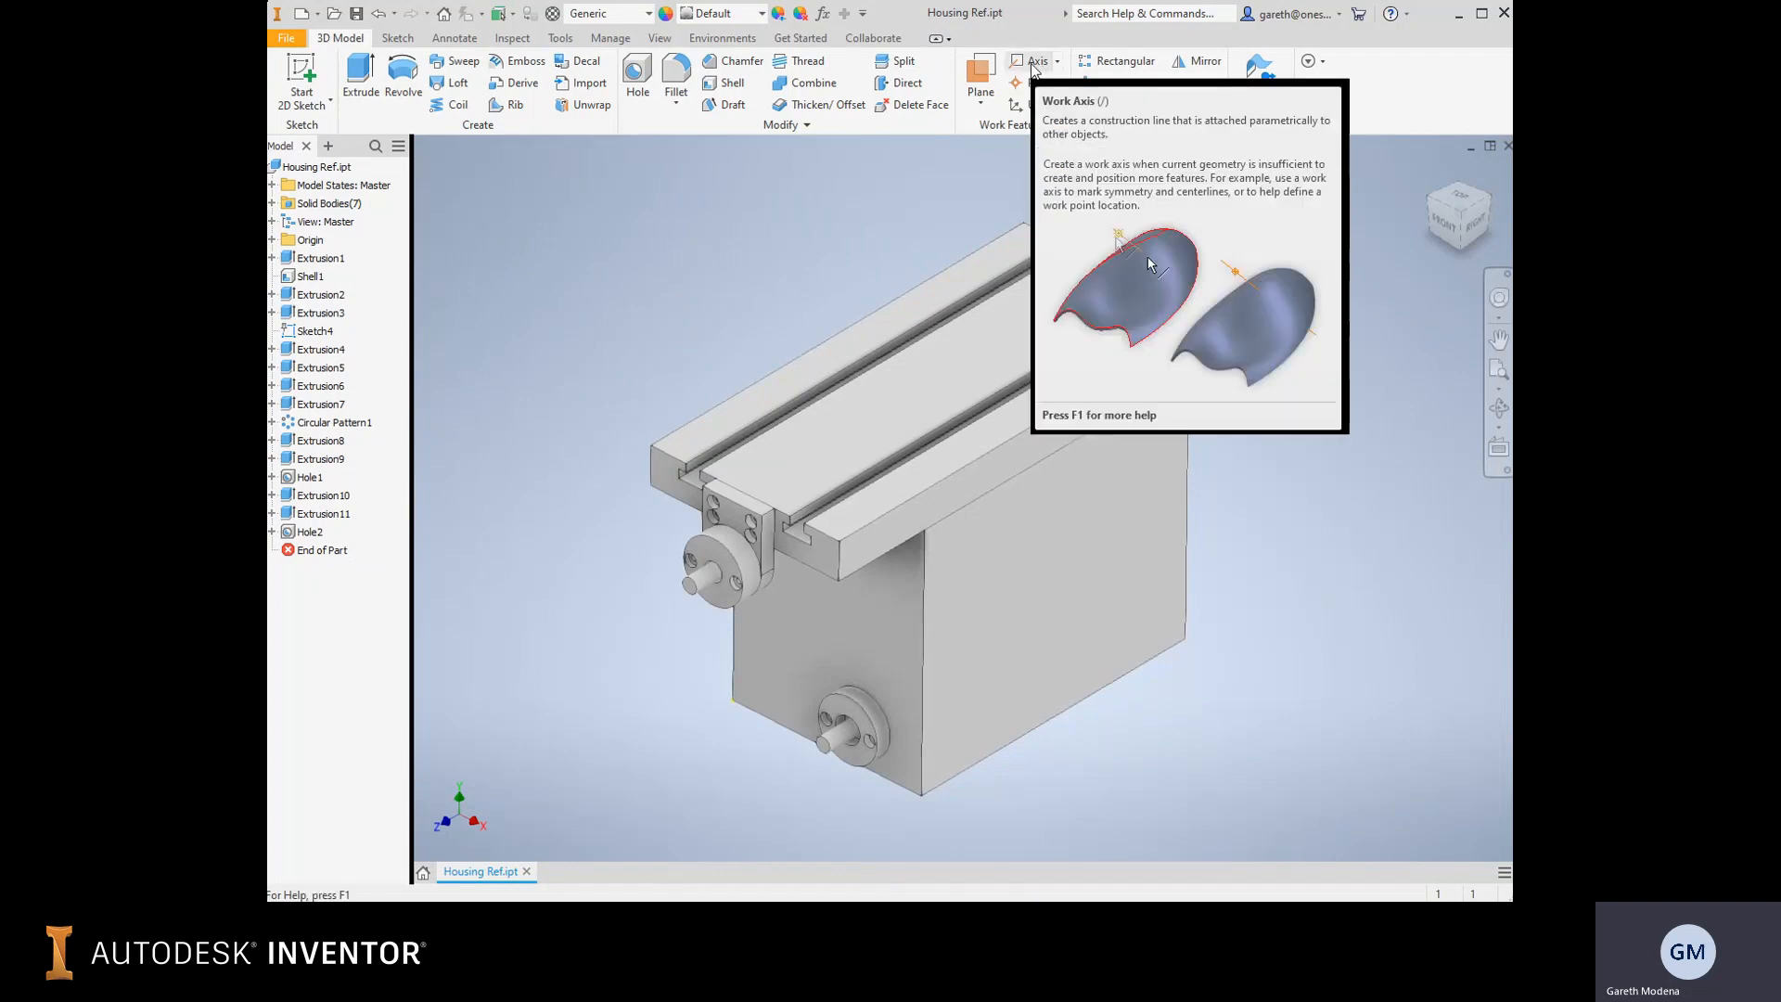
mouse_move(903, 249)
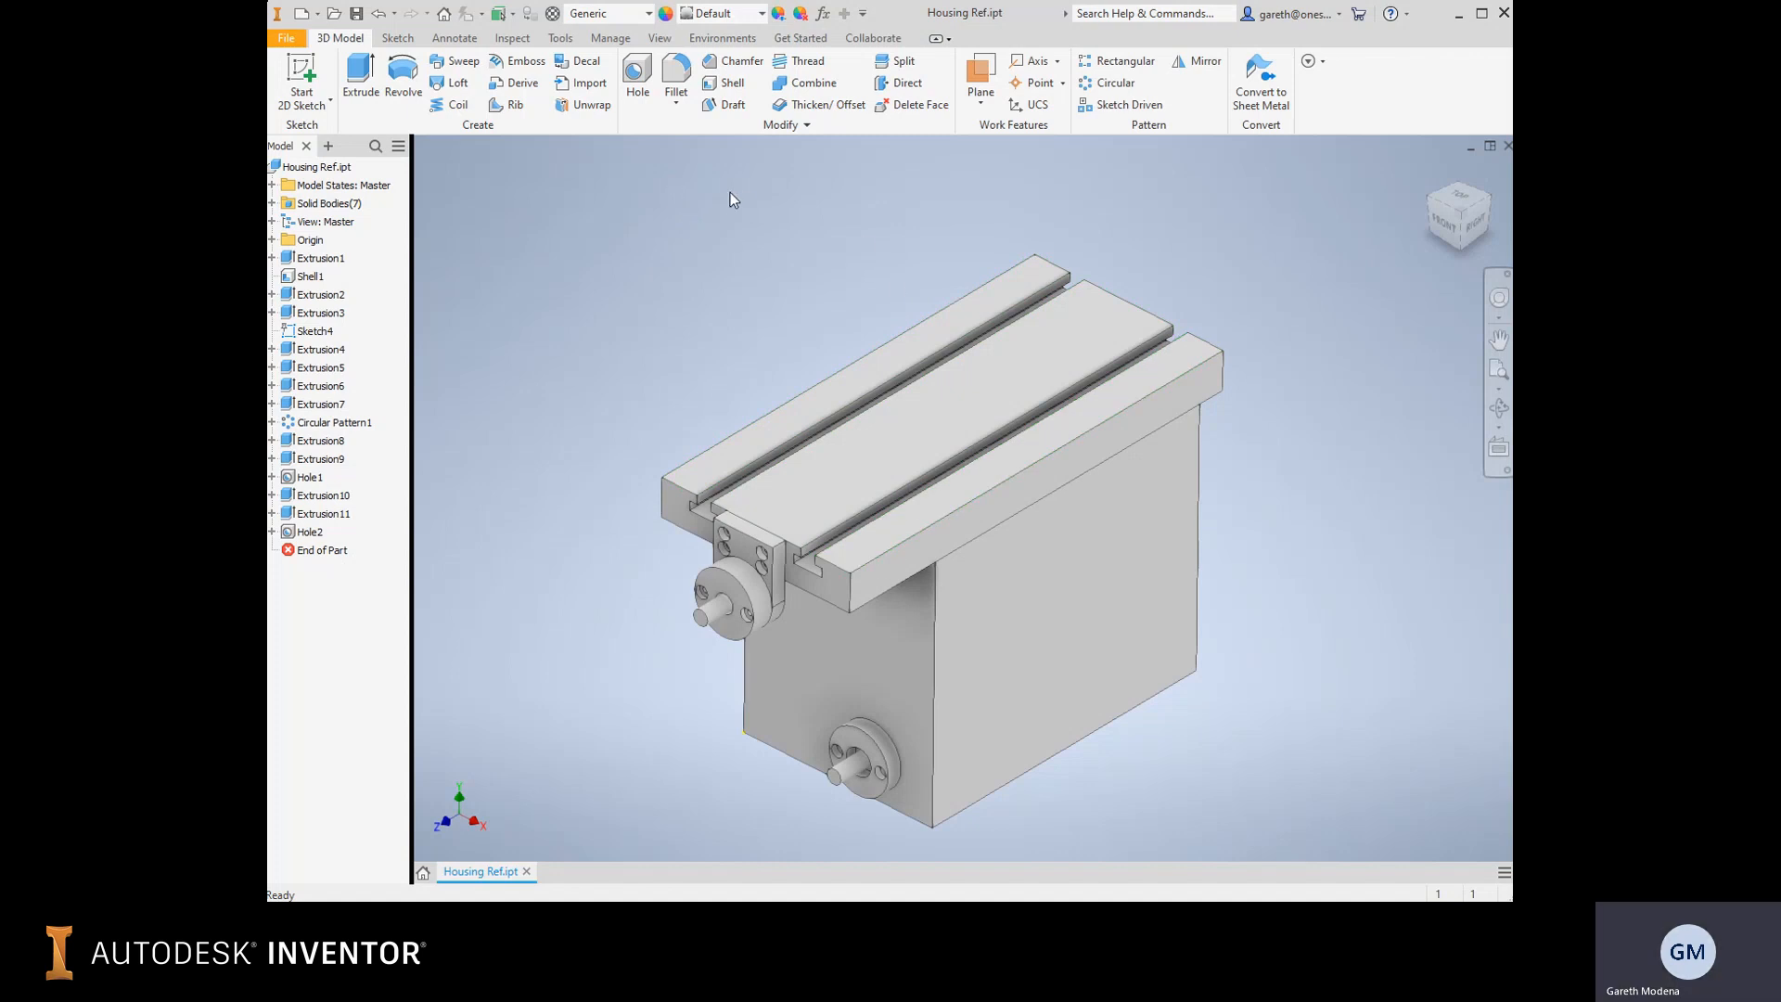
mouse_move(890, 234)
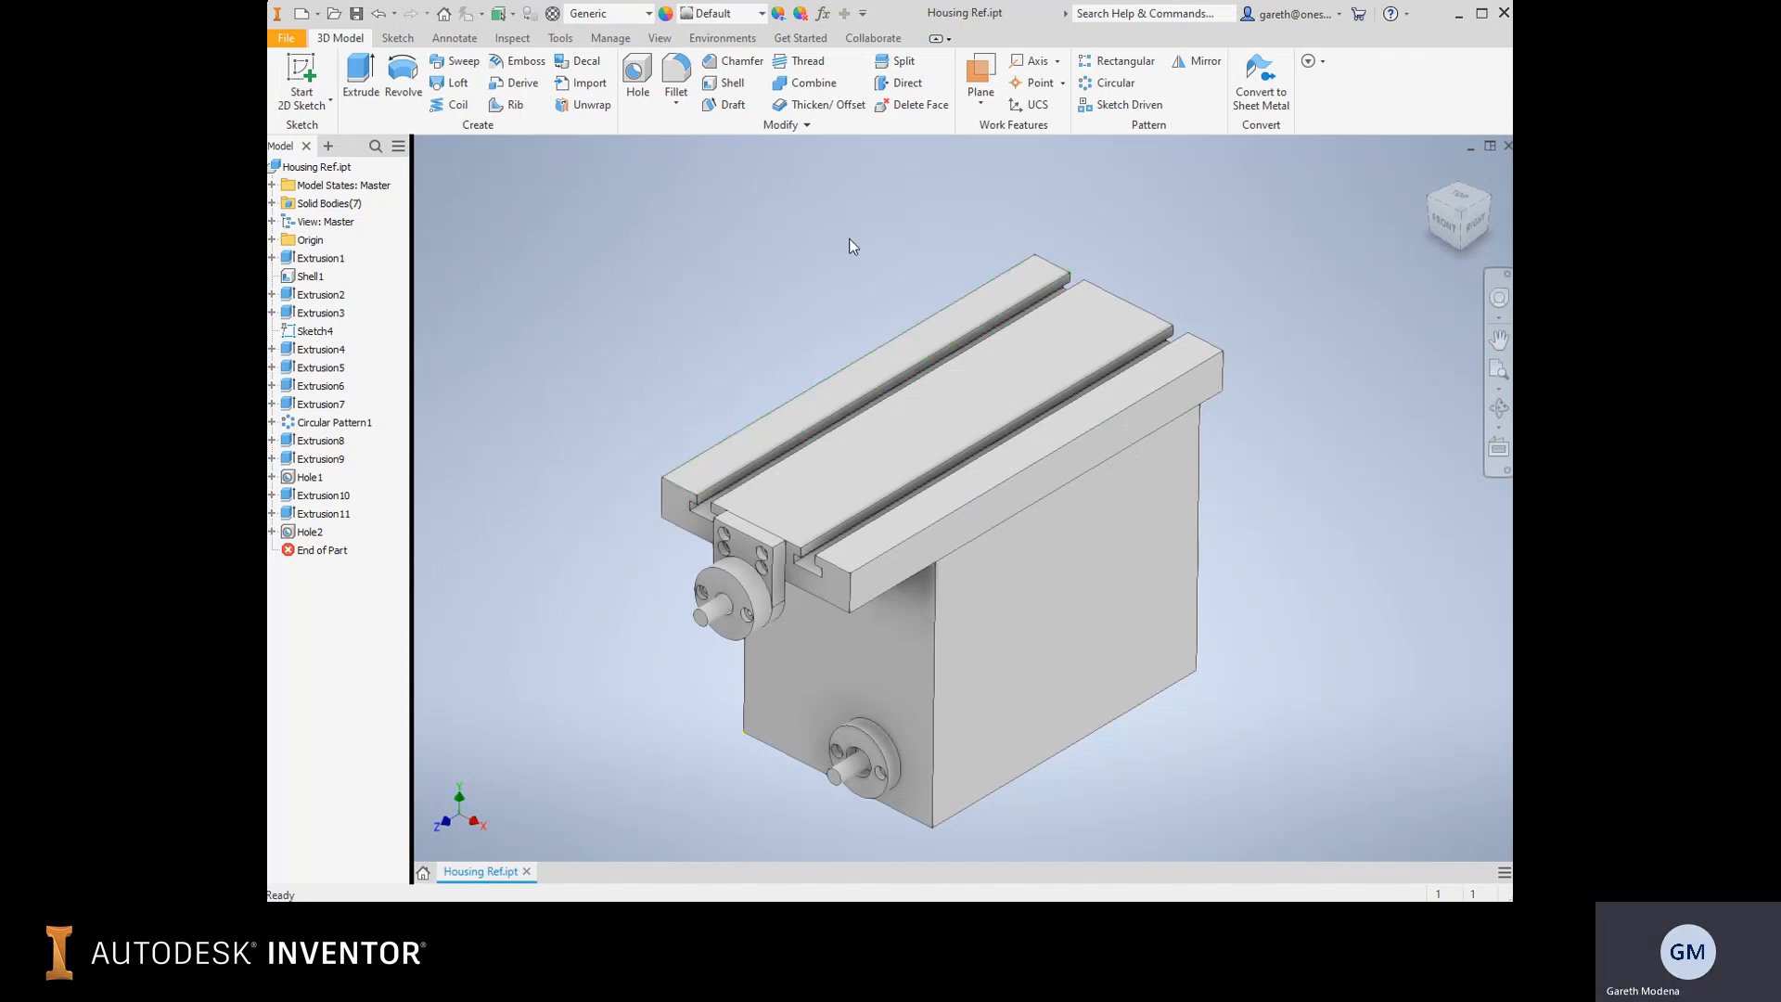
mouse_move(727, 228)
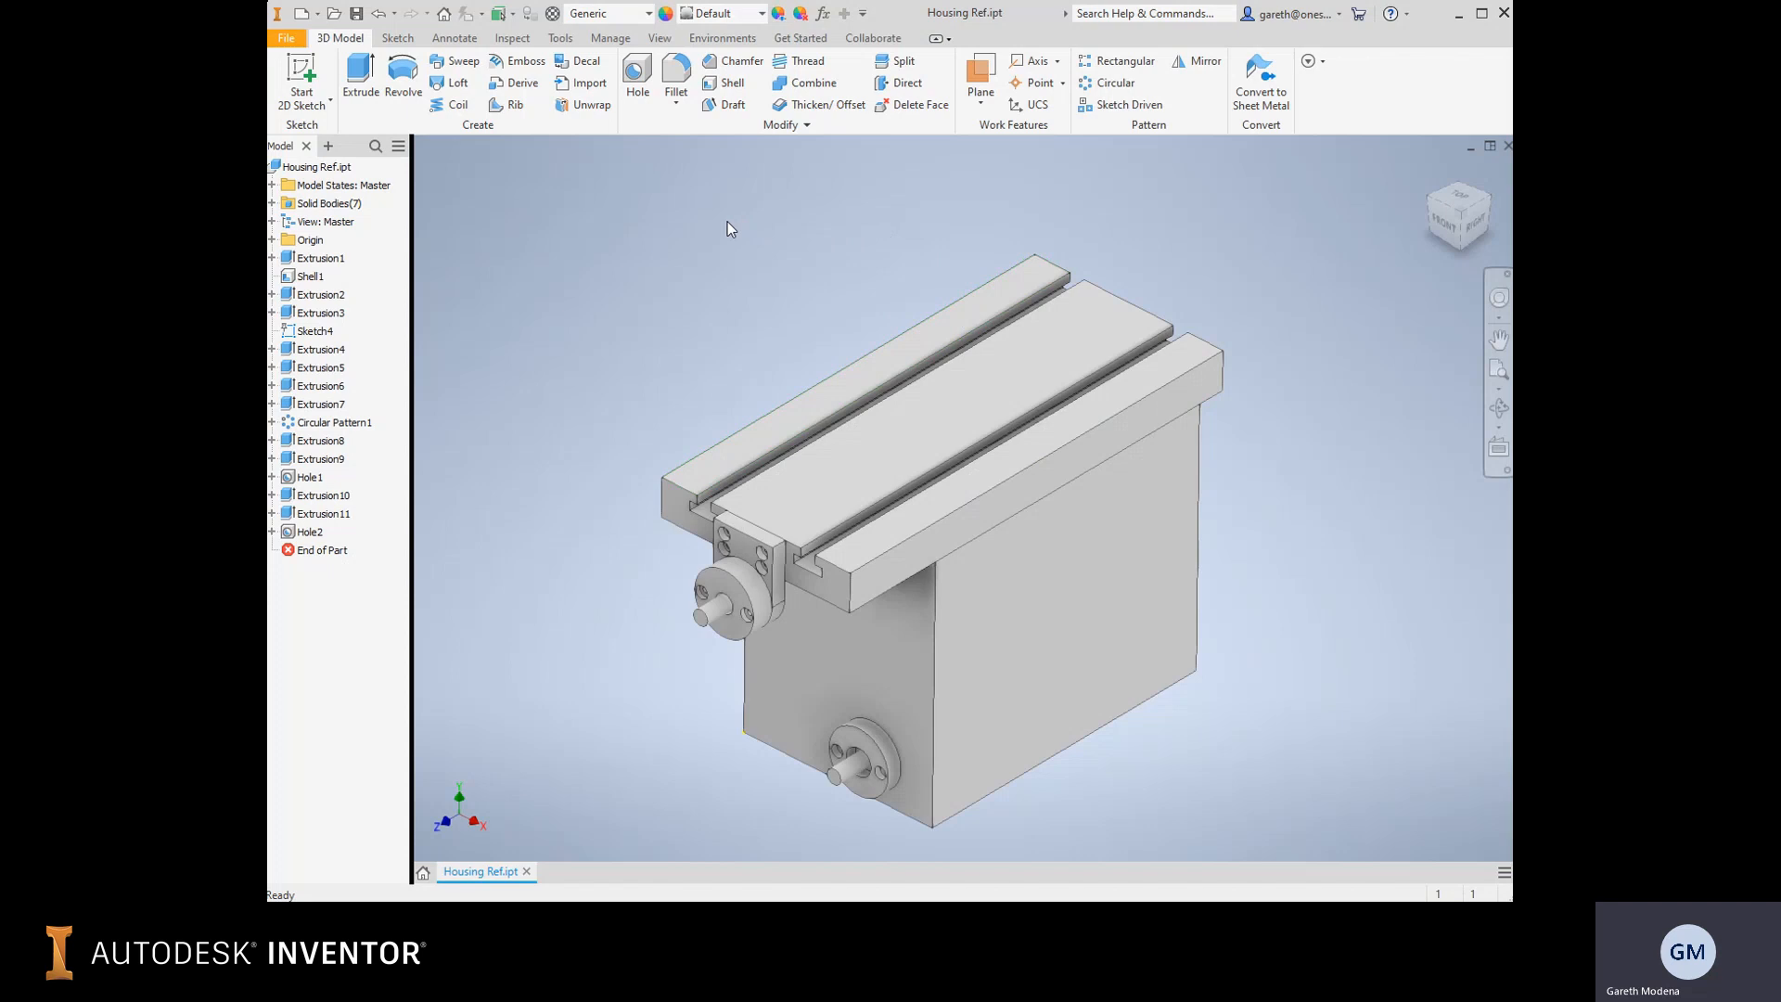
mouse_move(1031, 60)
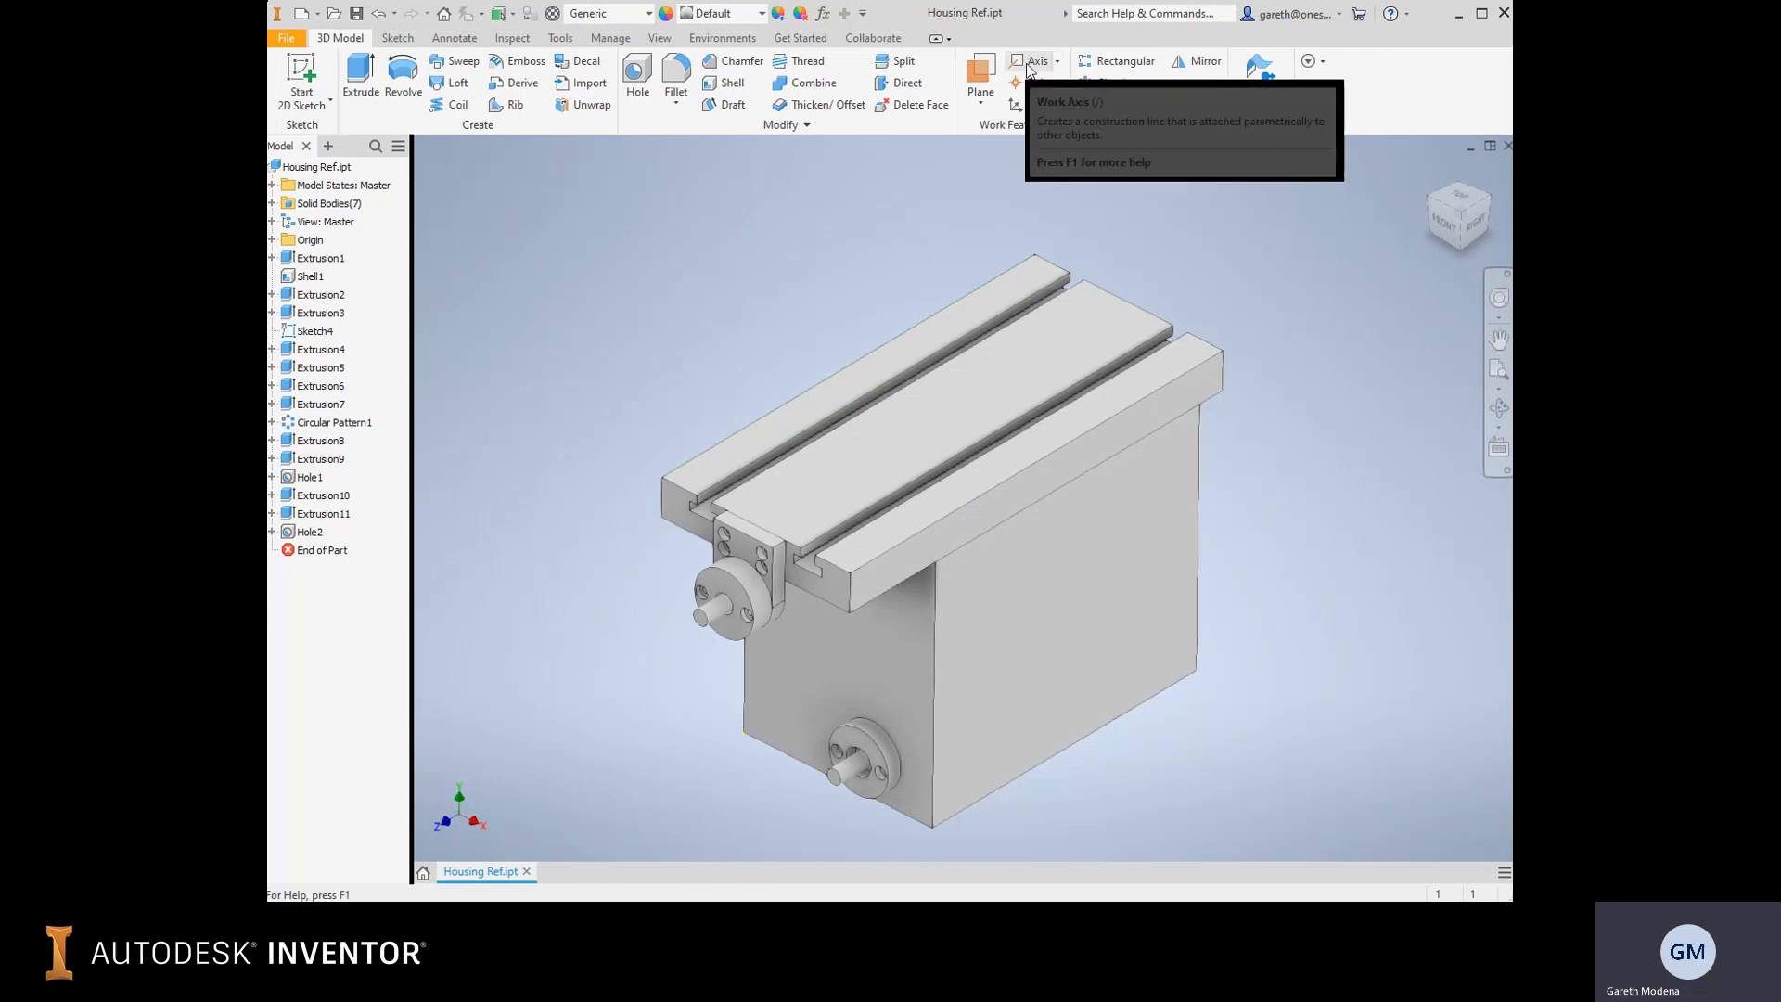
Create Work Axis1 through the centre of the front handle's cylindrical shaft.
click(1035, 61)
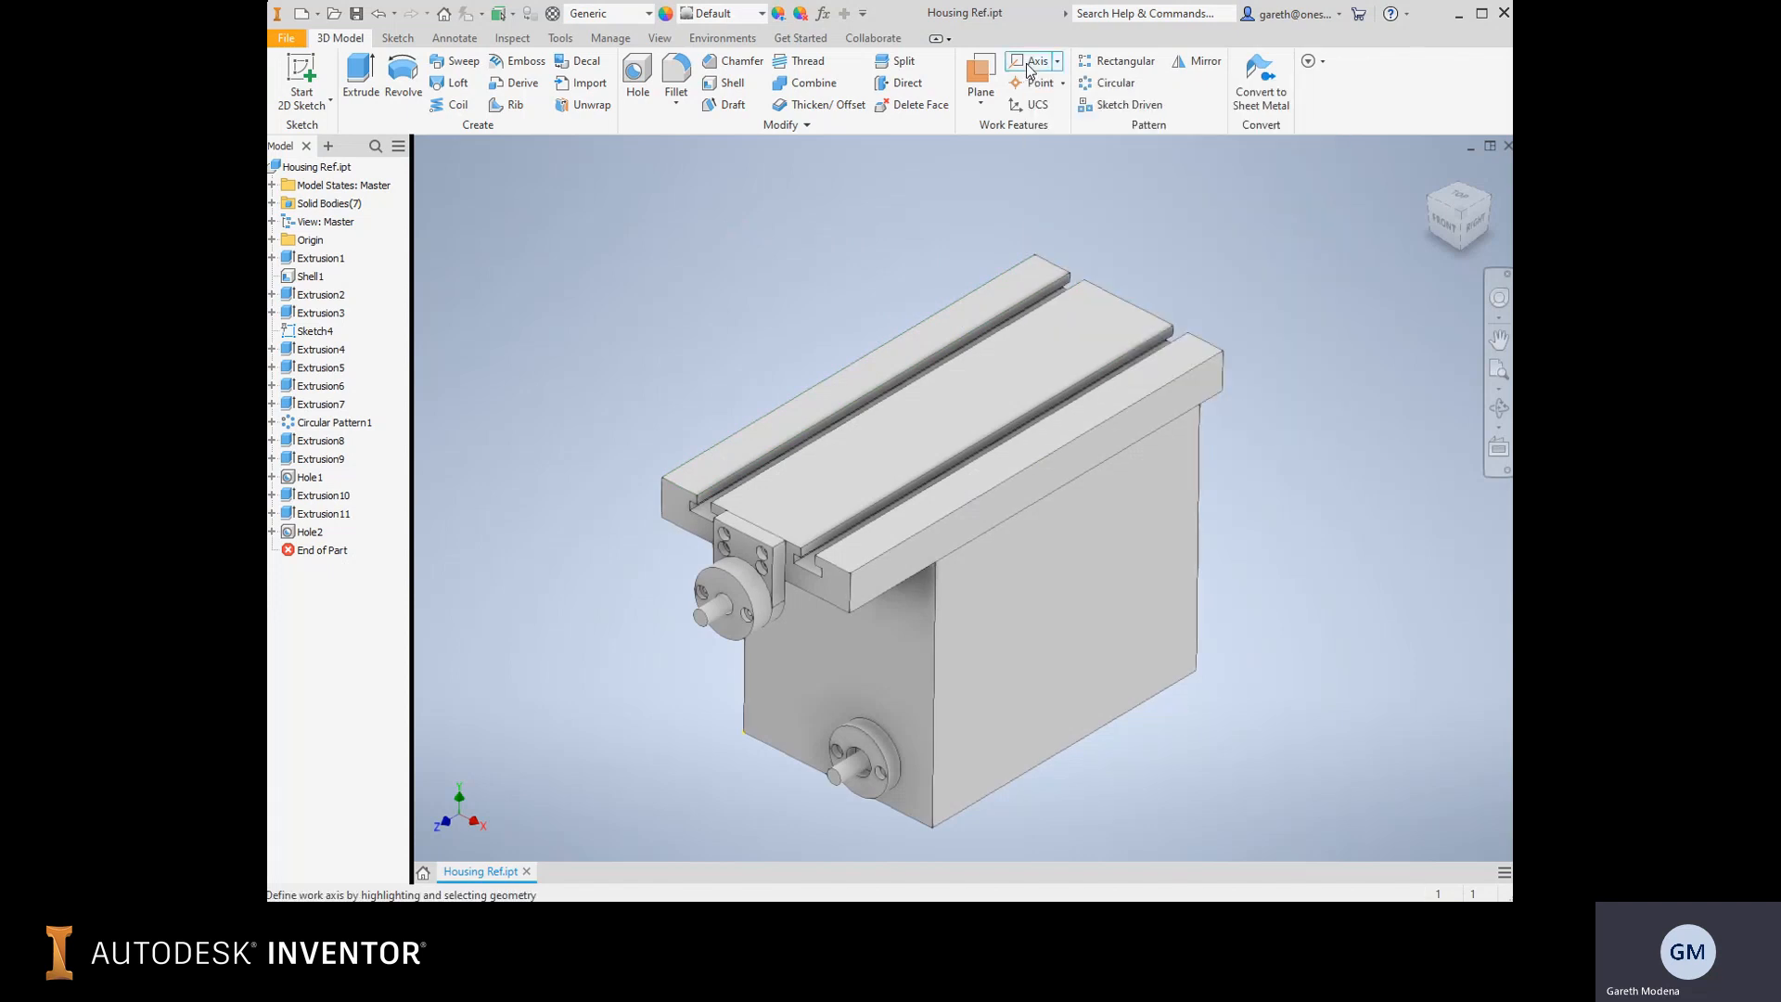
mouse_move(688, 292)
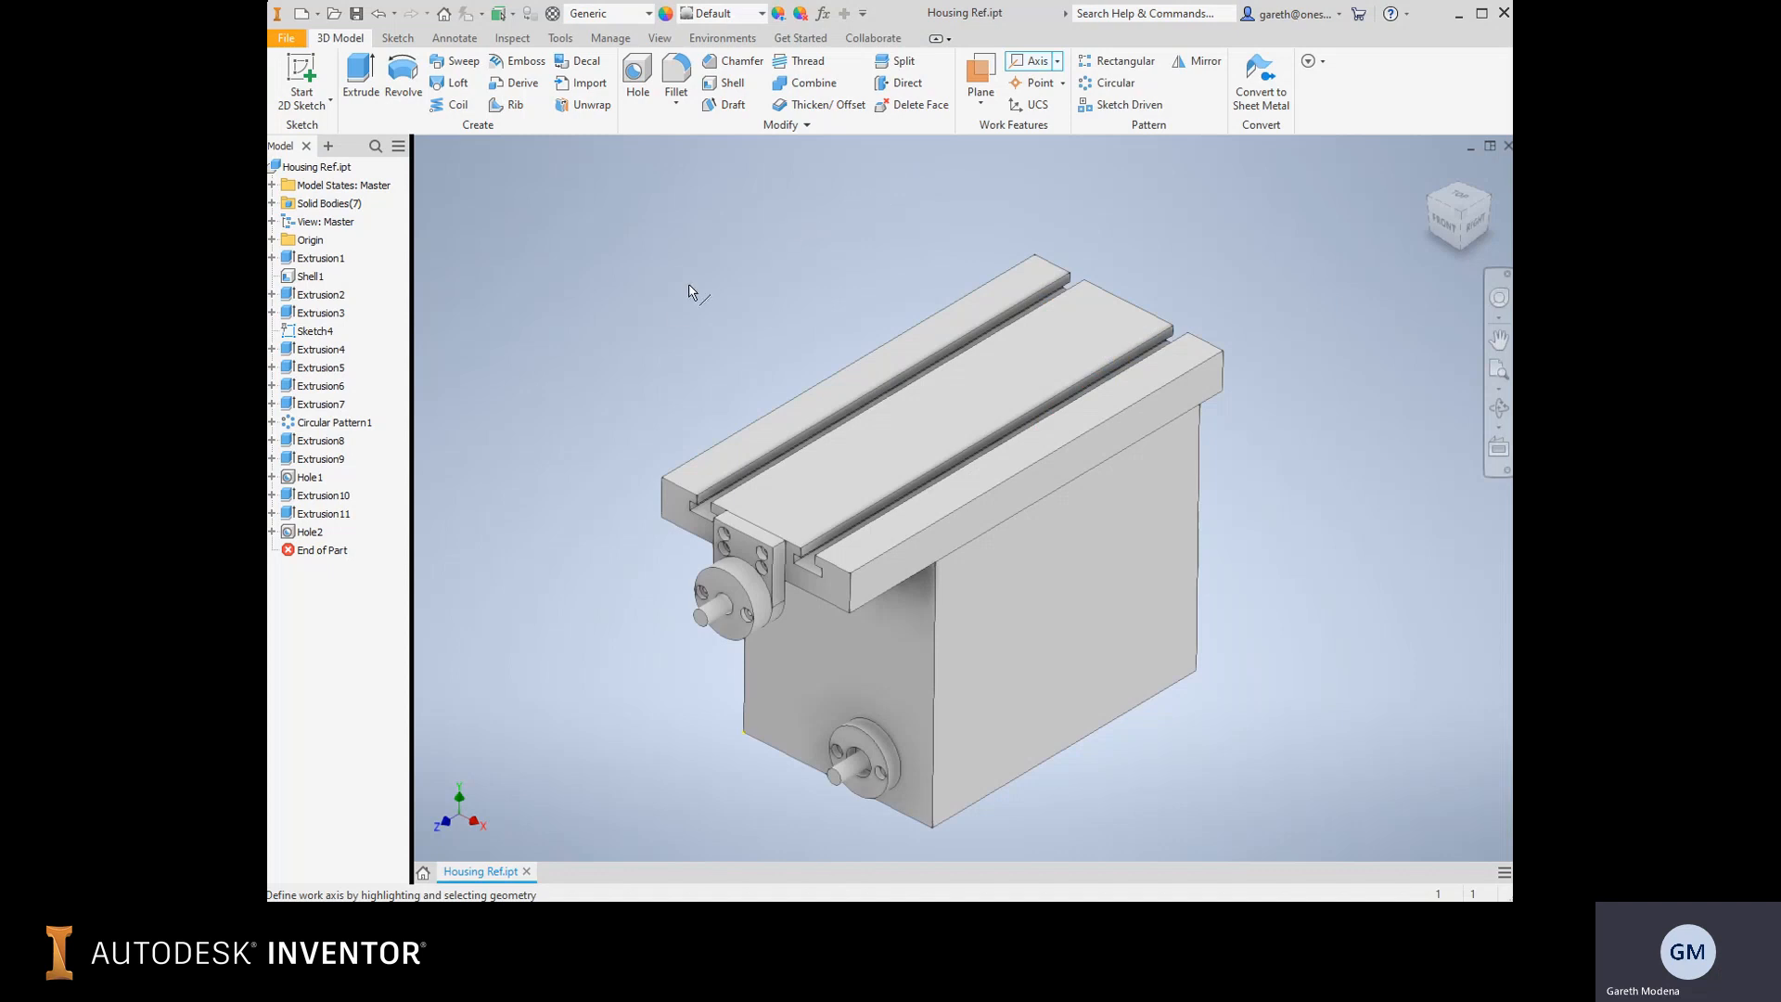
mouse_move(735, 597)
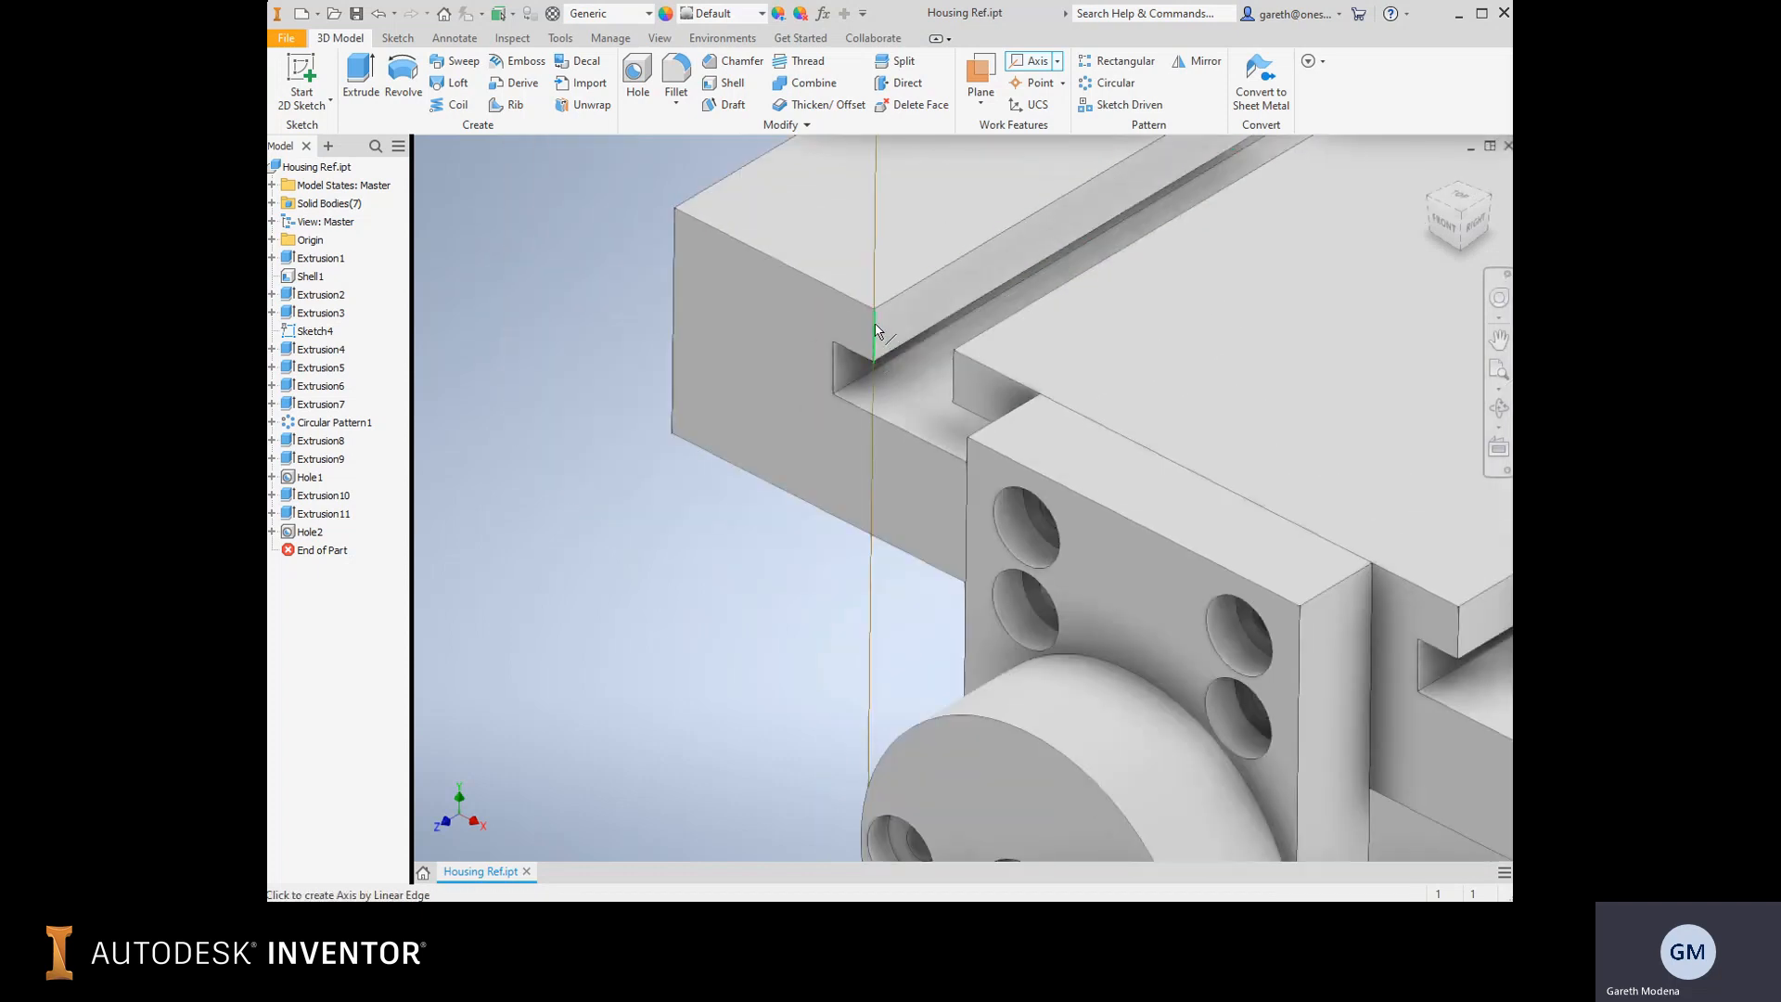
mouse_move(795, 270)
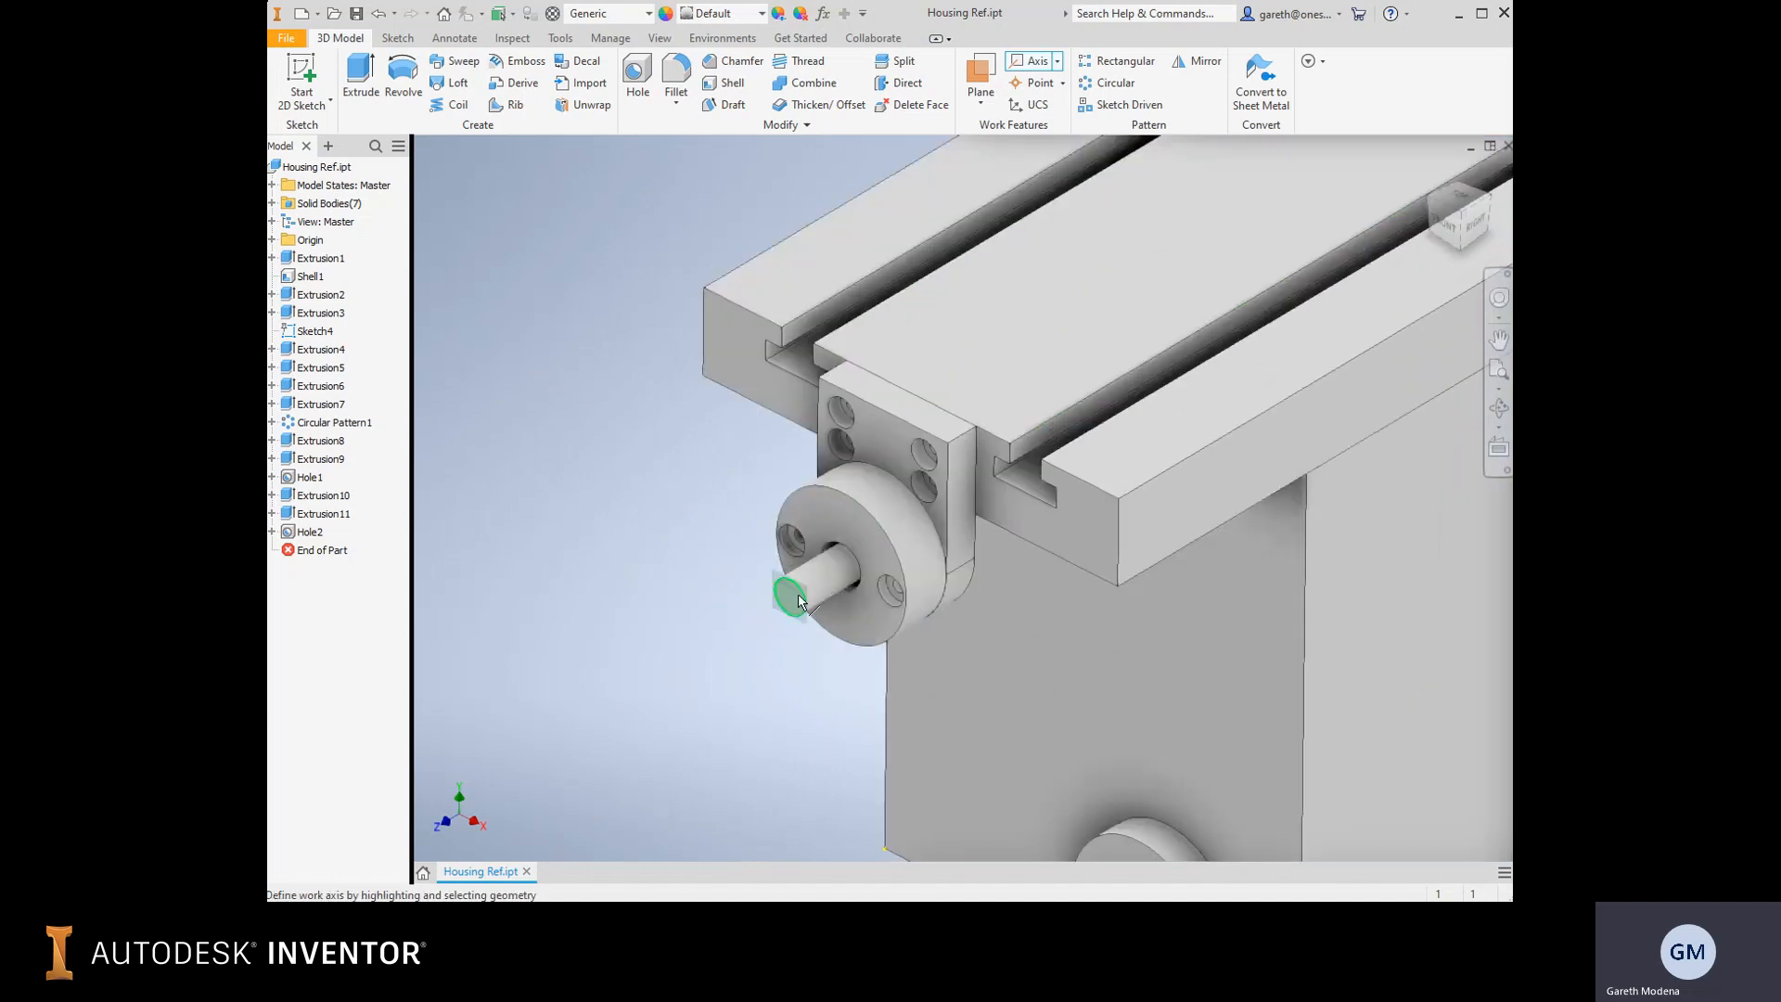
mouse_move(834, 707)
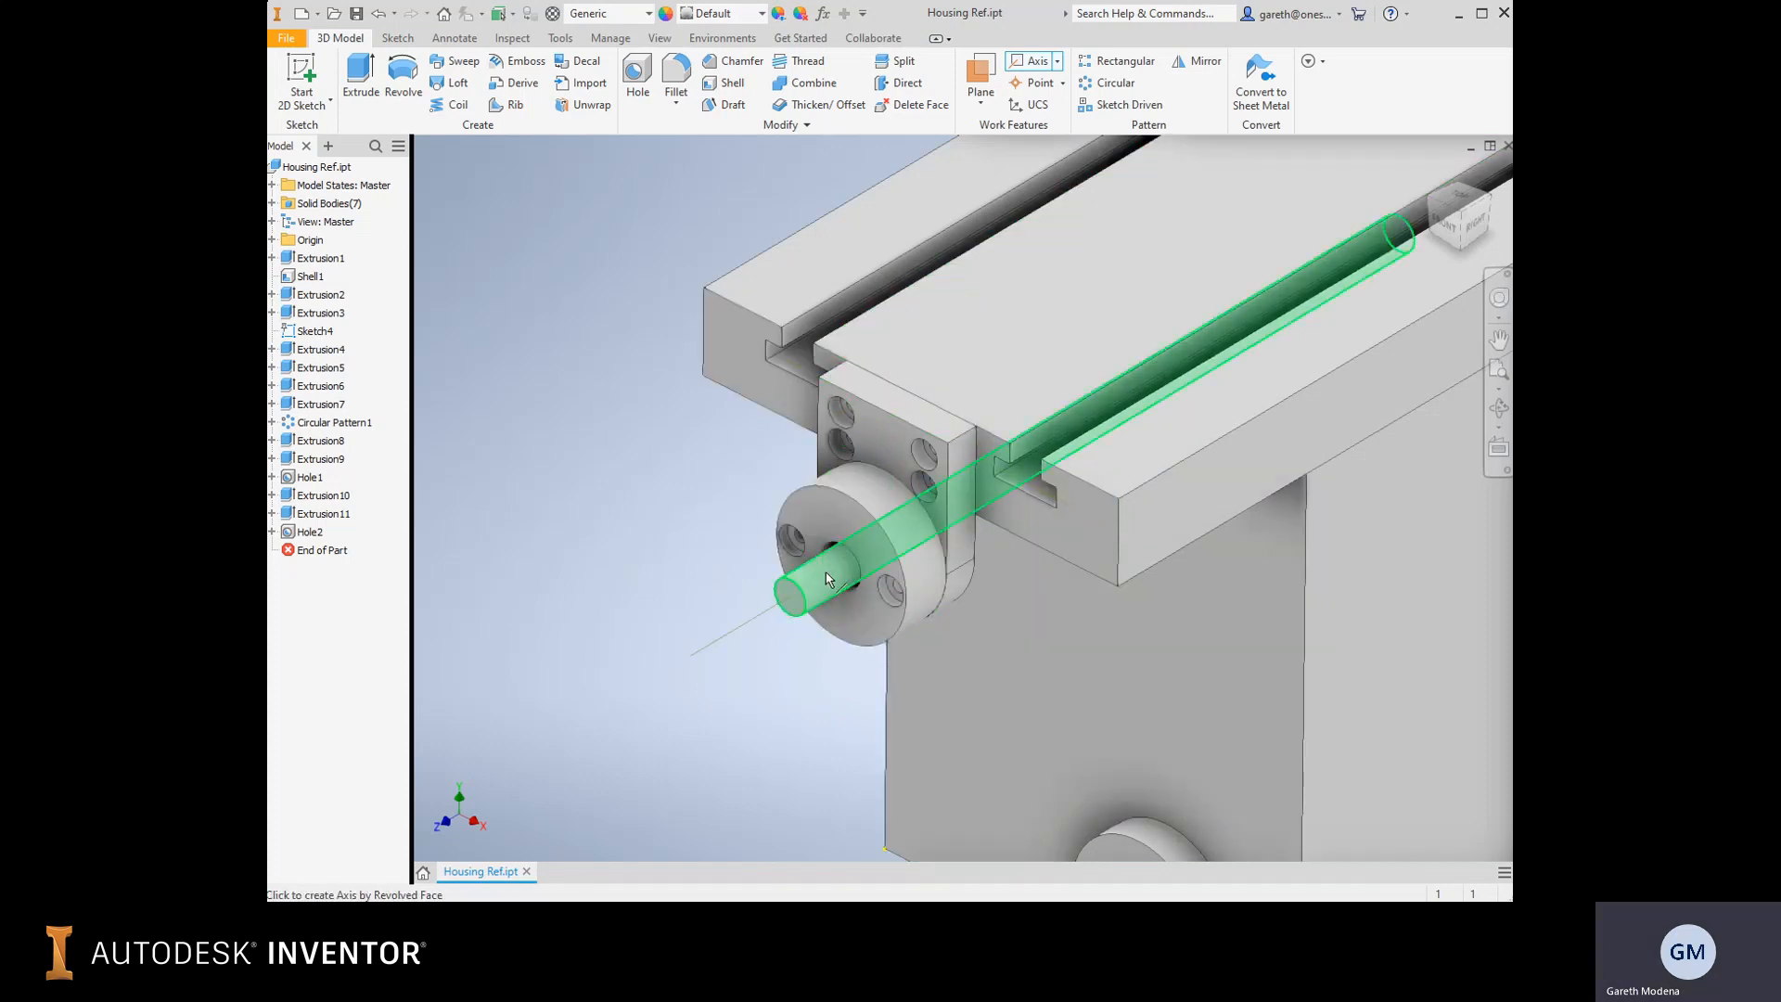
click(829, 573)
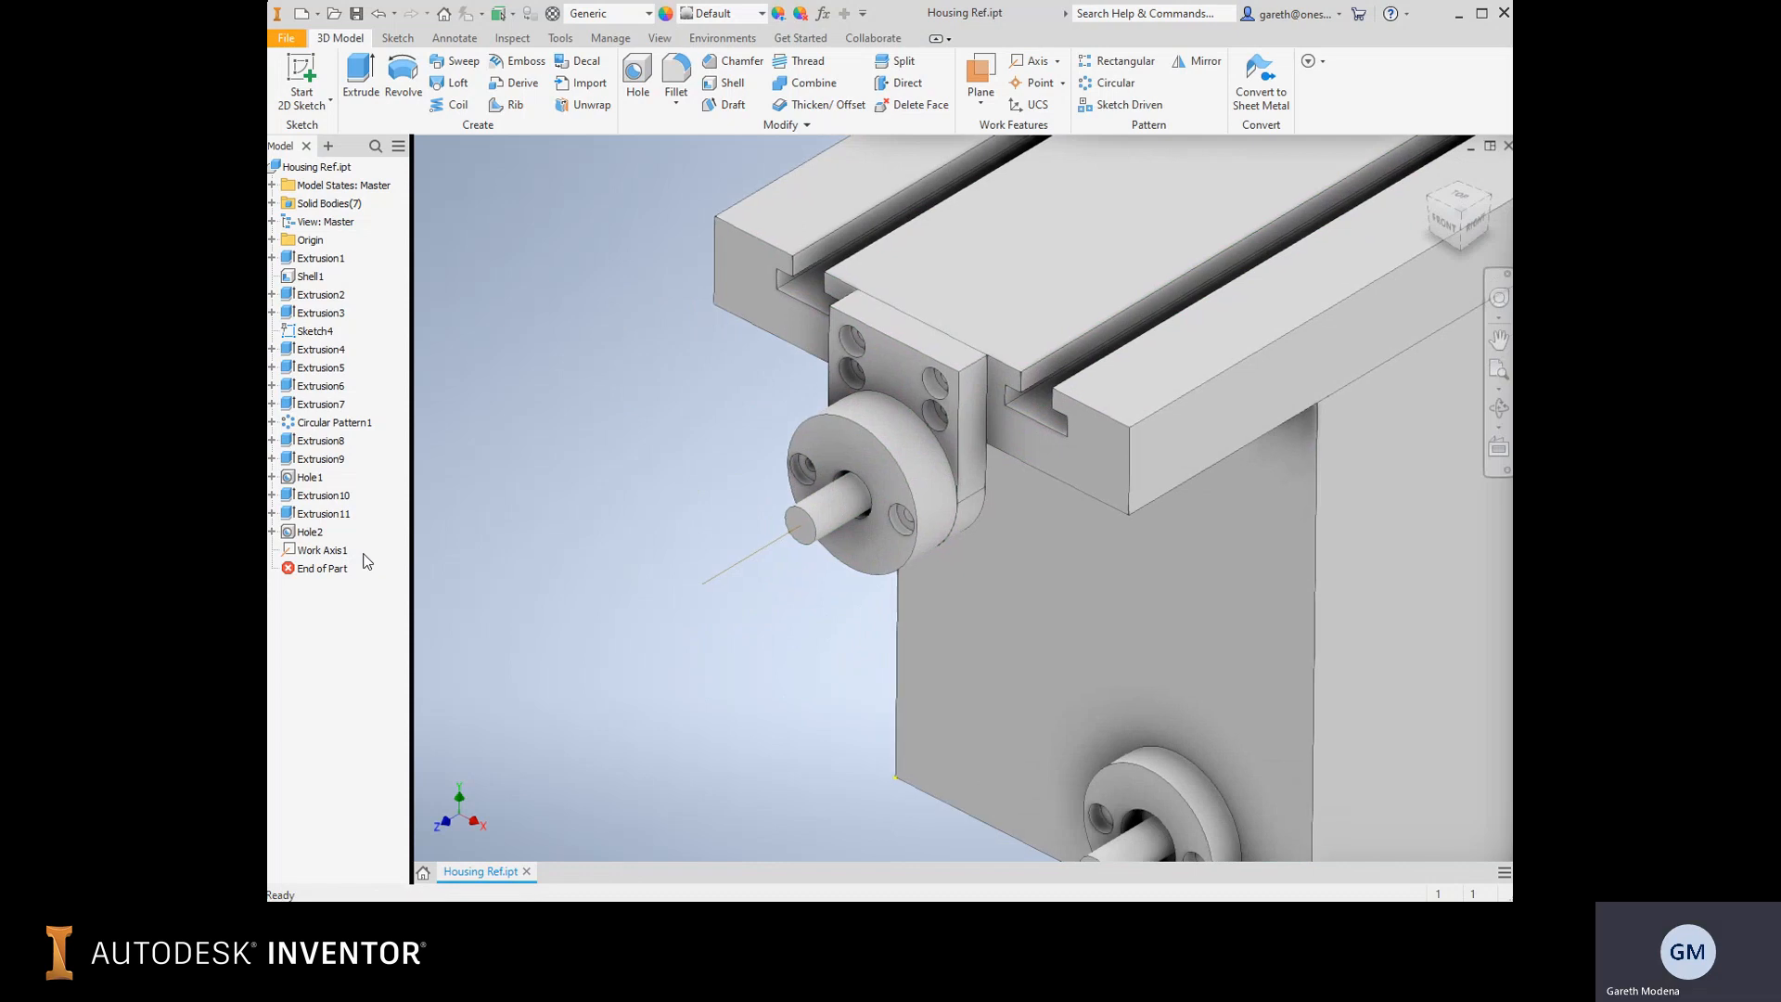
Select Work Axis1, then create Work Axis2 along the table's left slot edge.
click(322, 550)
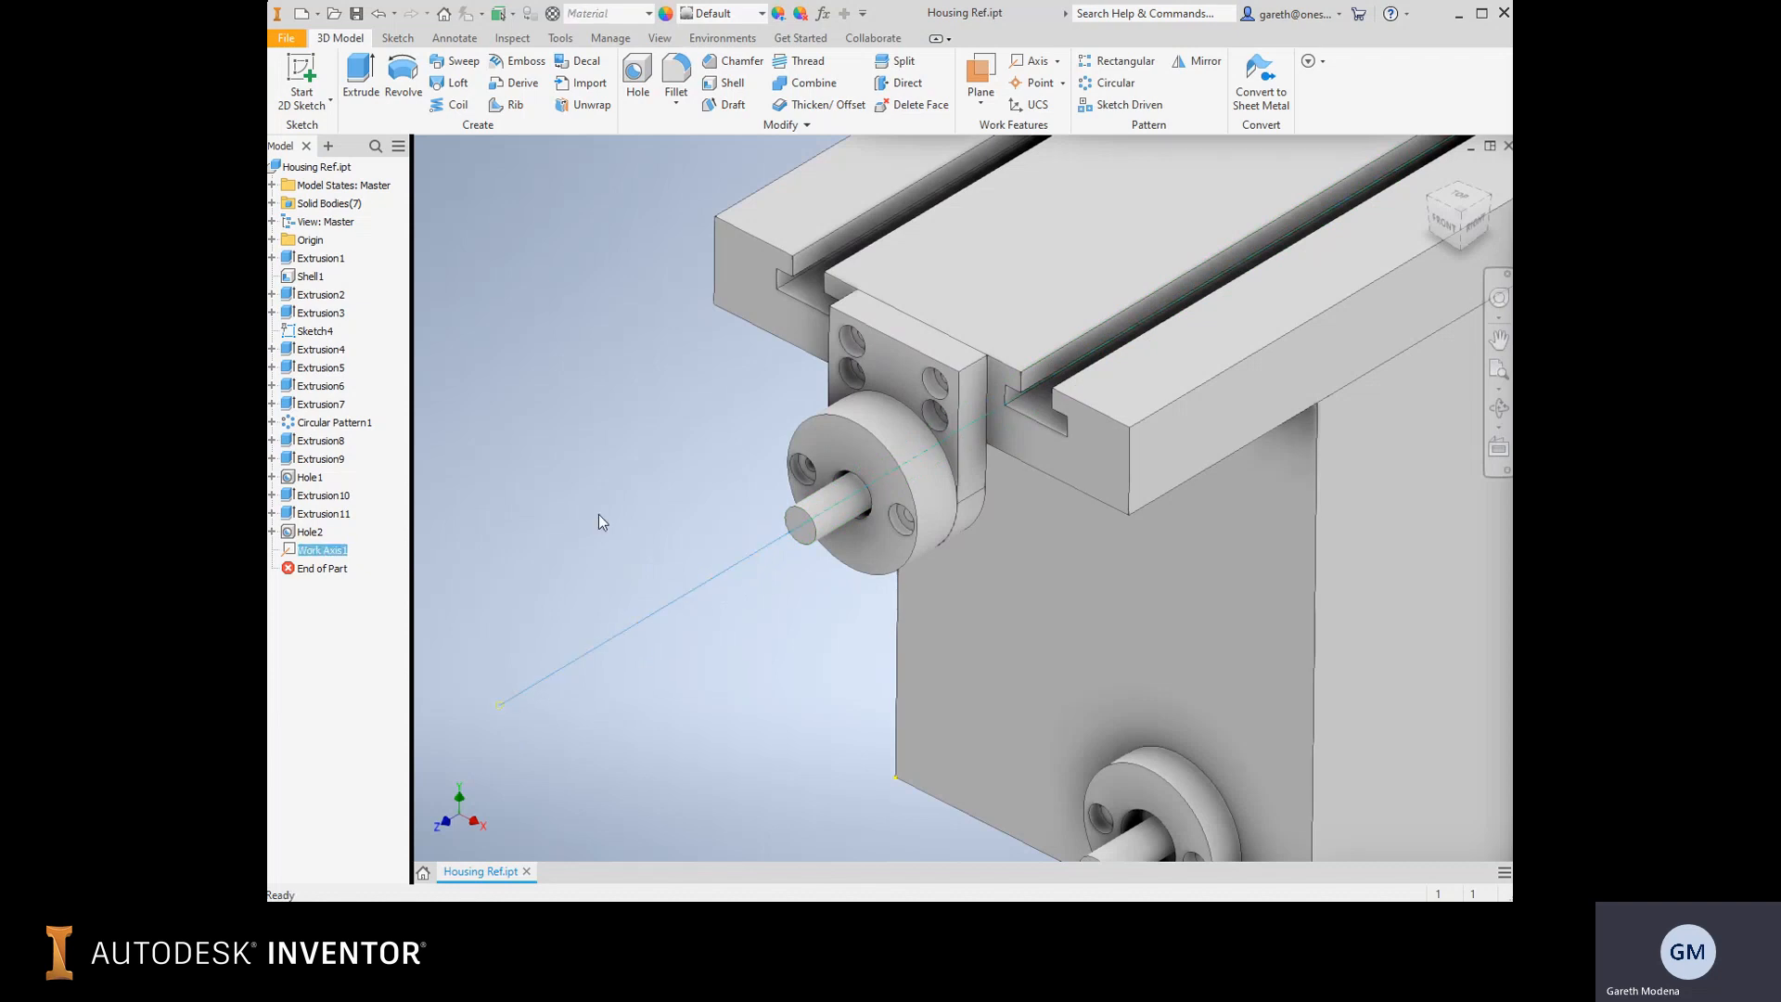
click(840, 199)
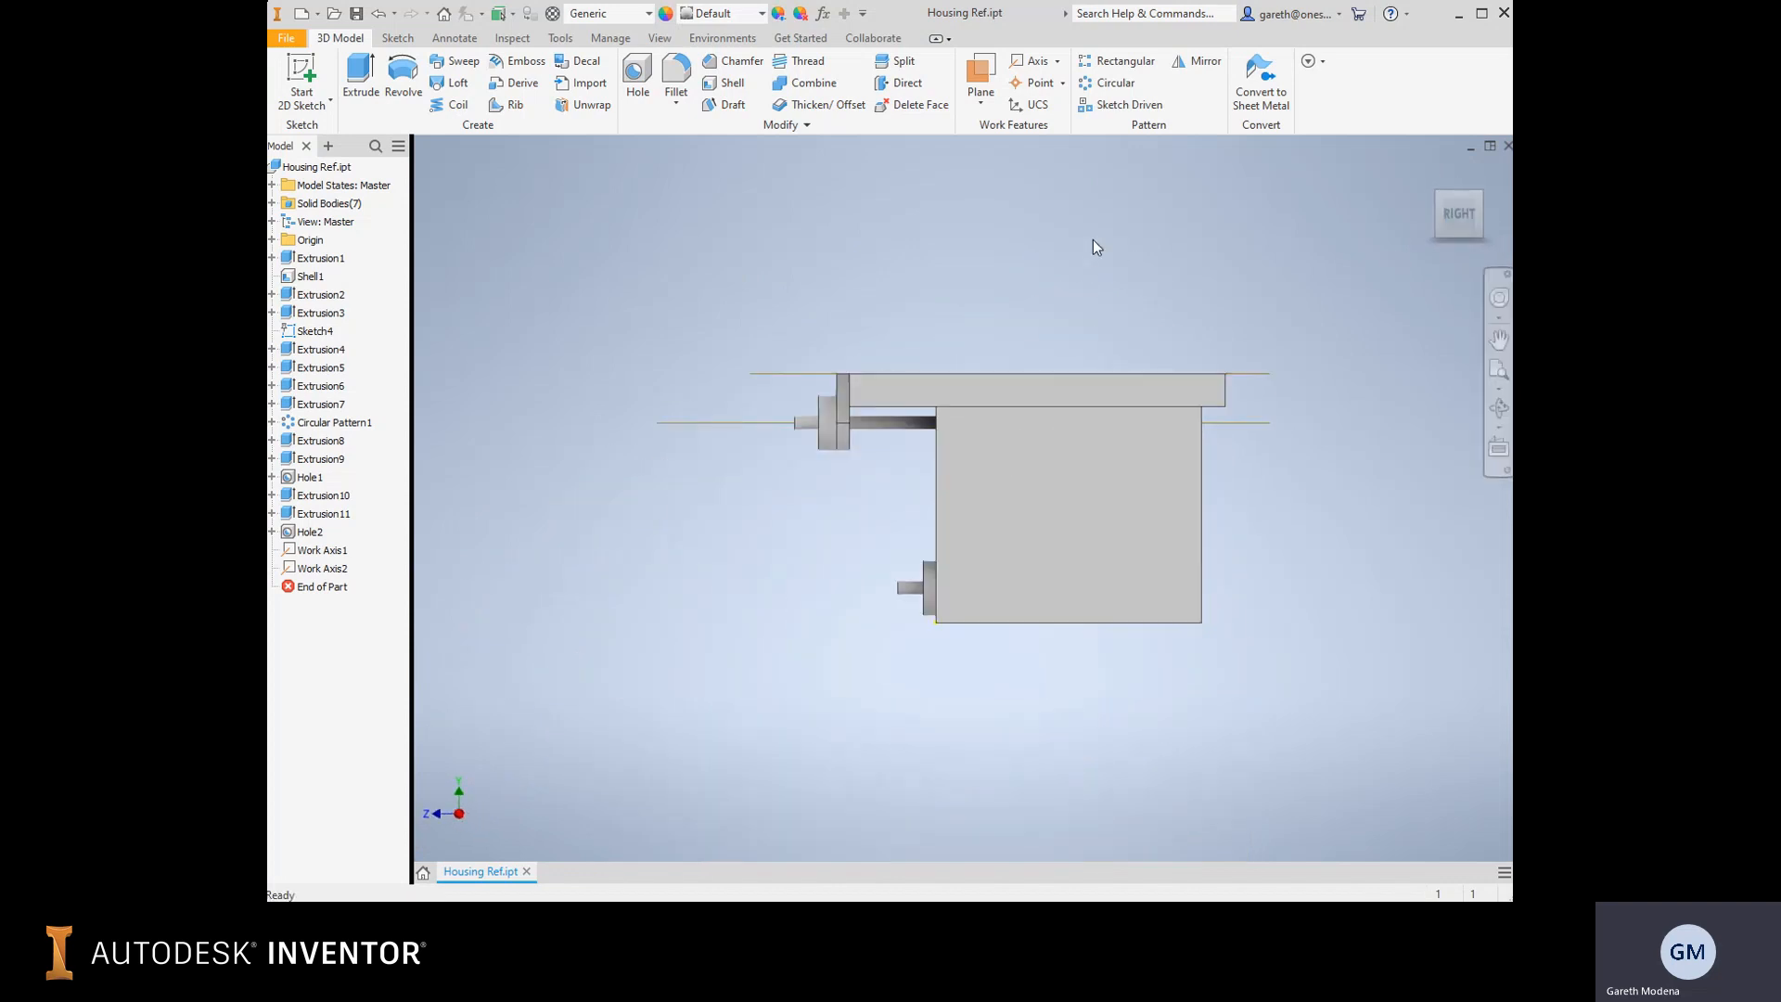
mouse_move(1074, 259)
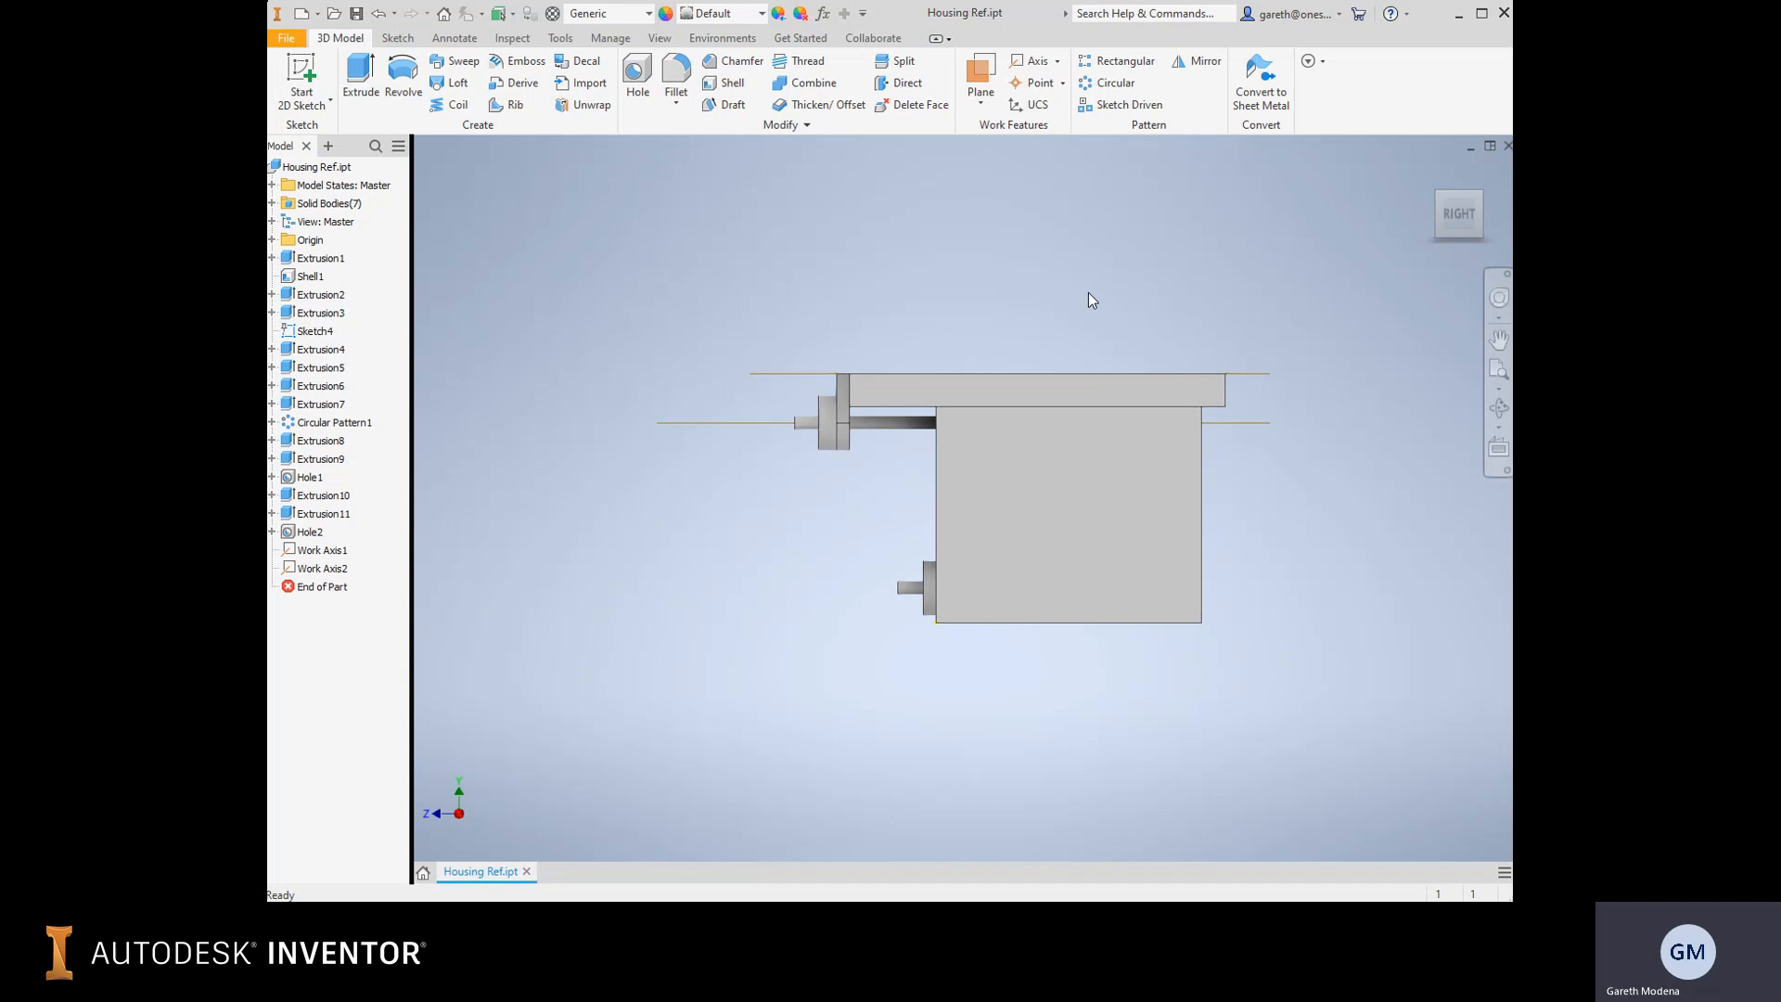
mouse_move(1109, 365)
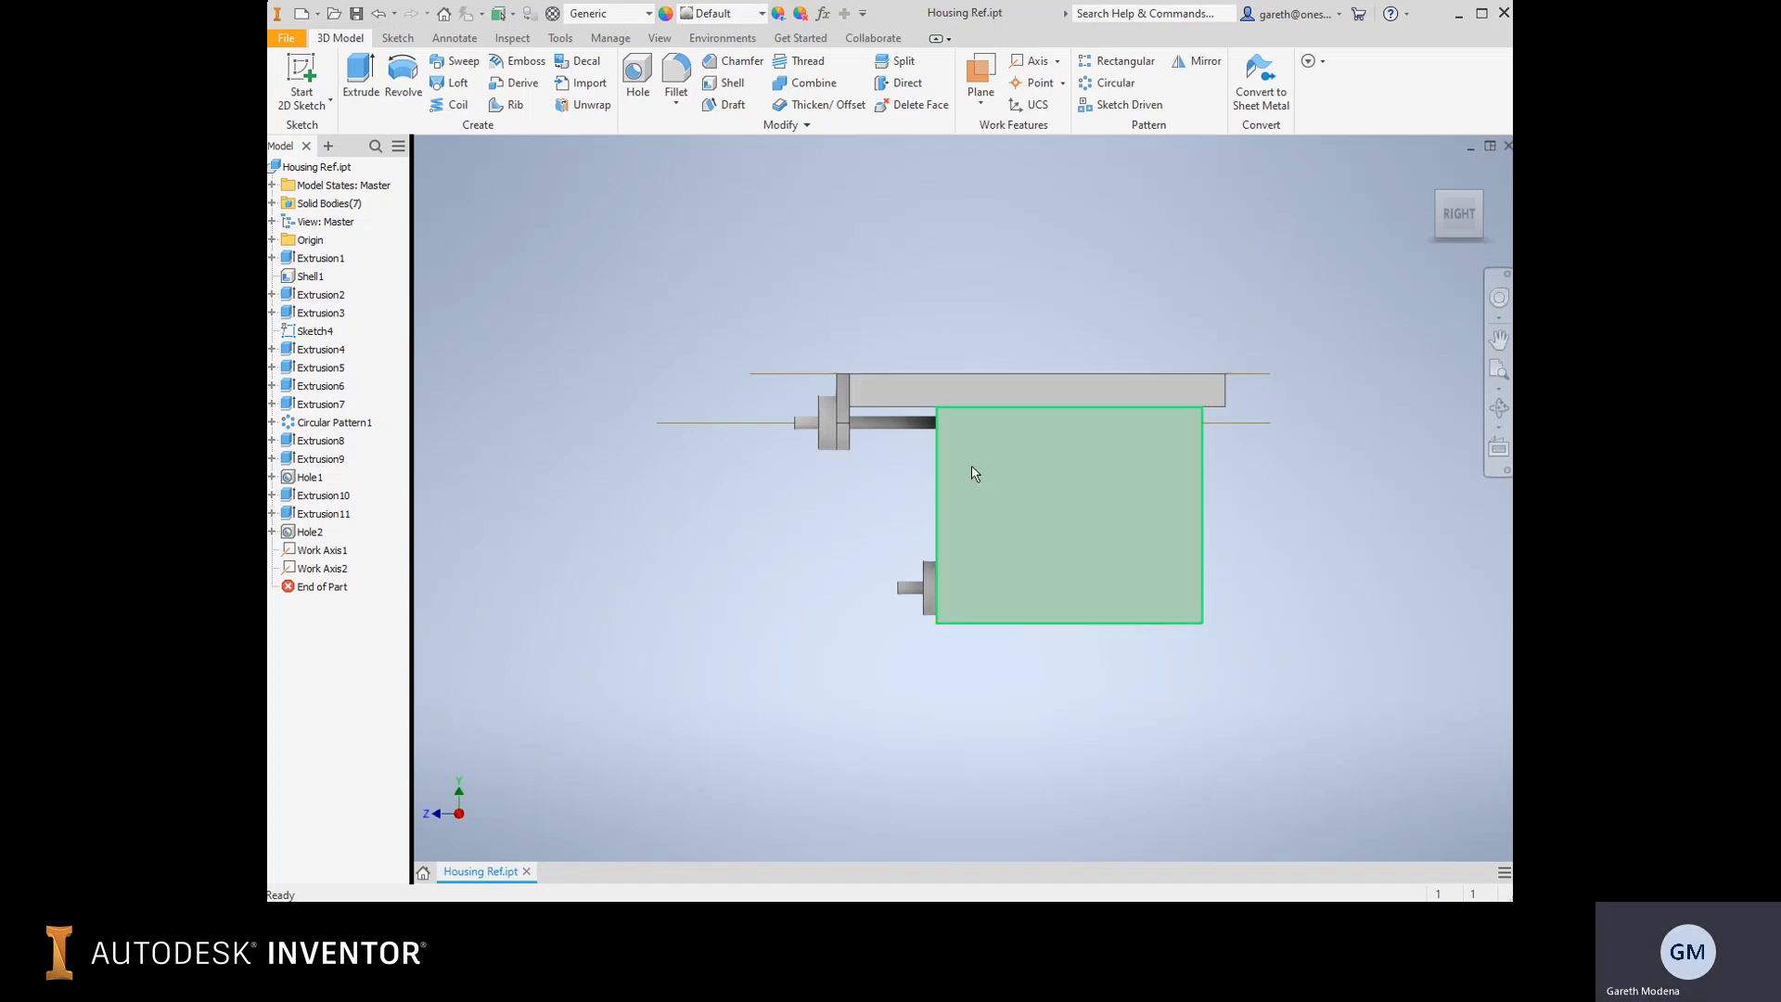
mouse_move(1020, 469)
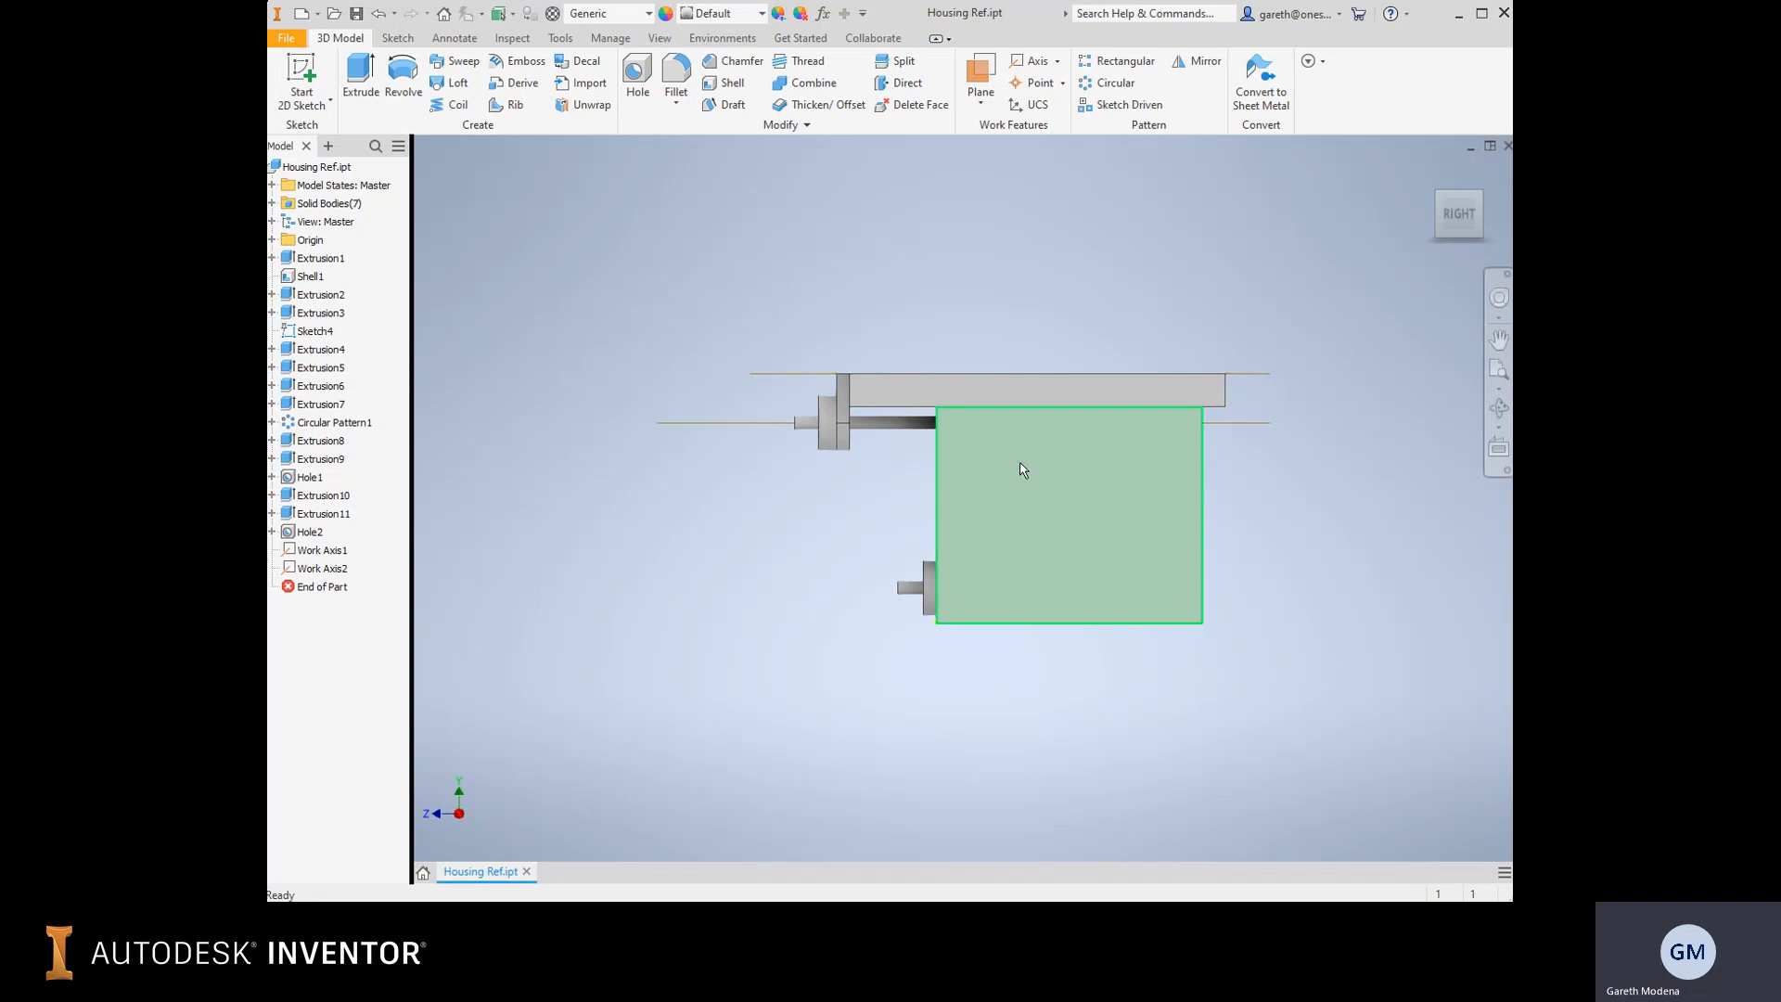
drag(1022, 477, 1135, 386)
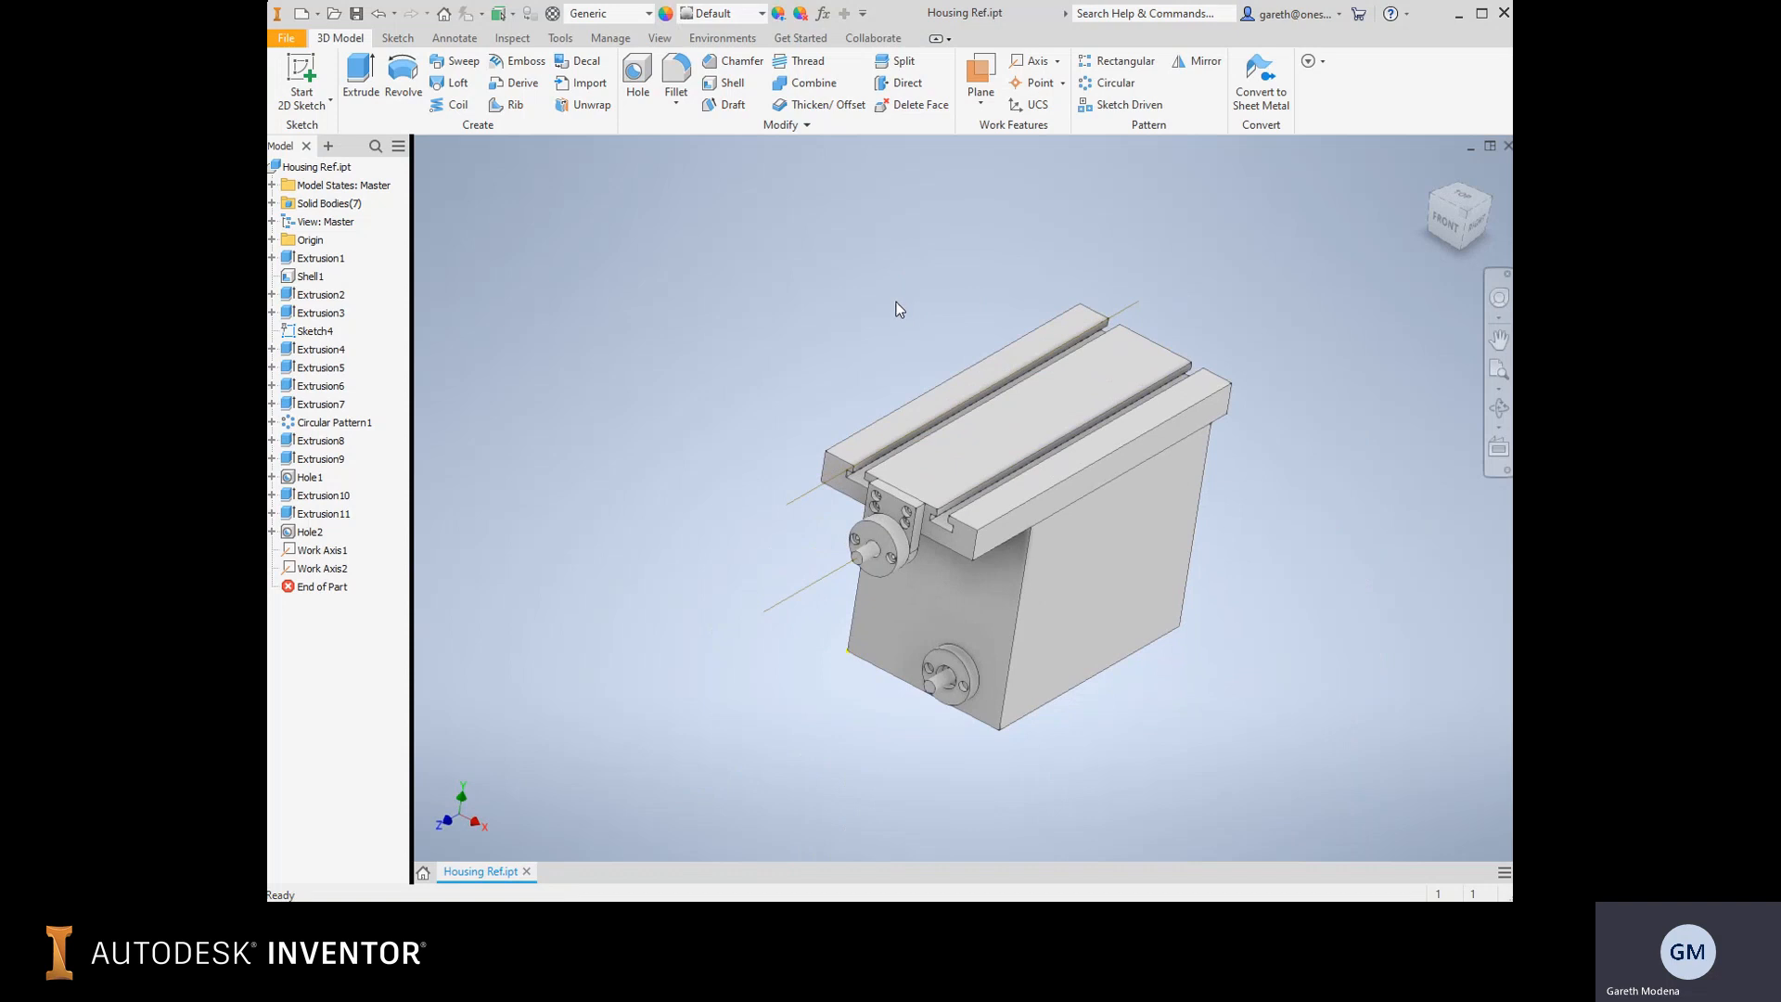
mouse_move(891, 277)
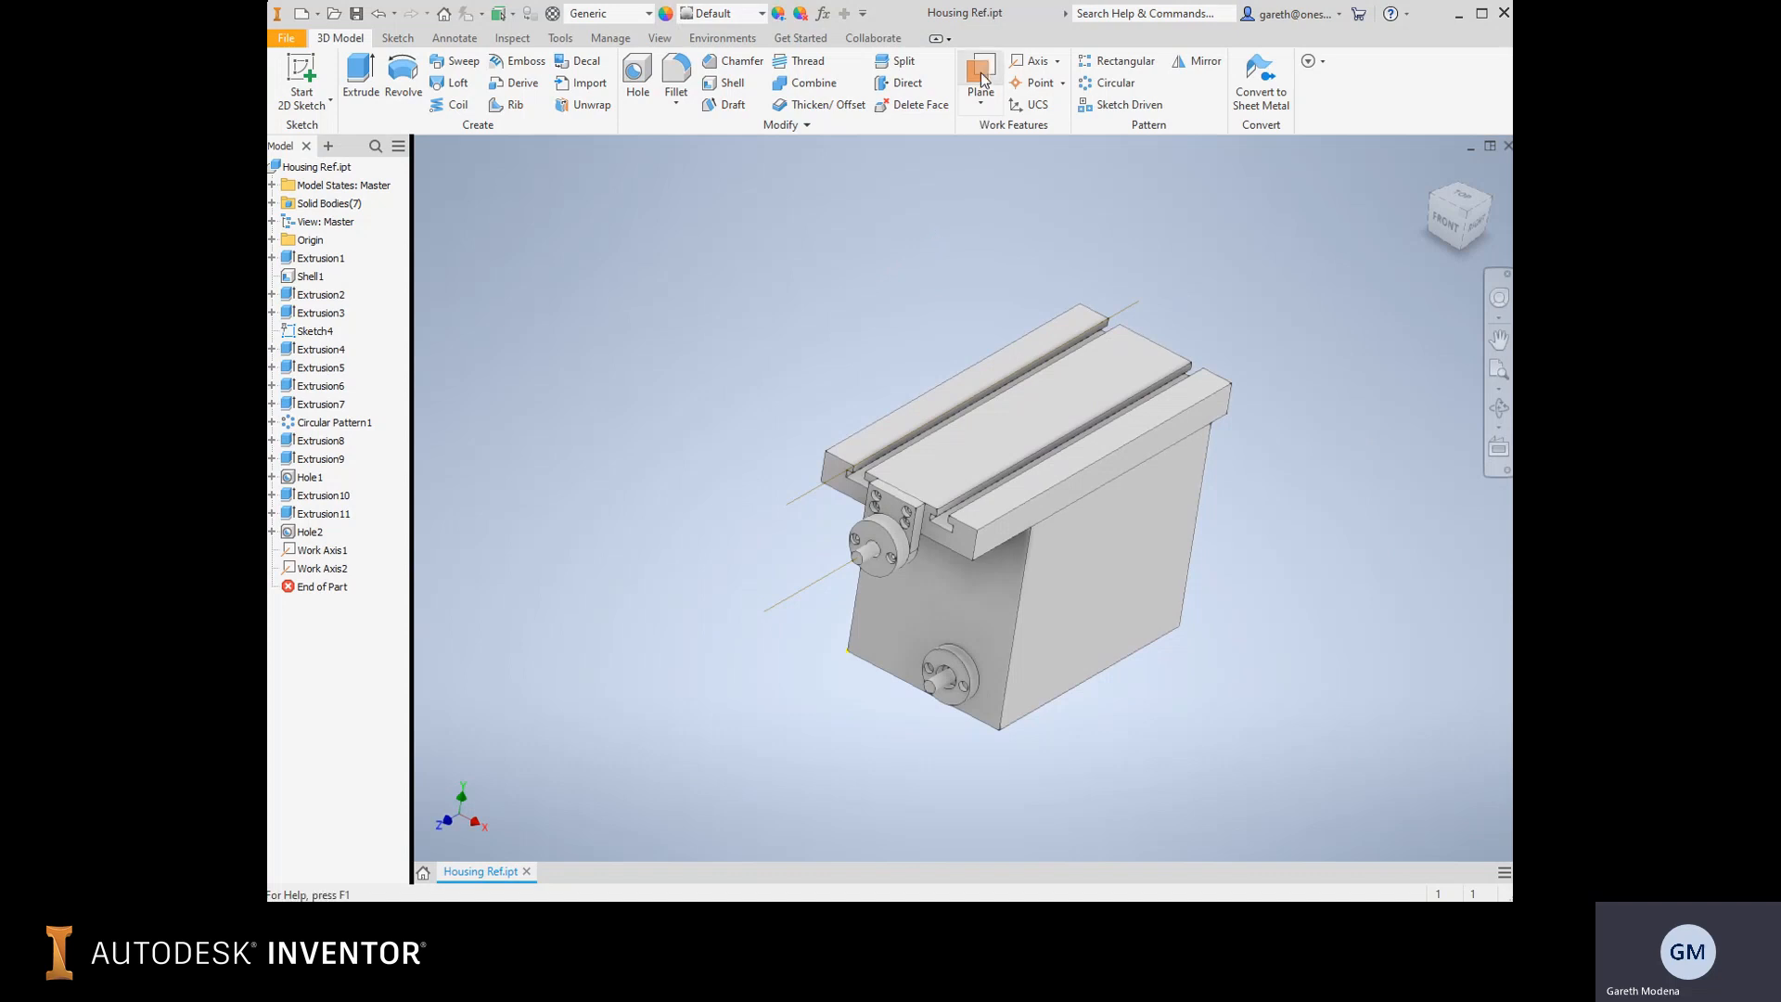
mouse_move(979, 68)
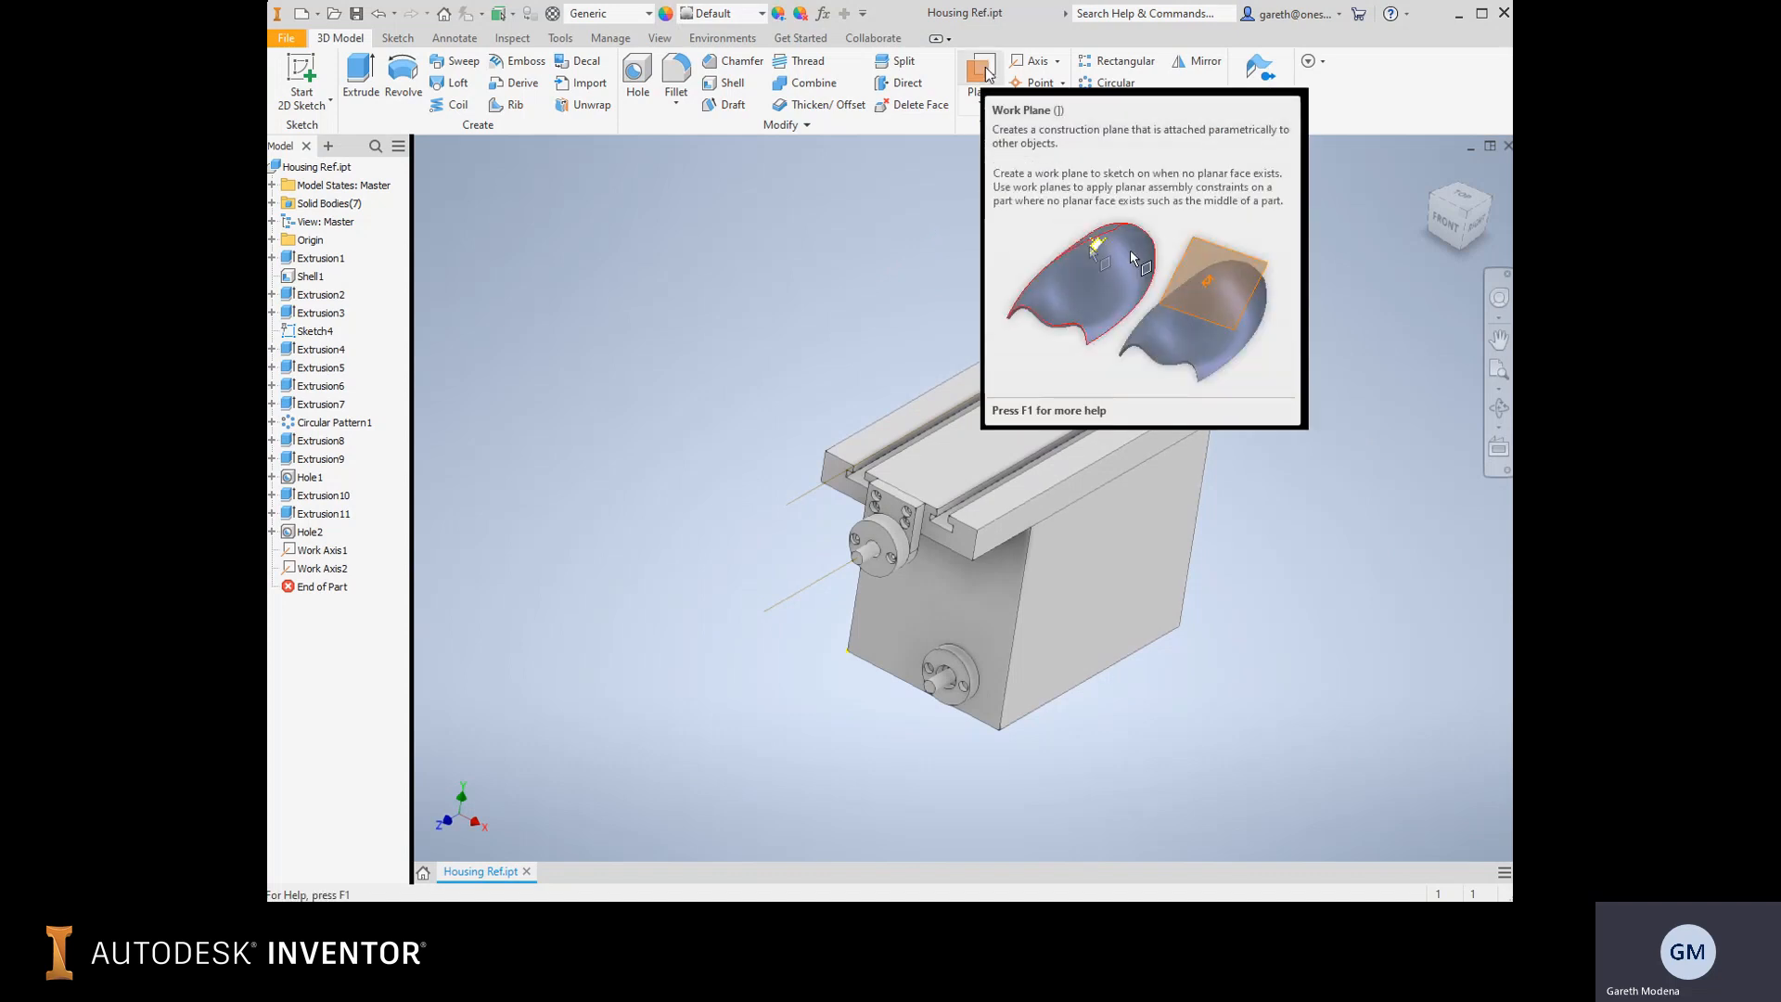
Create Work Plane1 vertically through the housing's middle and zoom in on the table.
click(979, 70)
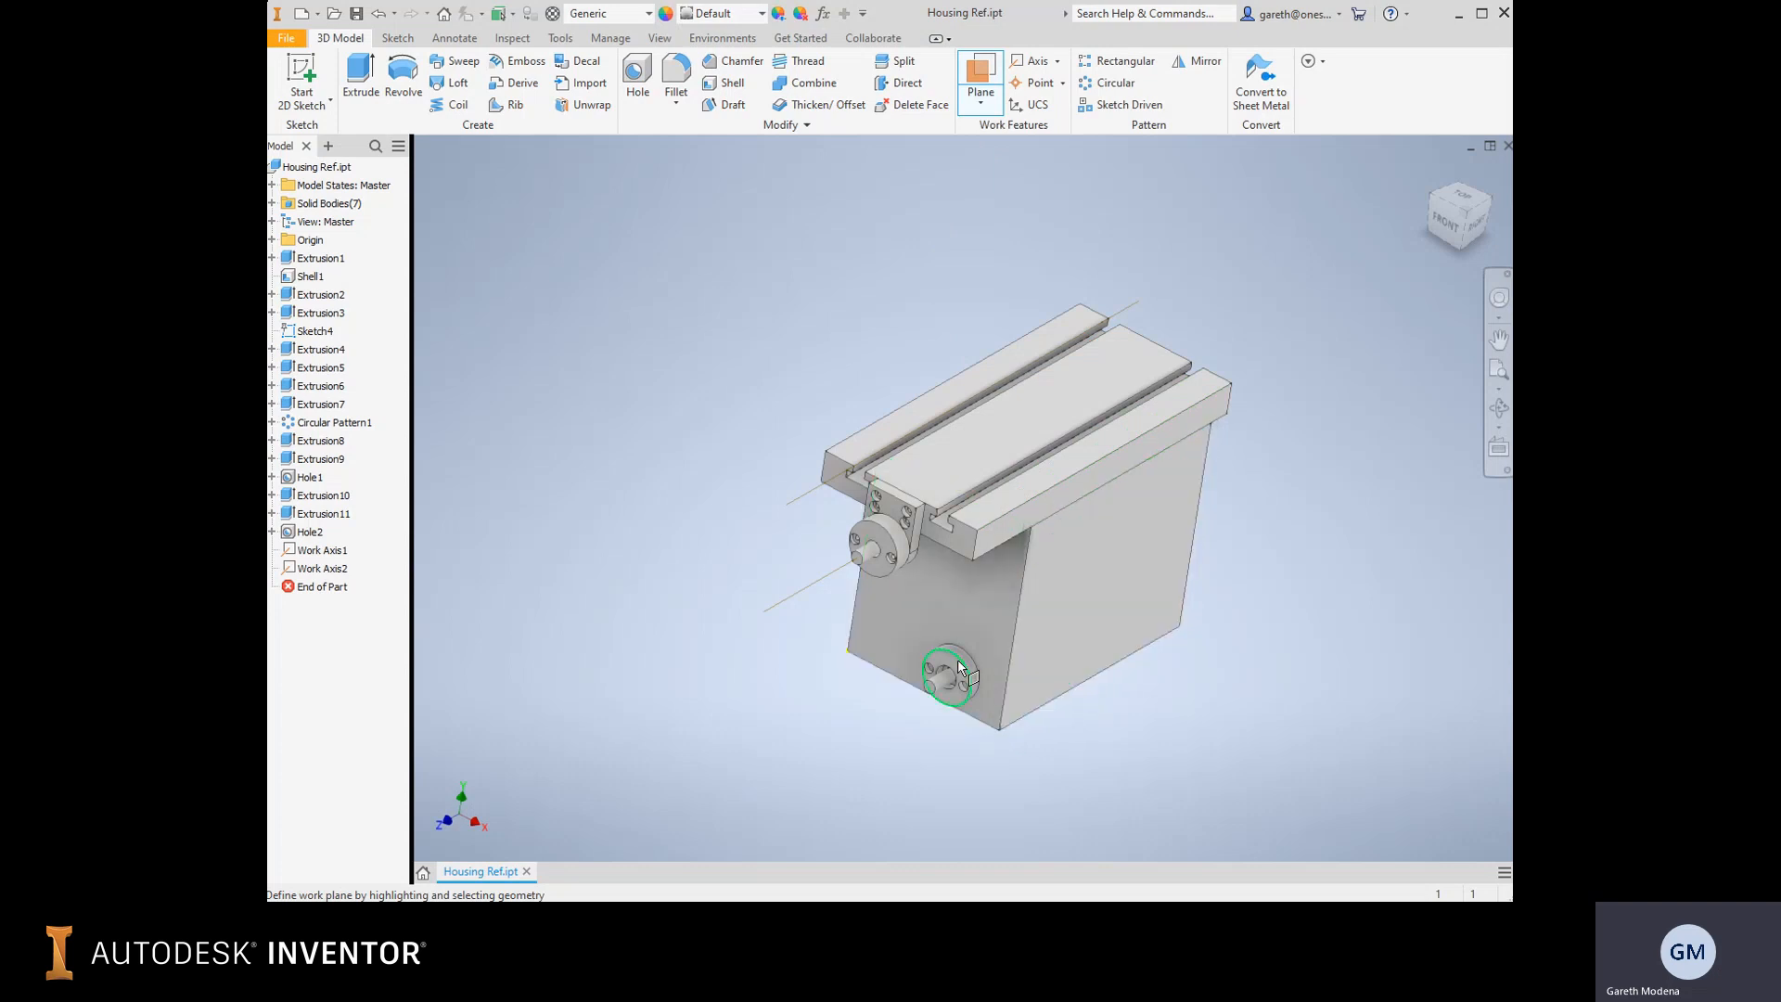
drag(955, 676, 1010, 443)
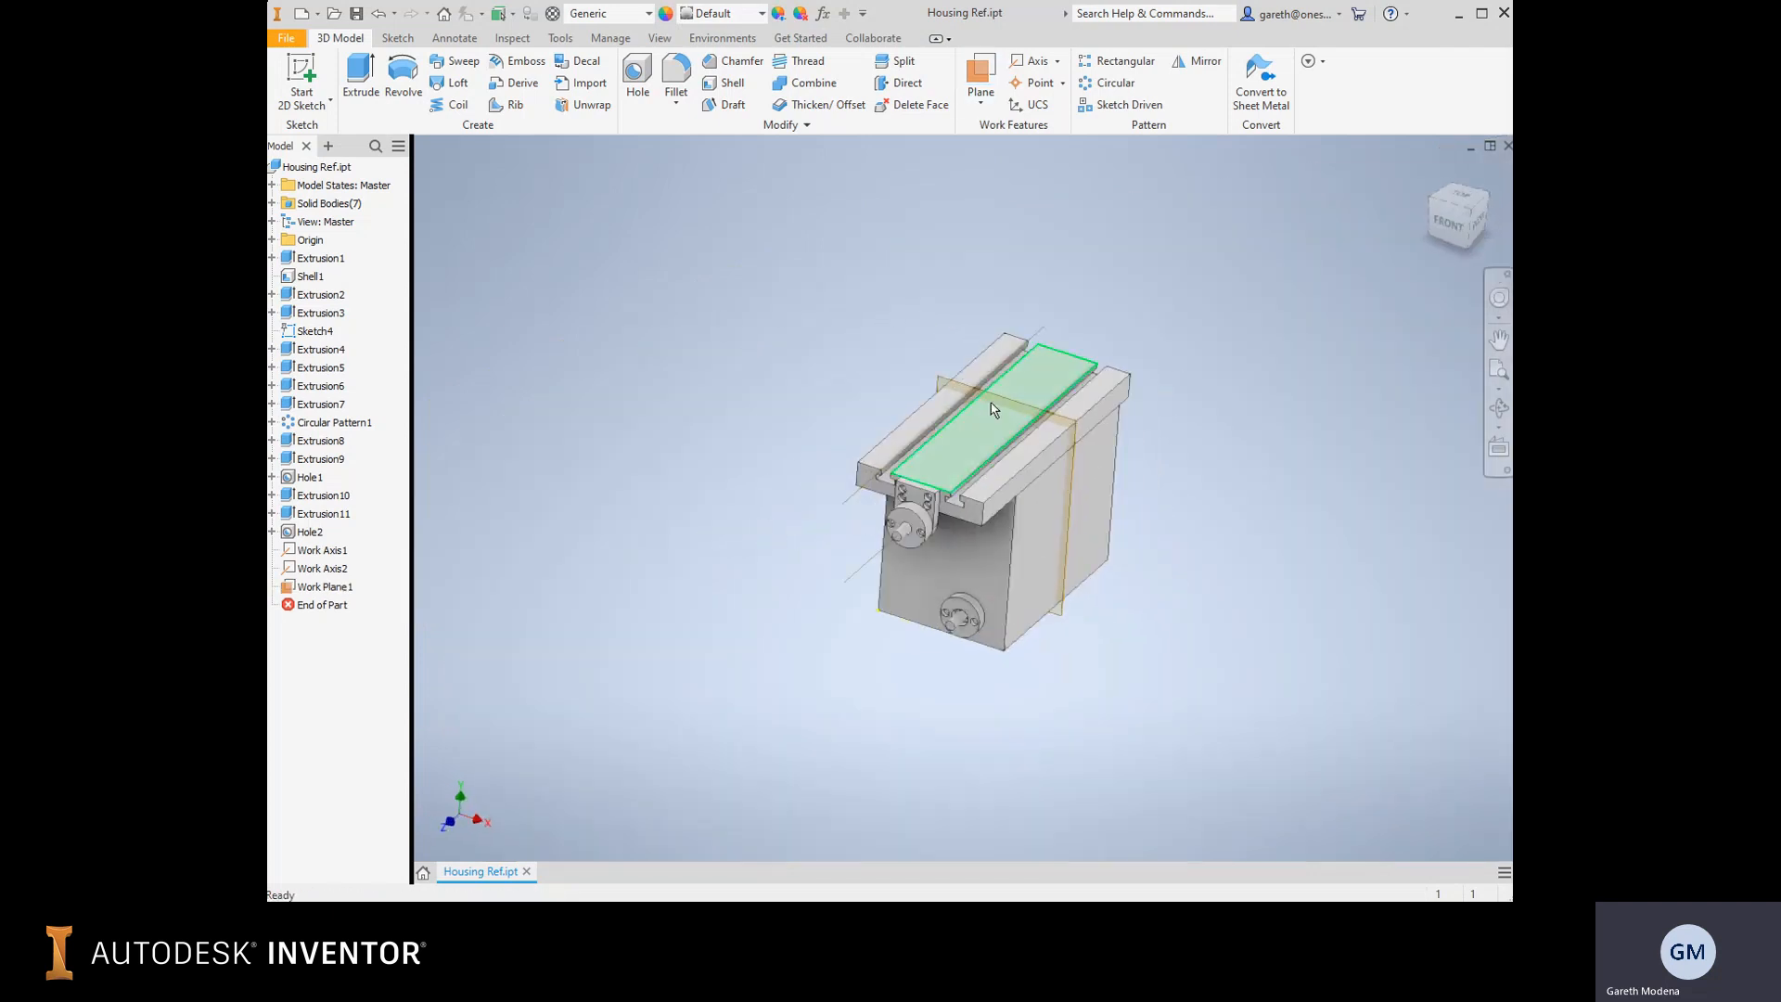
drag(987, 409, 690, 288)
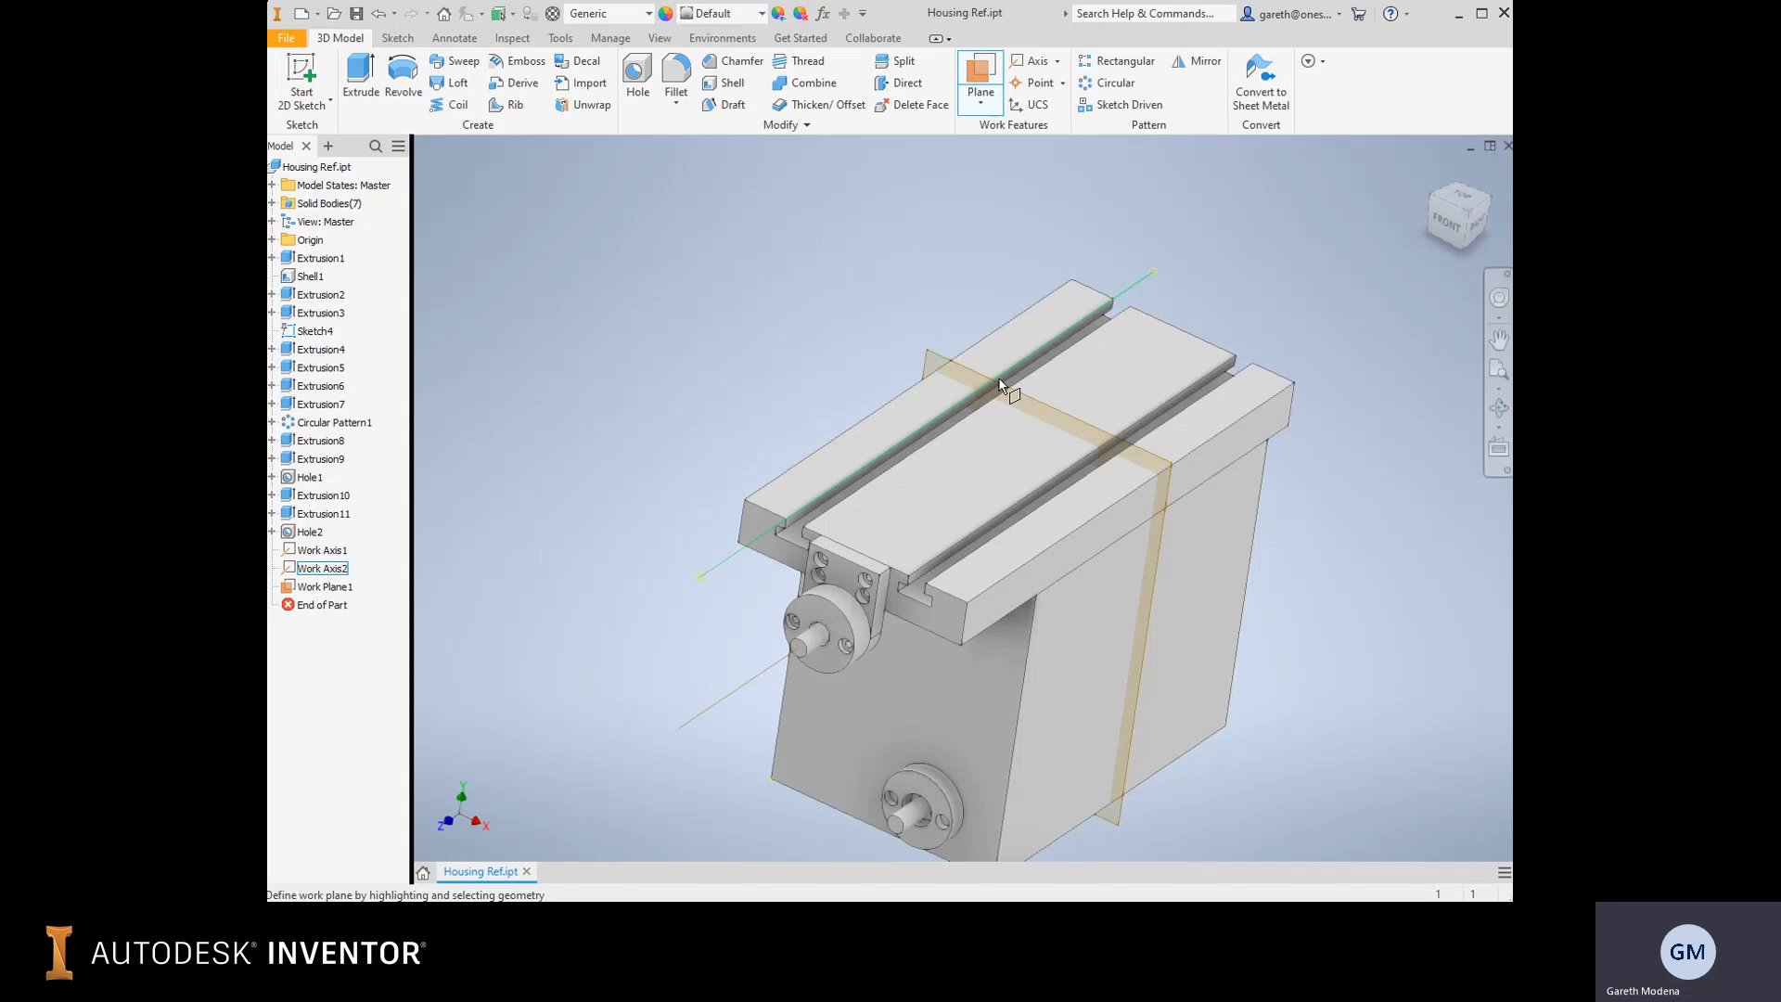
click(999, 386)
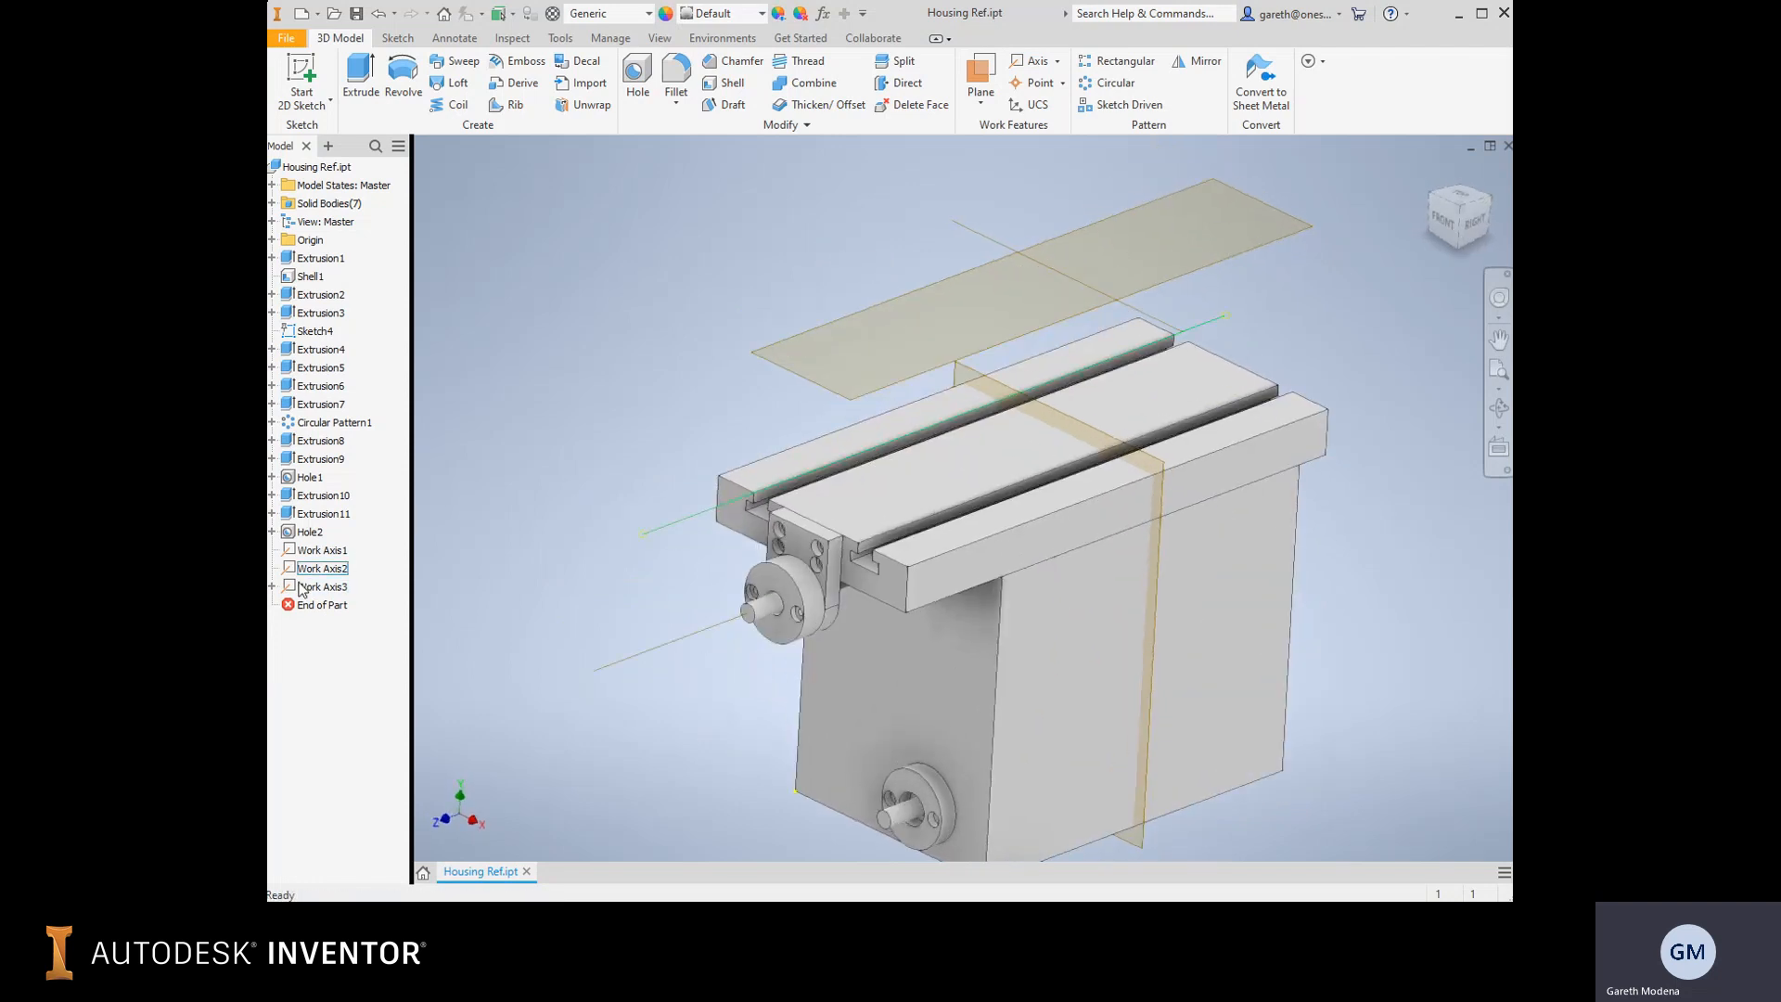
click(322, 586)
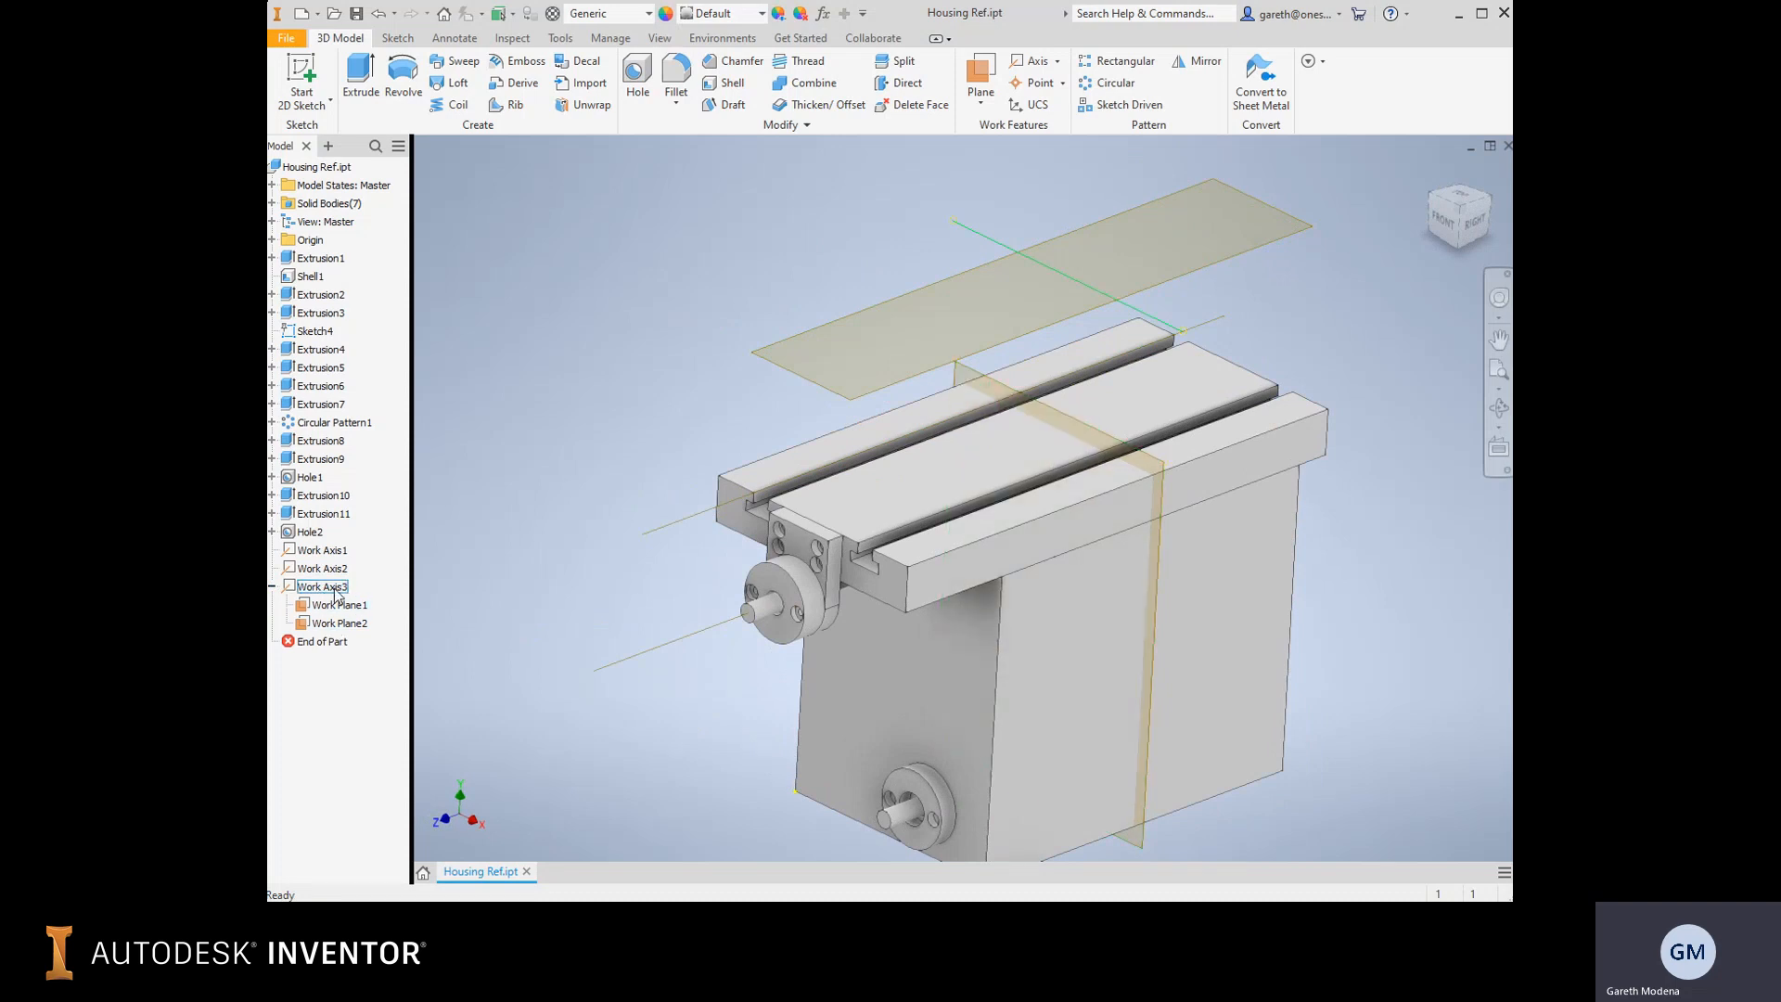
click(322, 585)
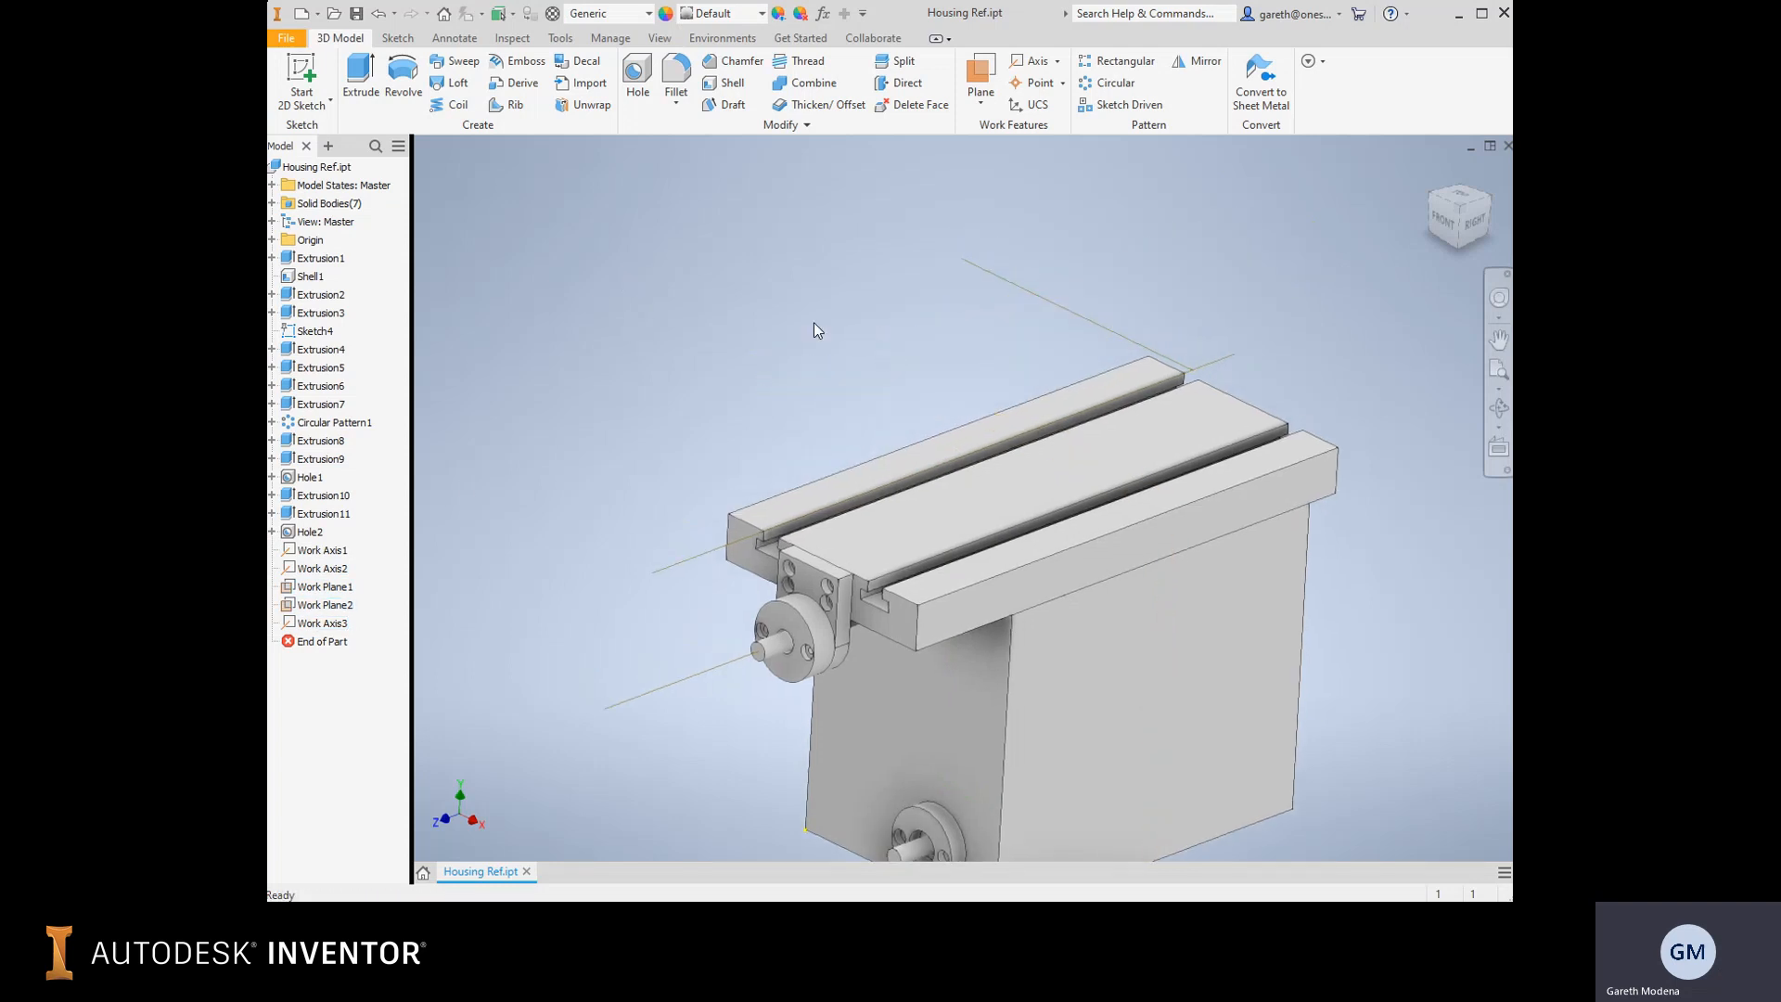
mouse_move(869, 381)
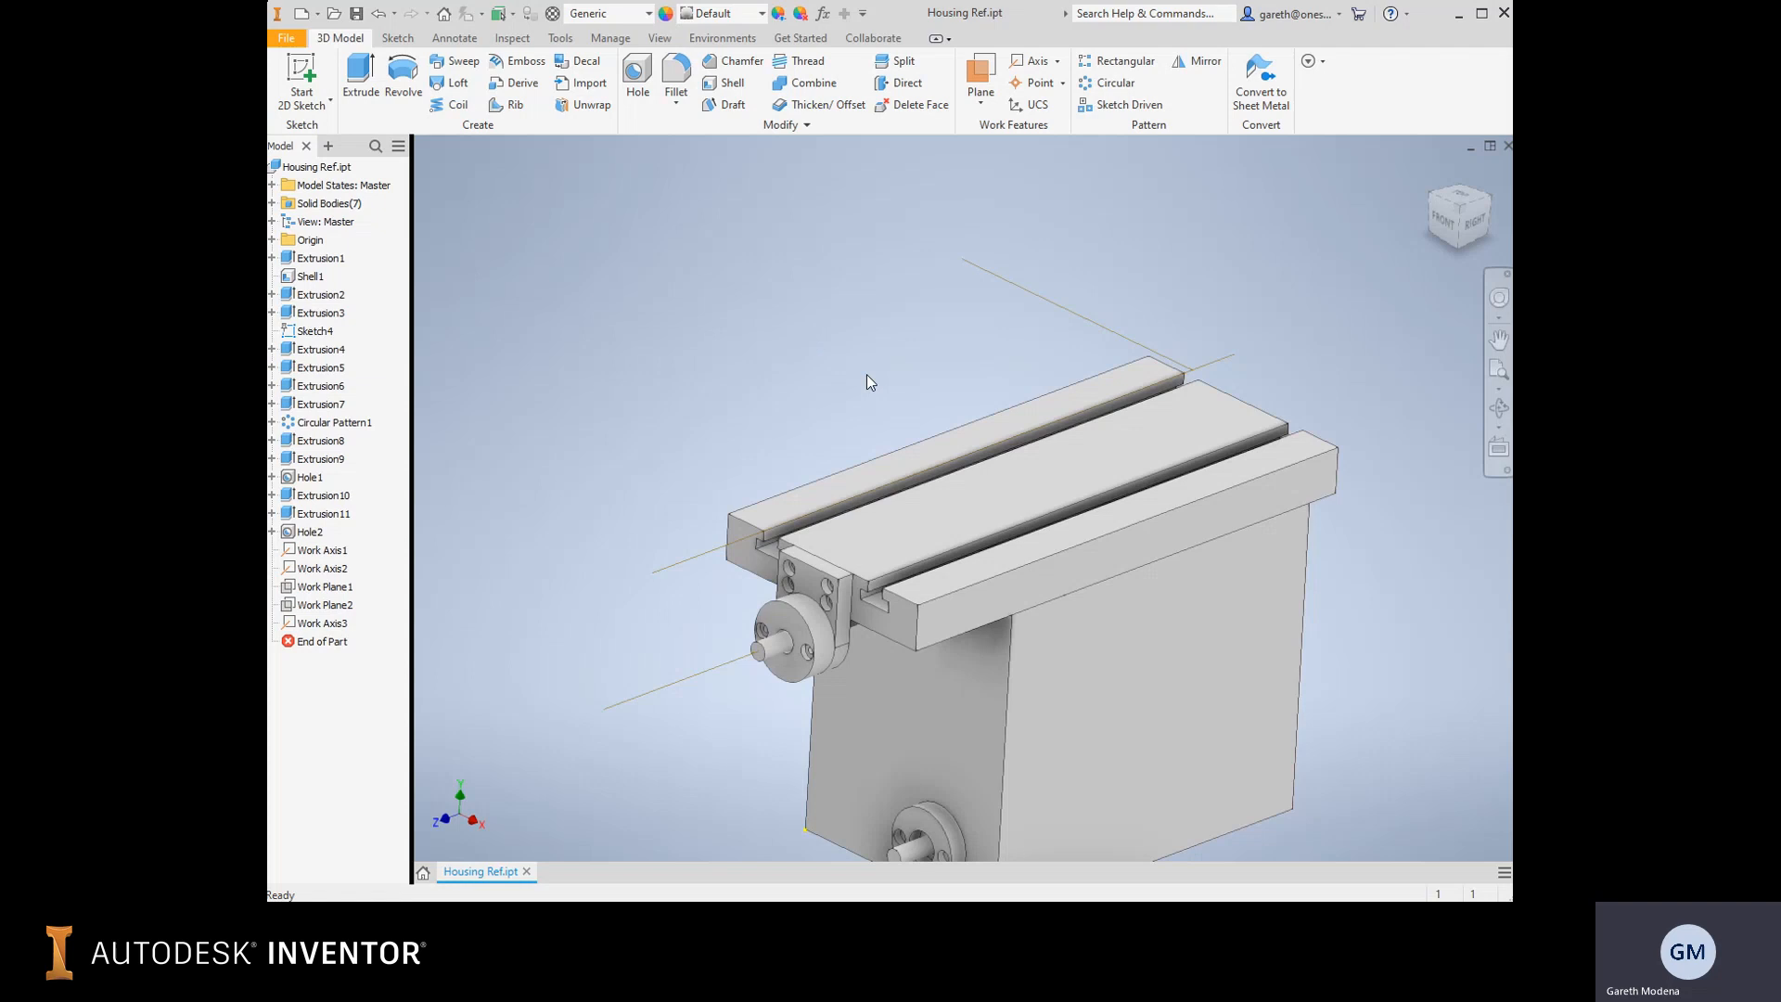
key(alt)
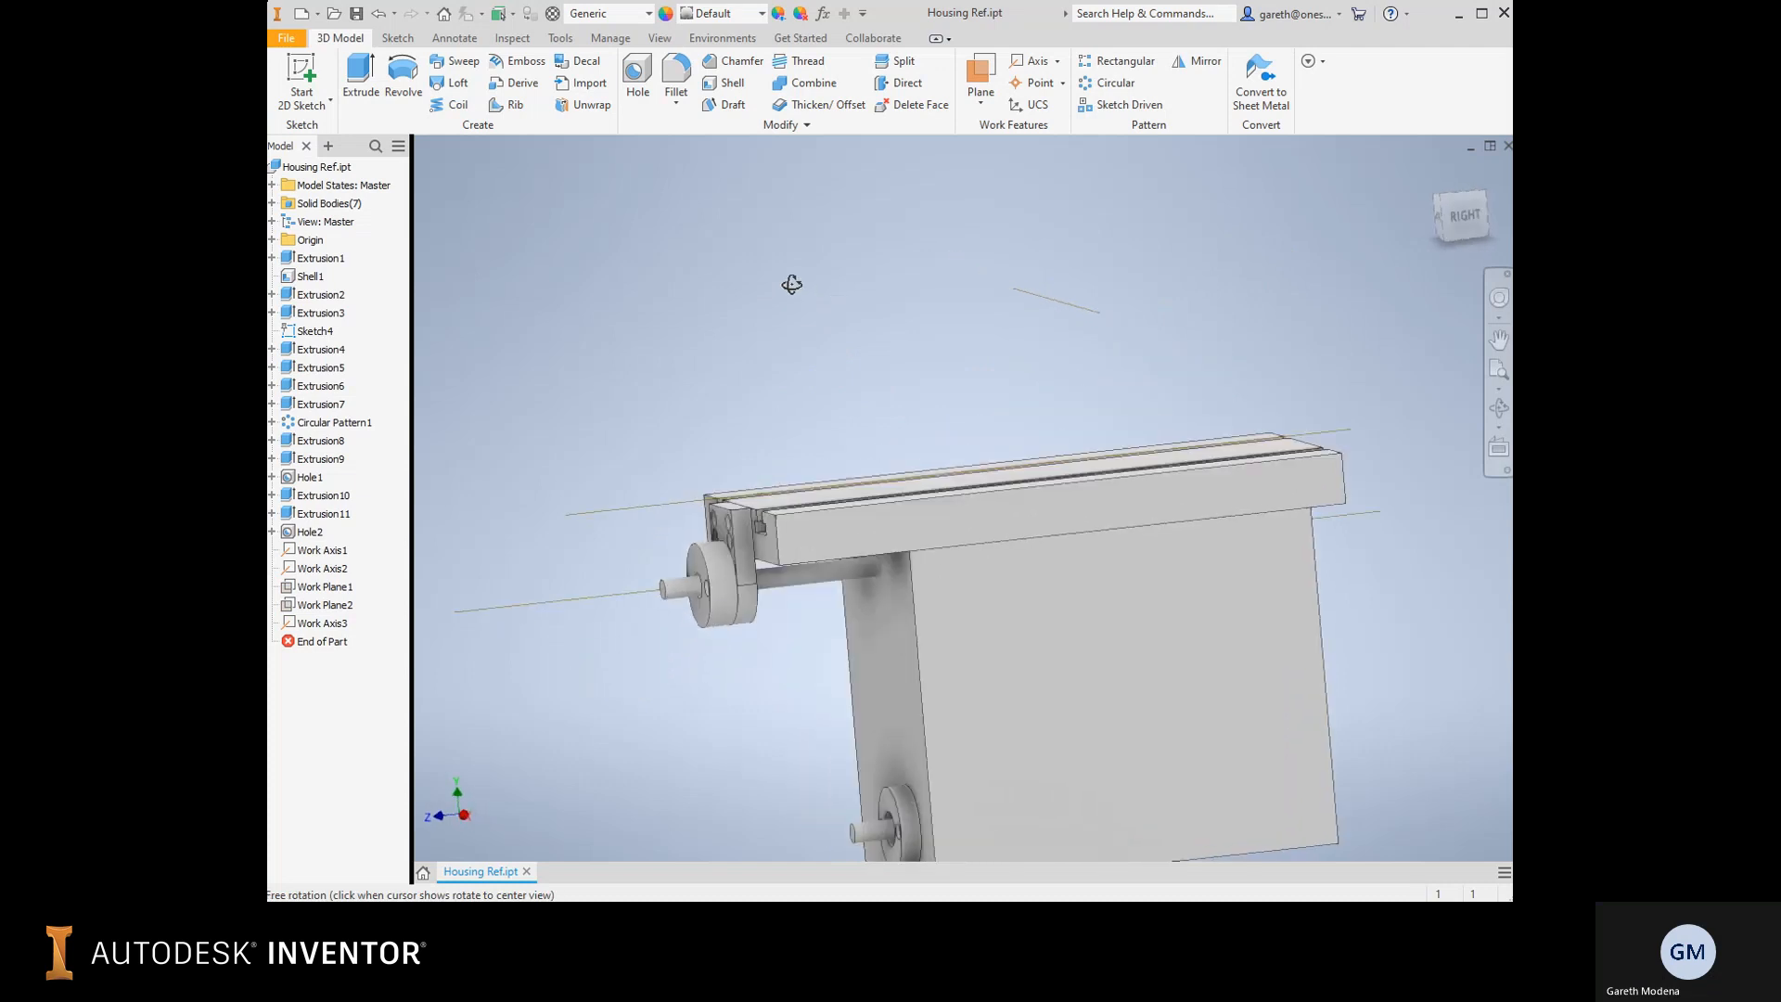
drag(791, 283, 843, 319)
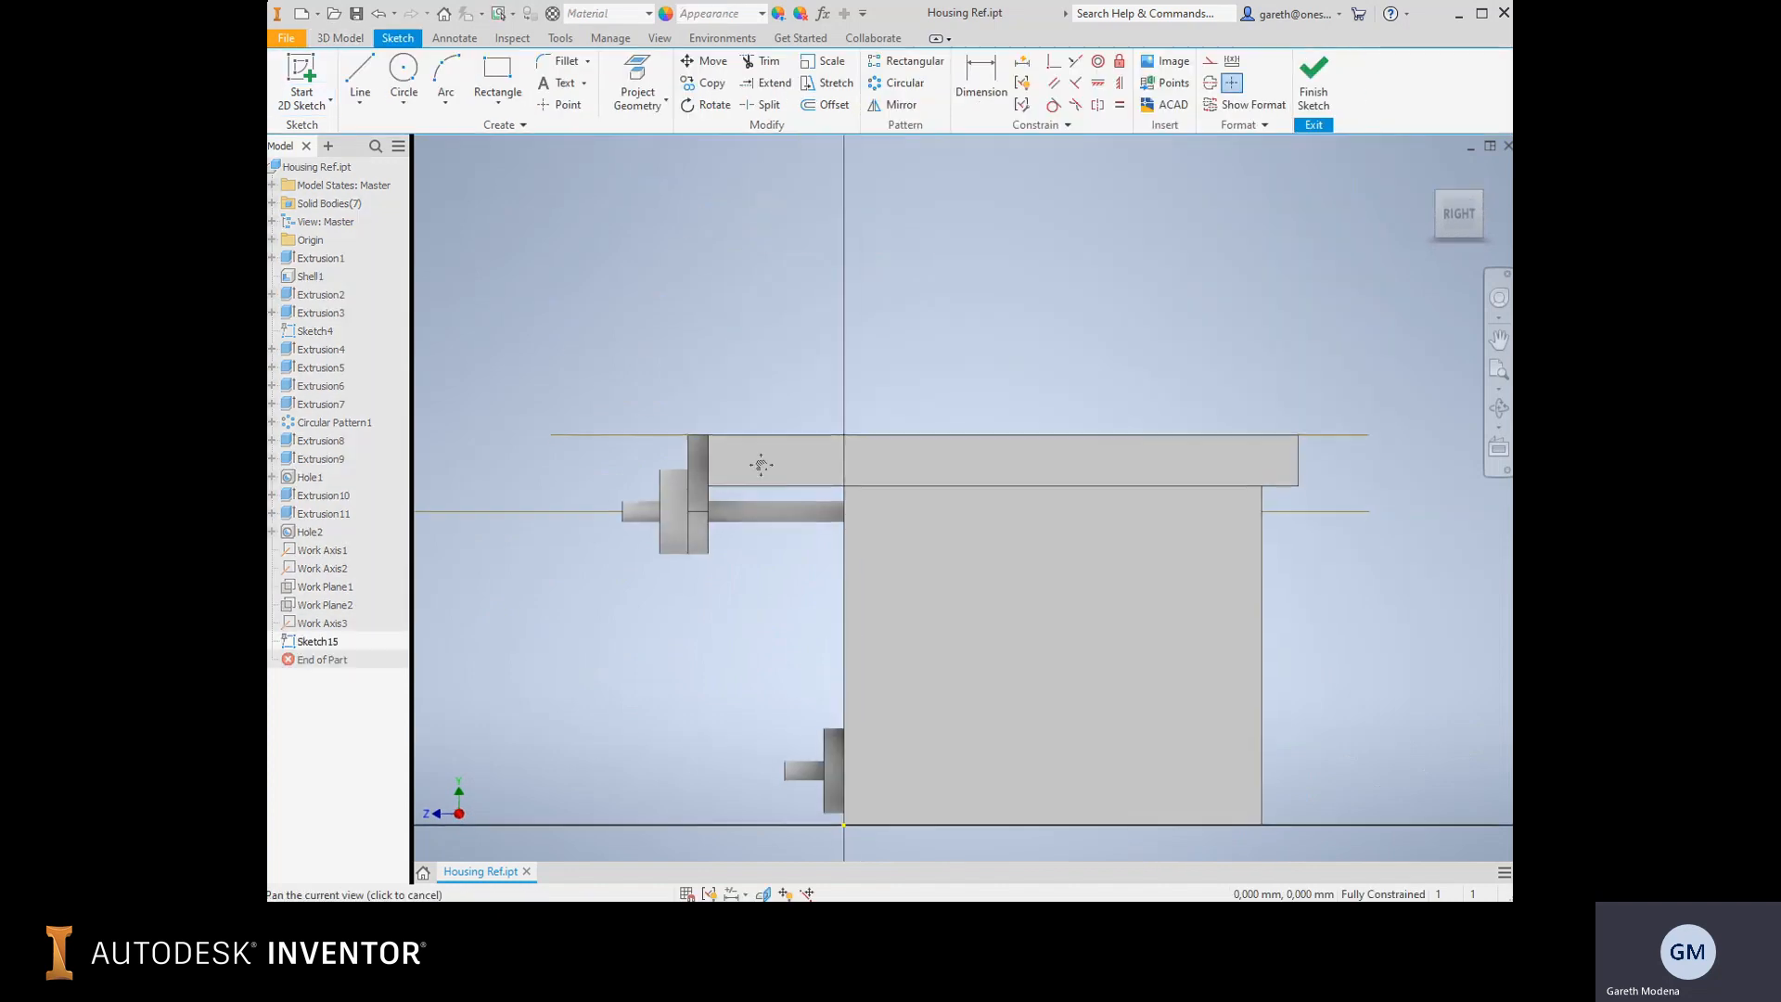
Place a sketch point above the table's top edge, finish the sketch, then pick items in the browser.
click(637, 82)
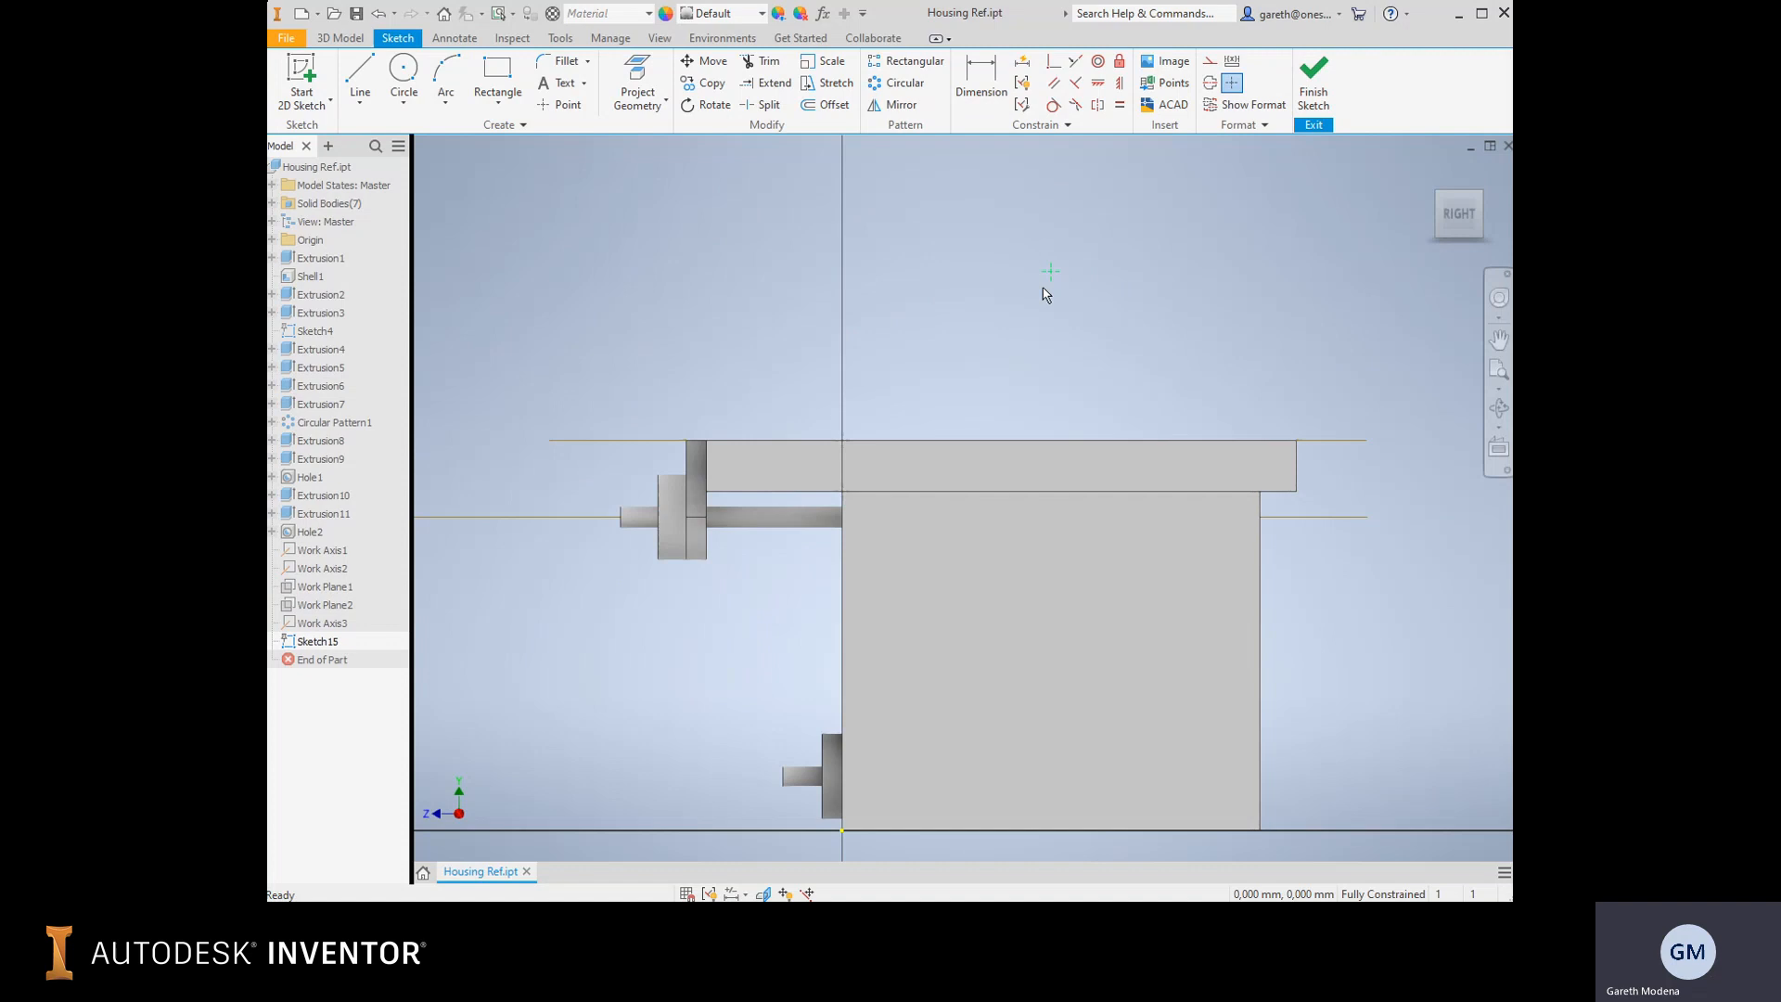
click(979, 81)
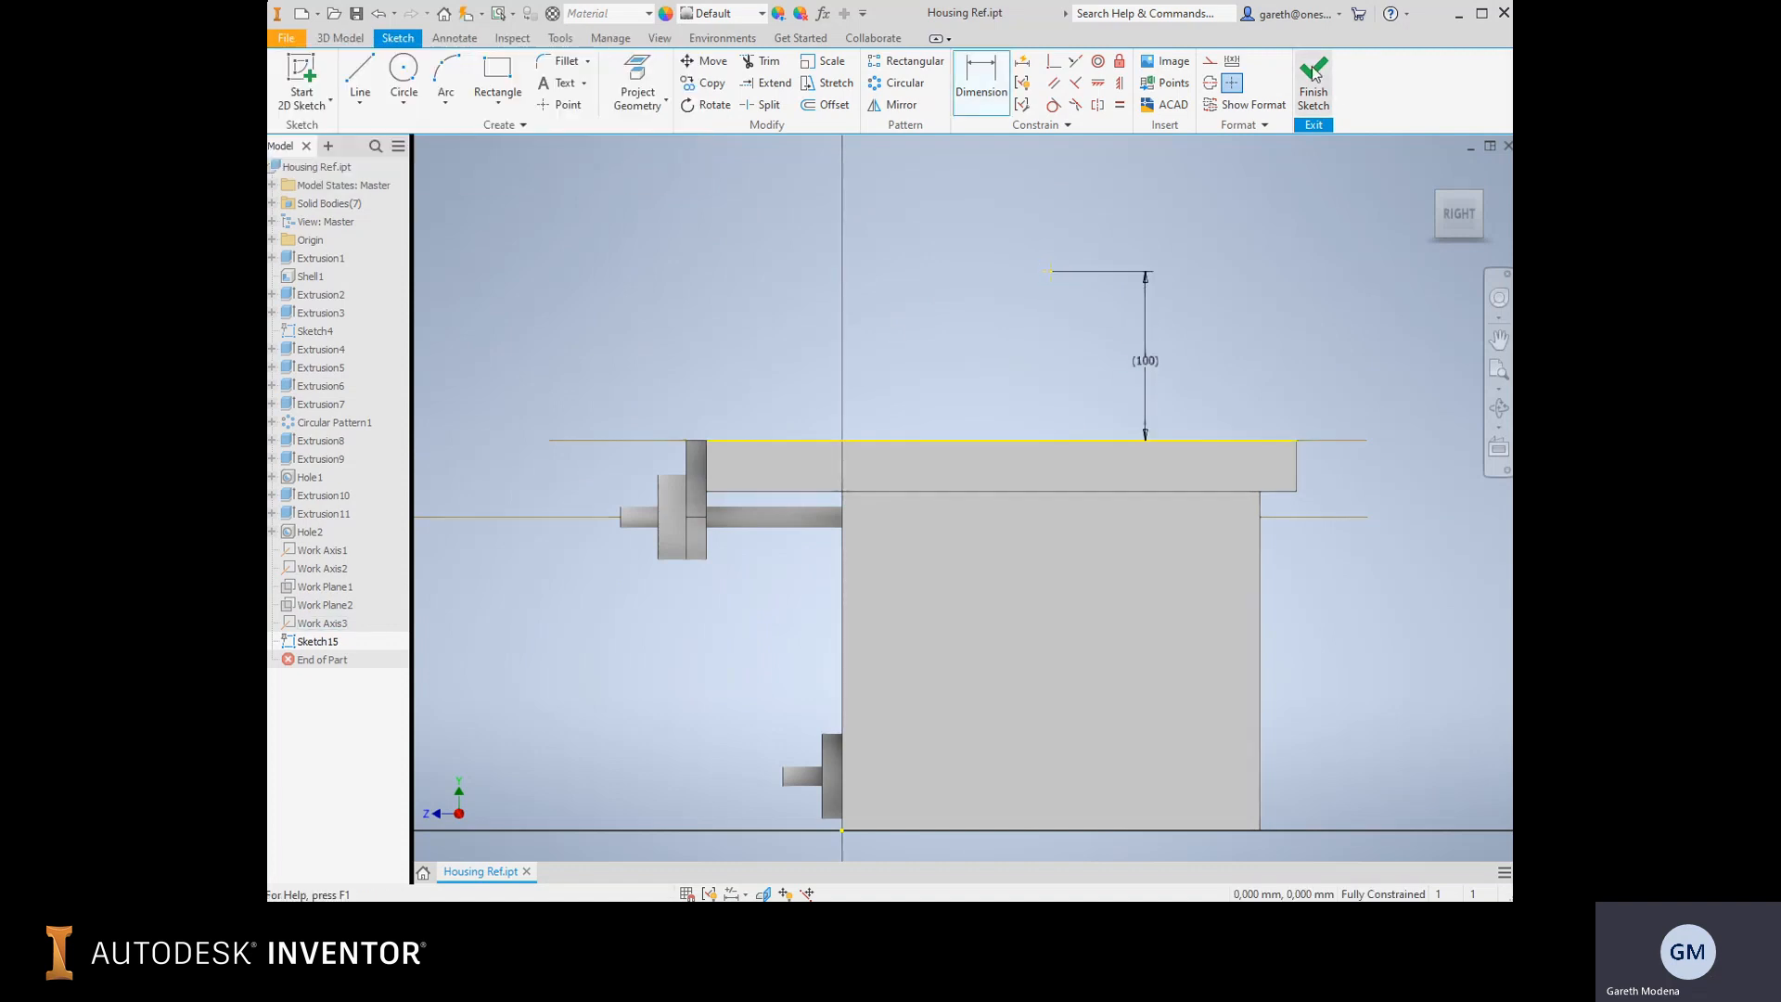
click(1313, 80)
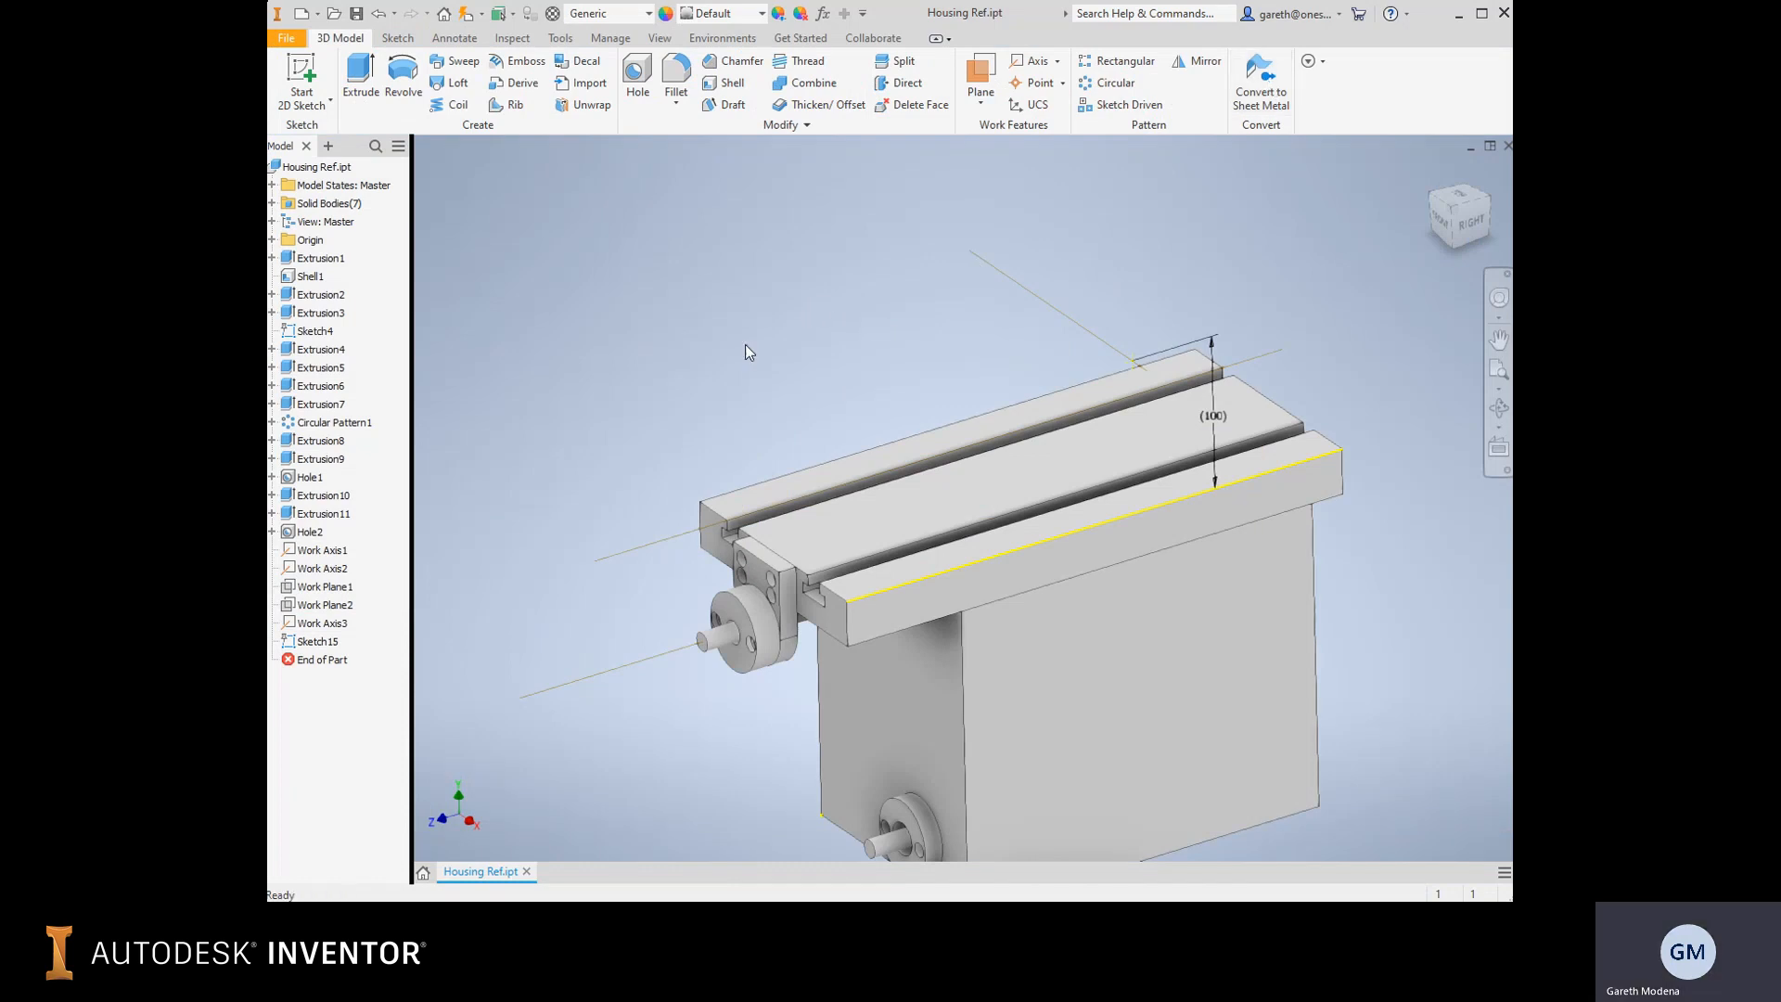
click(323, 586)
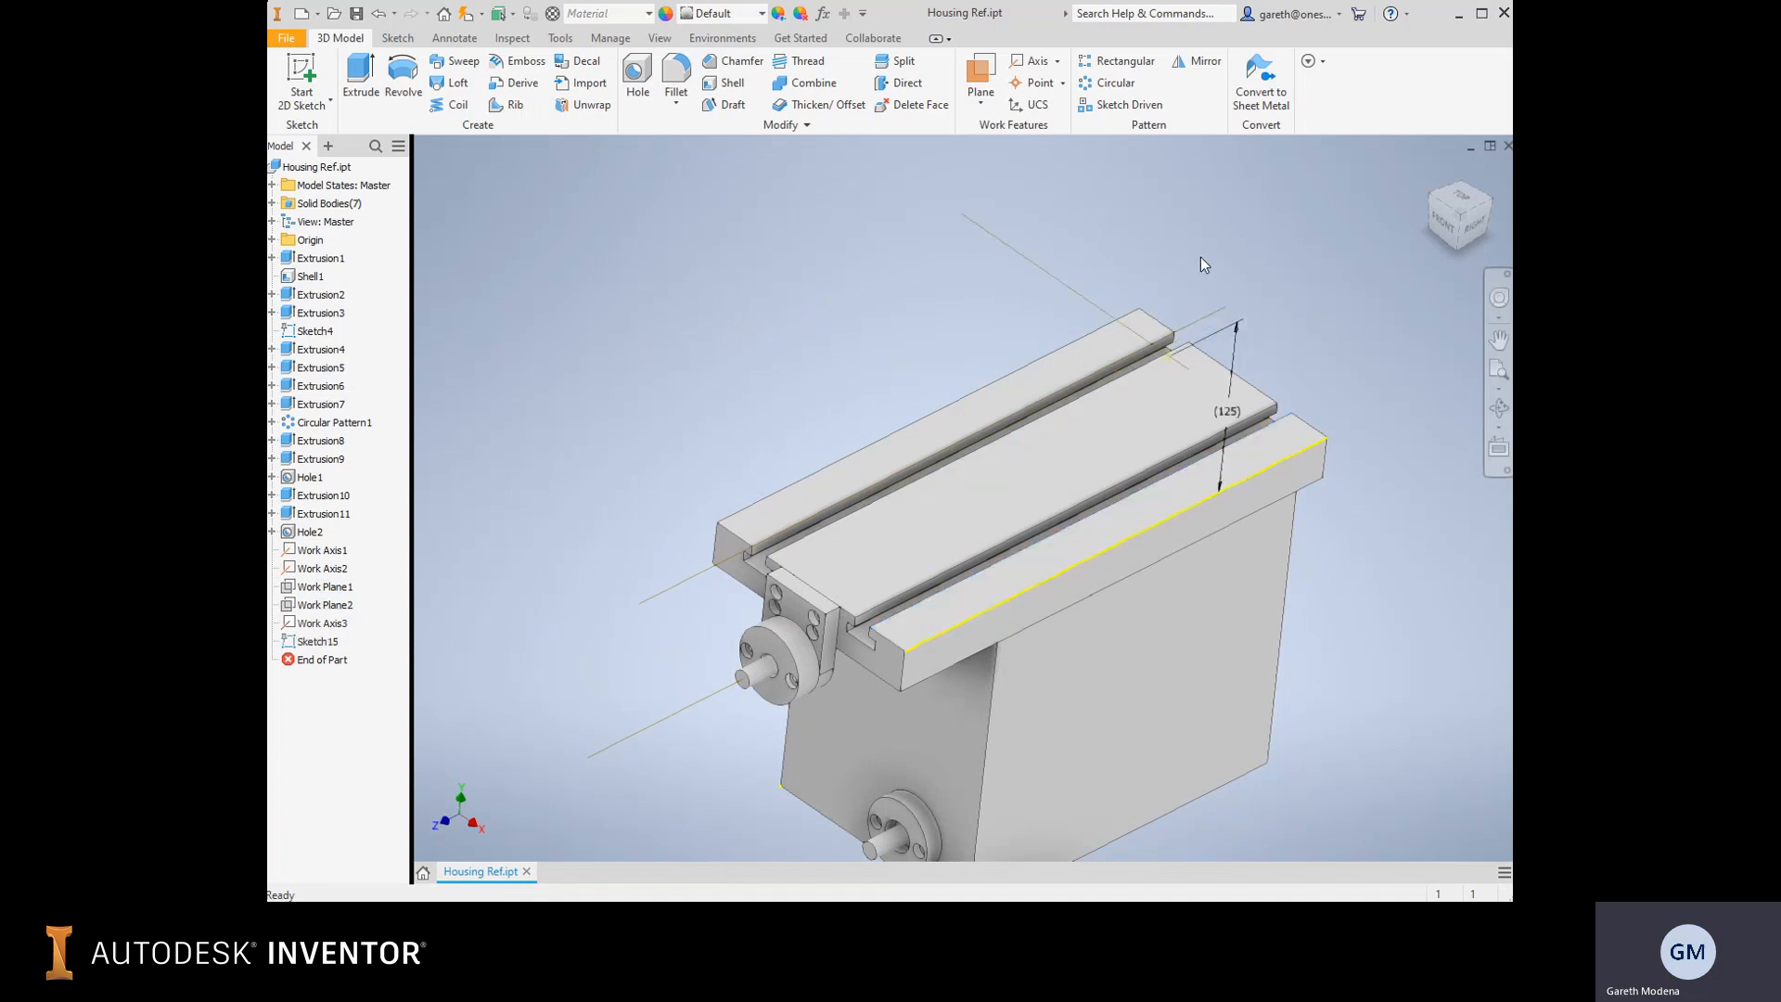
click(607, 12)
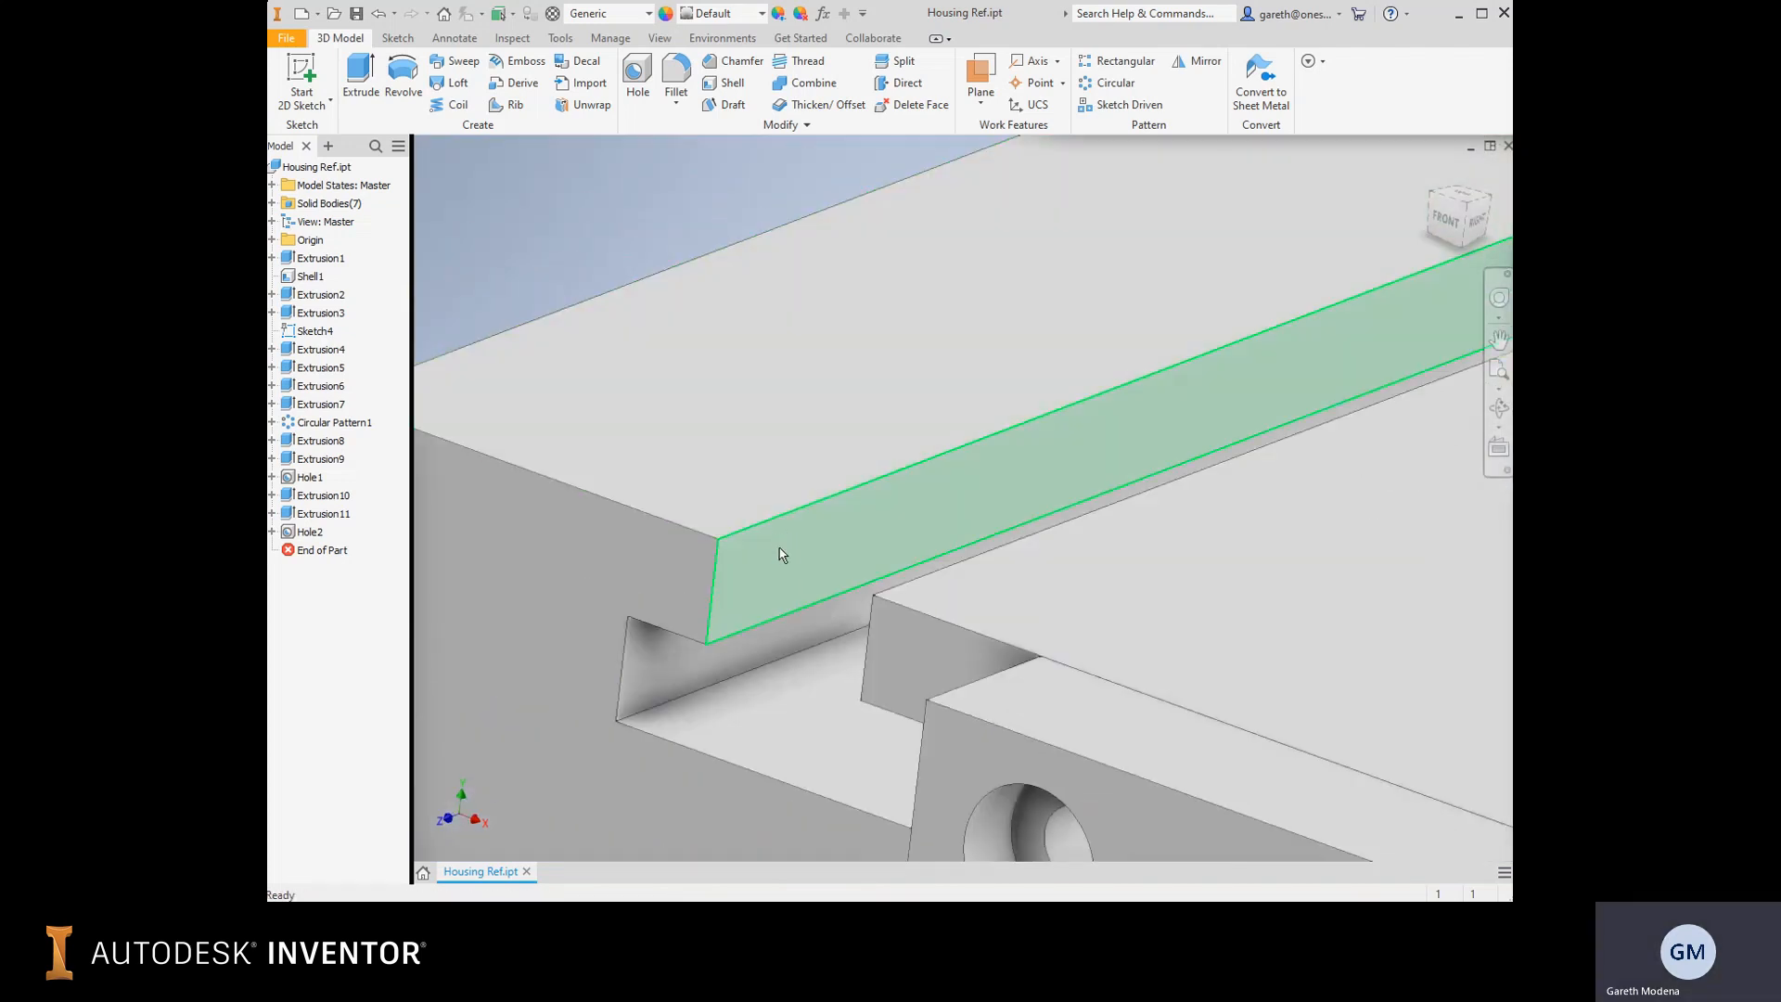
mouse_move(840, 527)
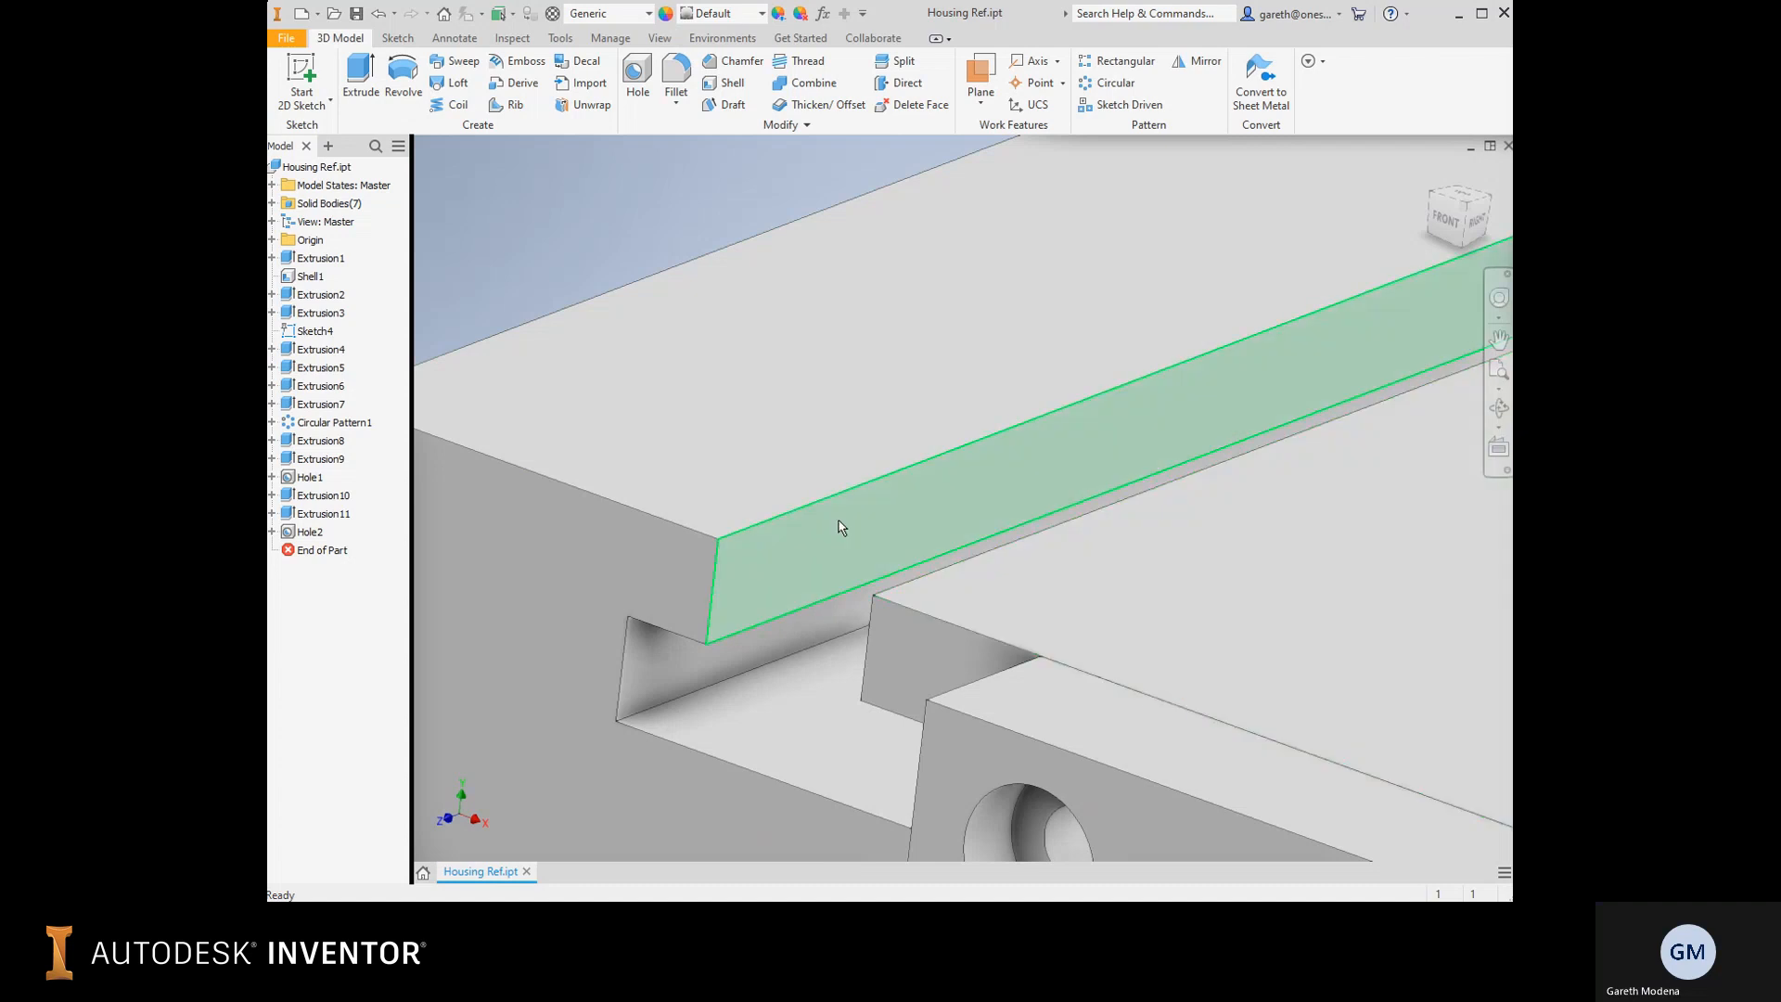
mouse_move(855, 525)
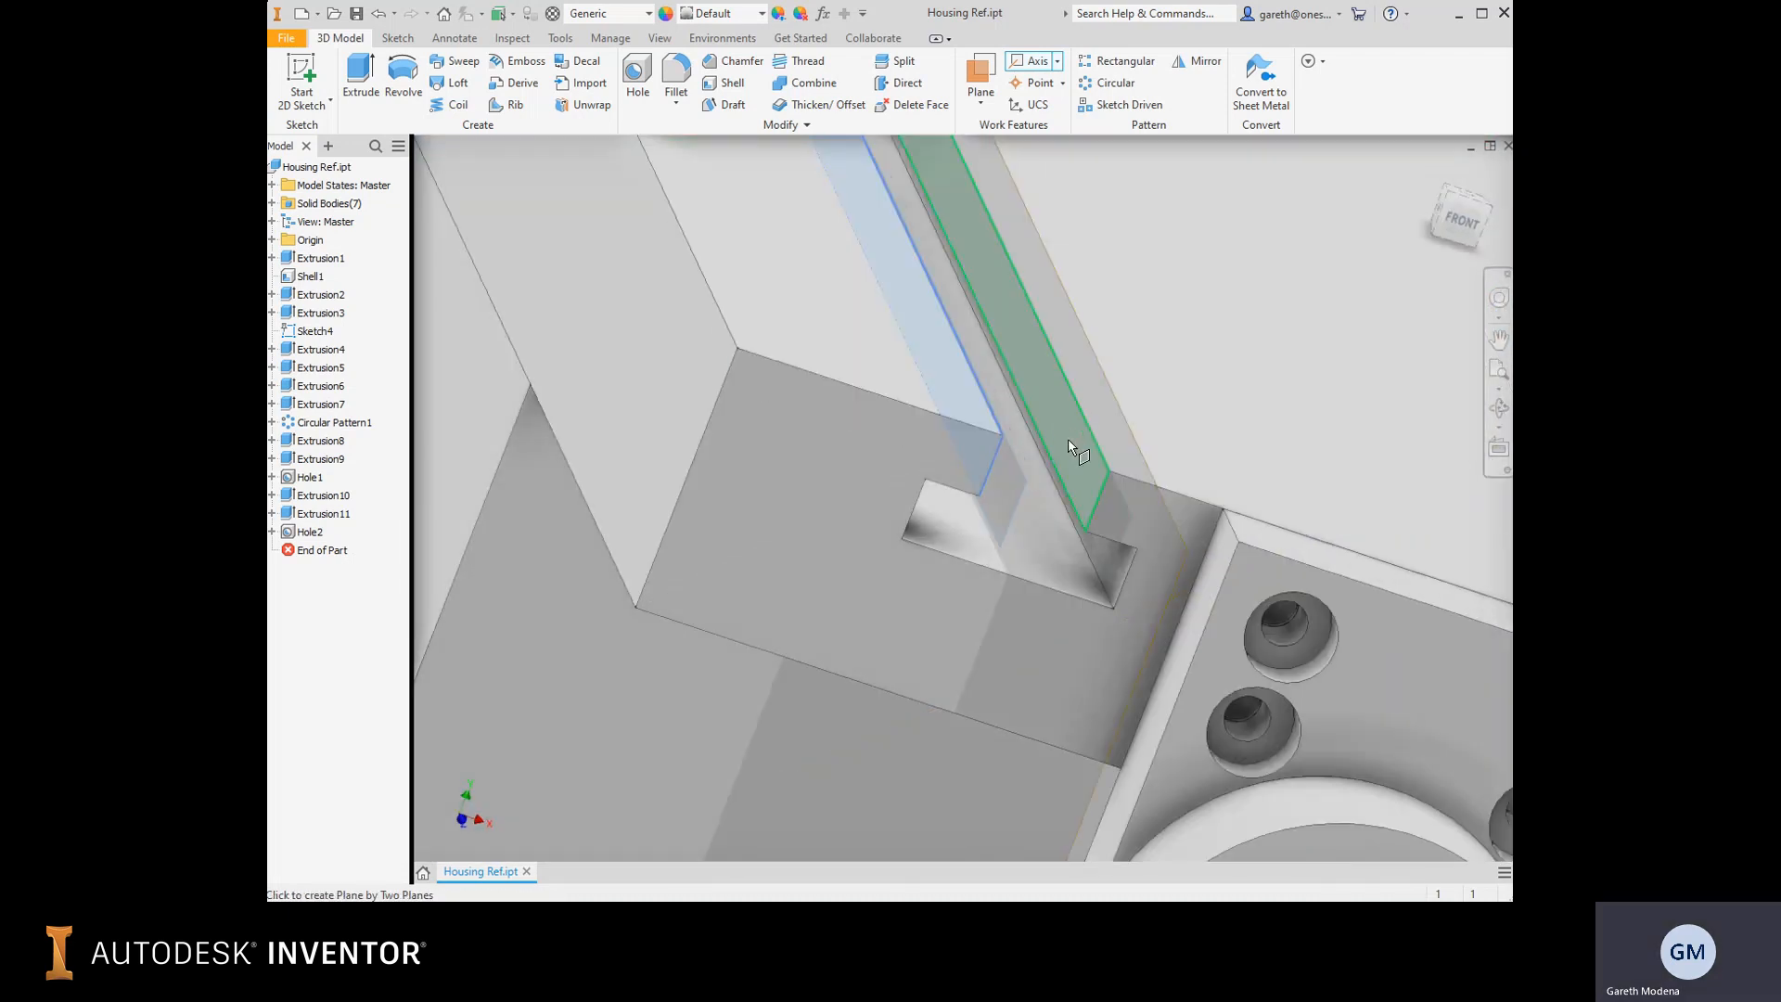
Create Work Axis4 along the table's T-slot from the slot faces.
drag(1067, 444, 852, 360)
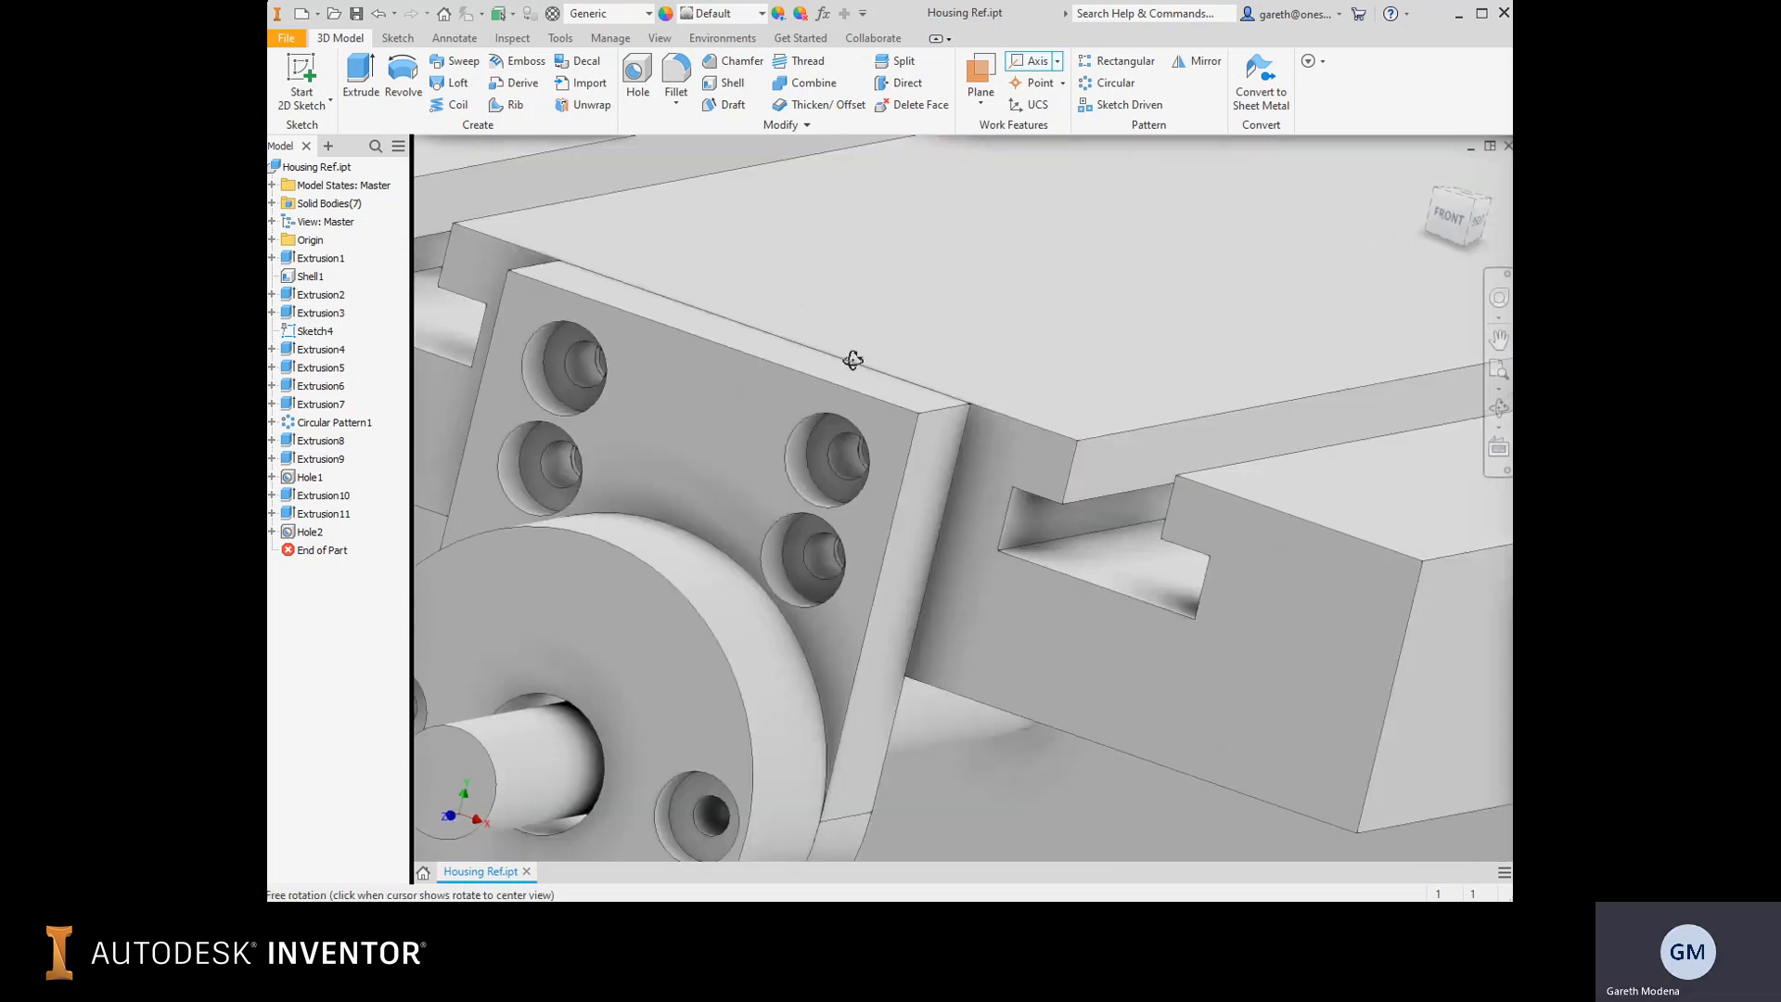
click(1031, 60)
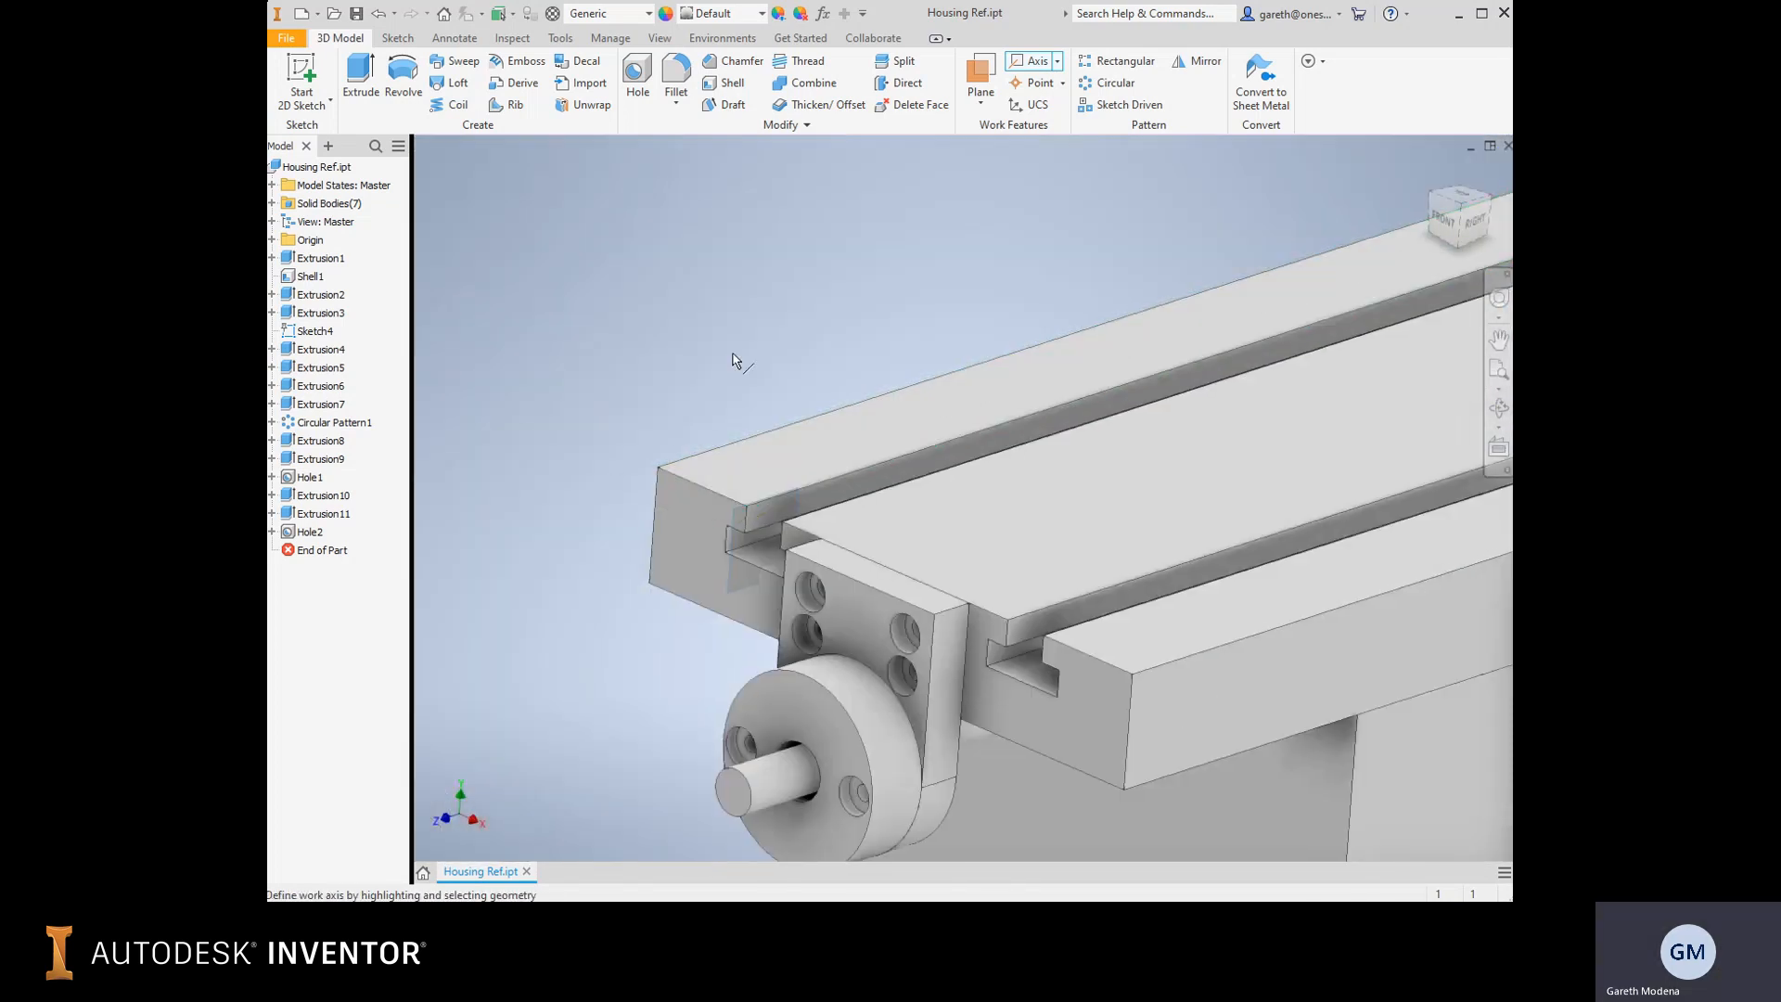
right_click(732, 361)
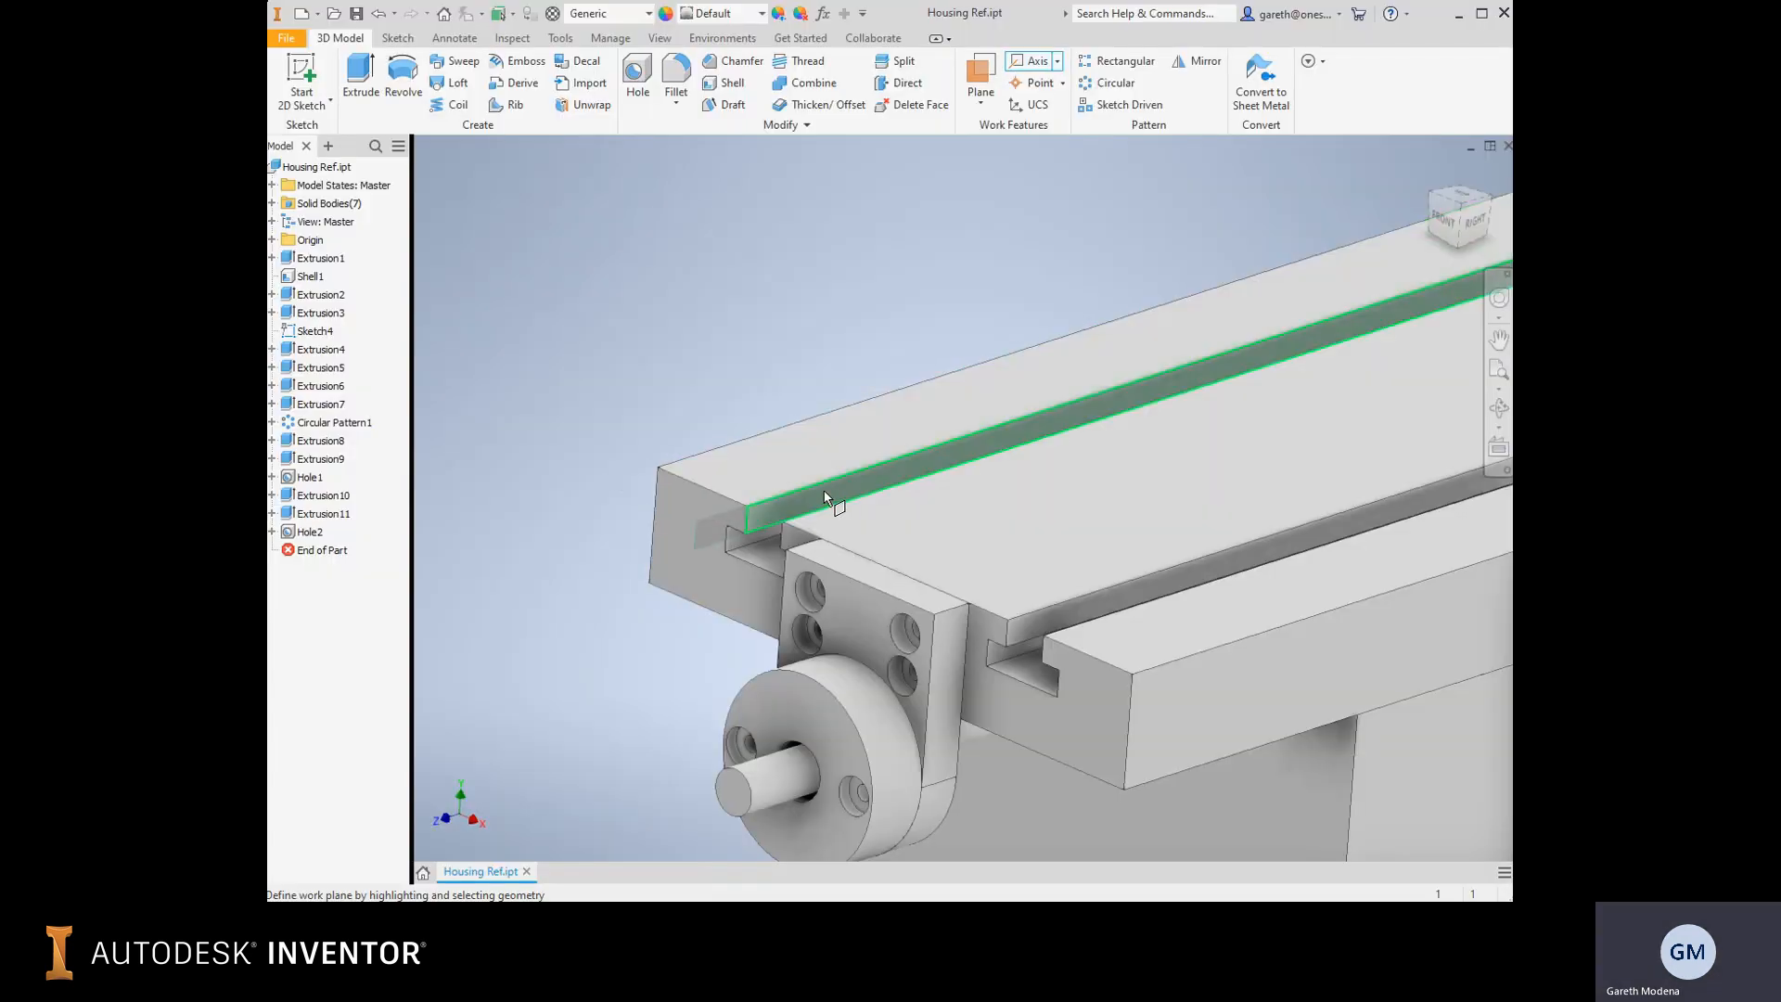
click(827, 500)
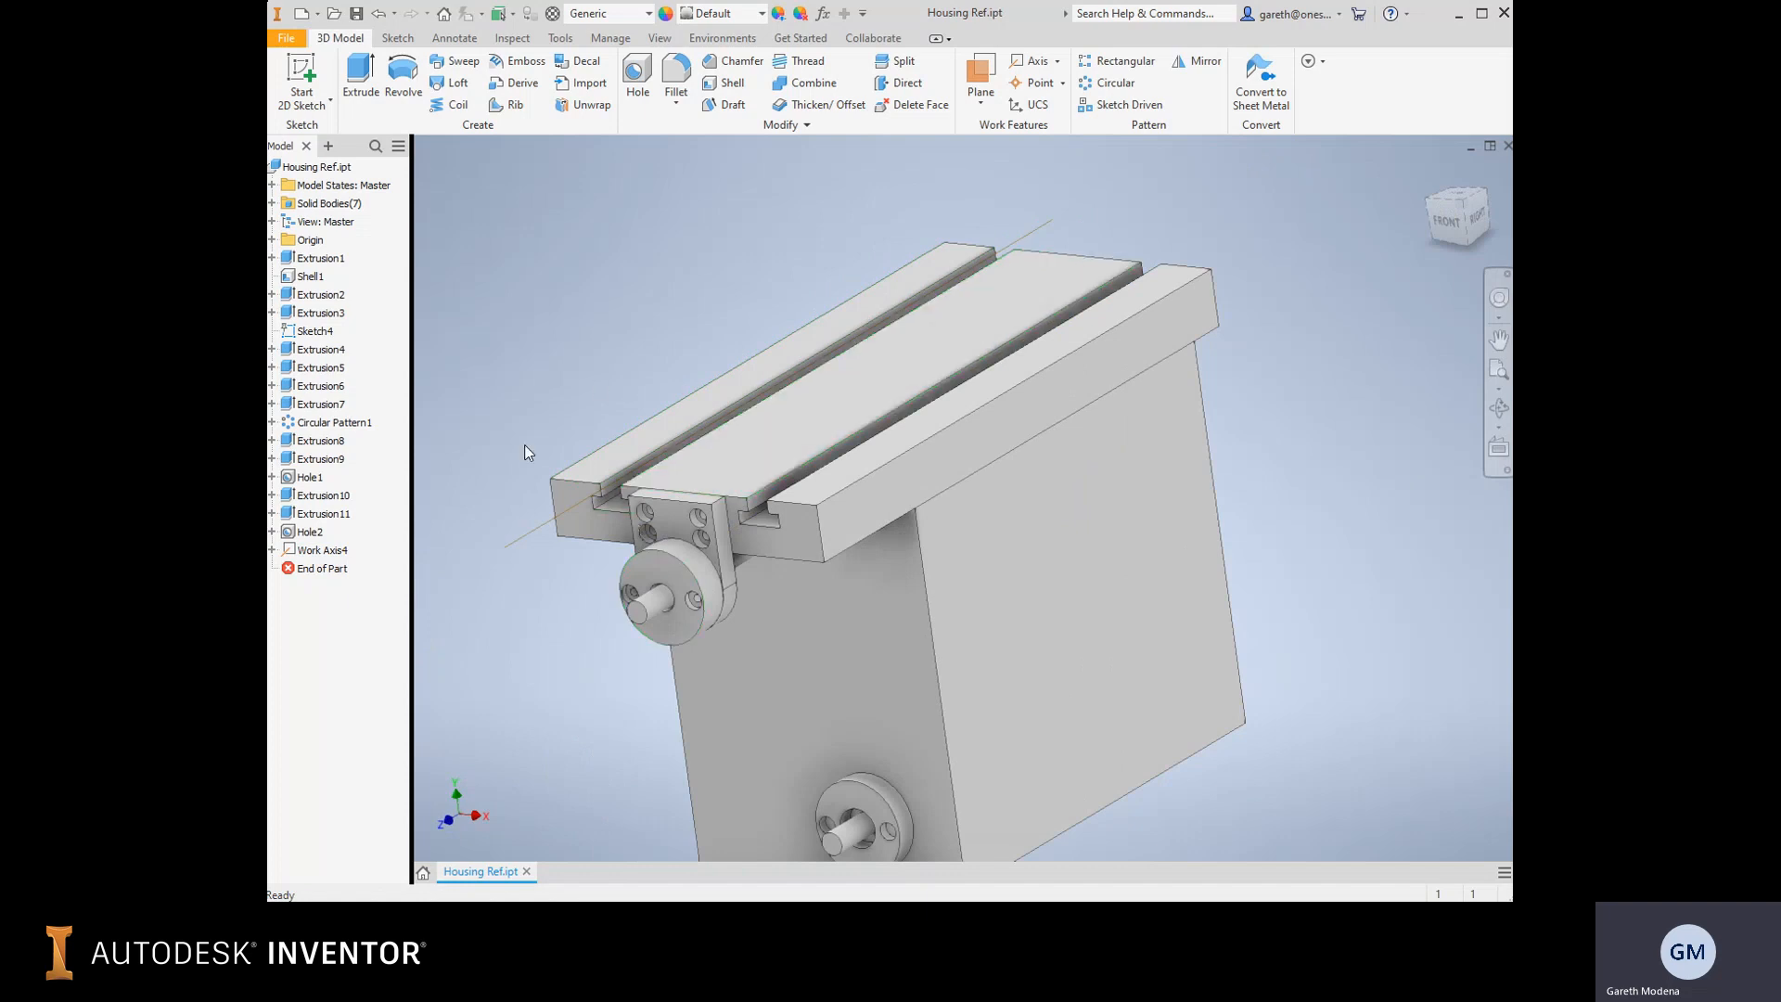
mouse_move(662, 358)
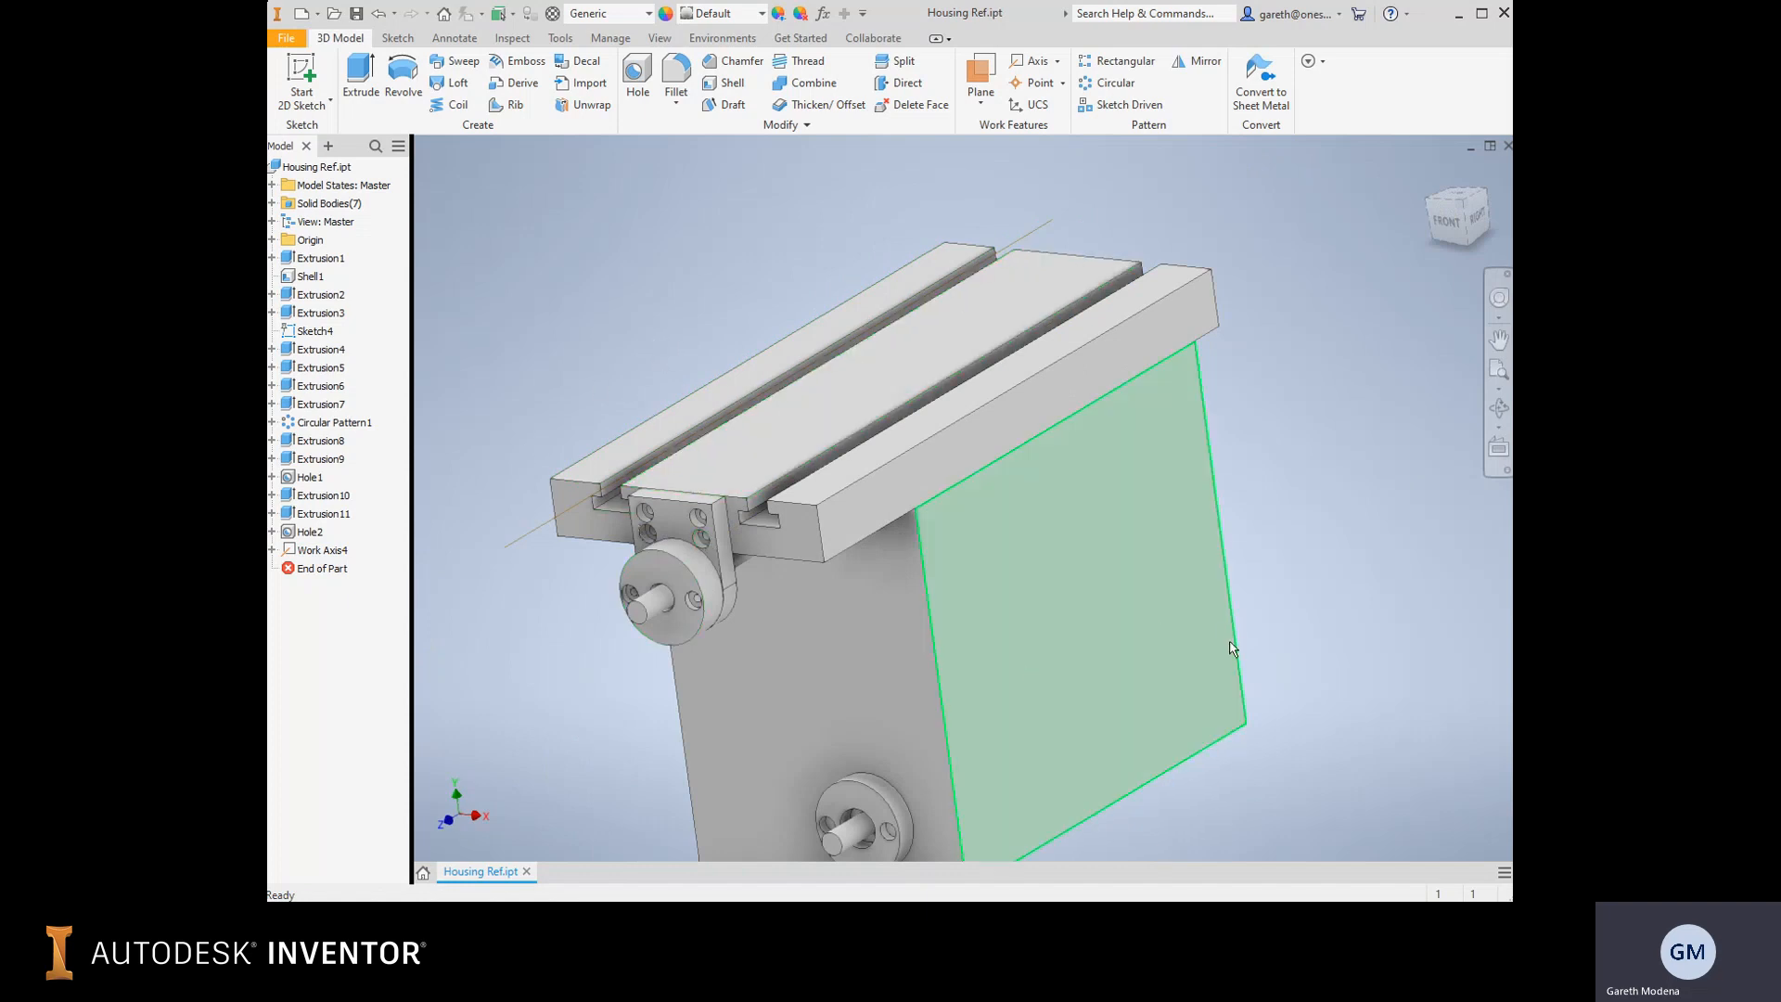
mouse_move(1132, 698)
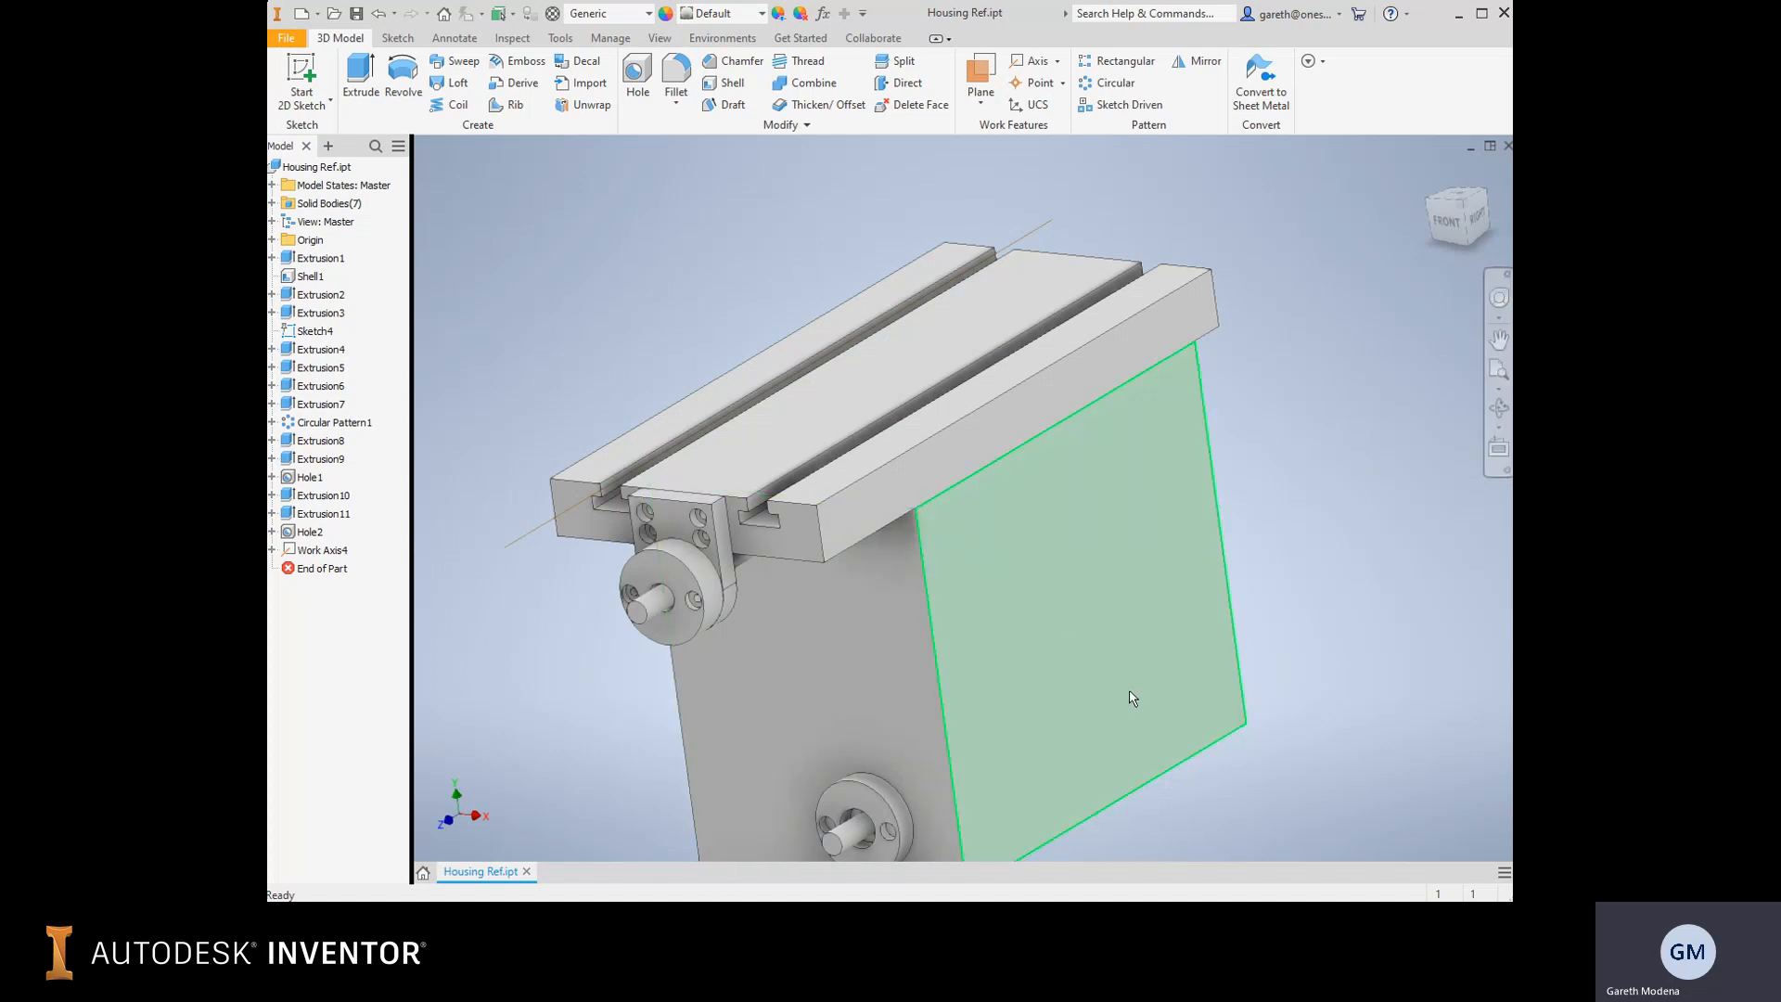
Create Work Plane3 and Work Plane4 from Work Axis4 and the housing side face.
click(322, 568)
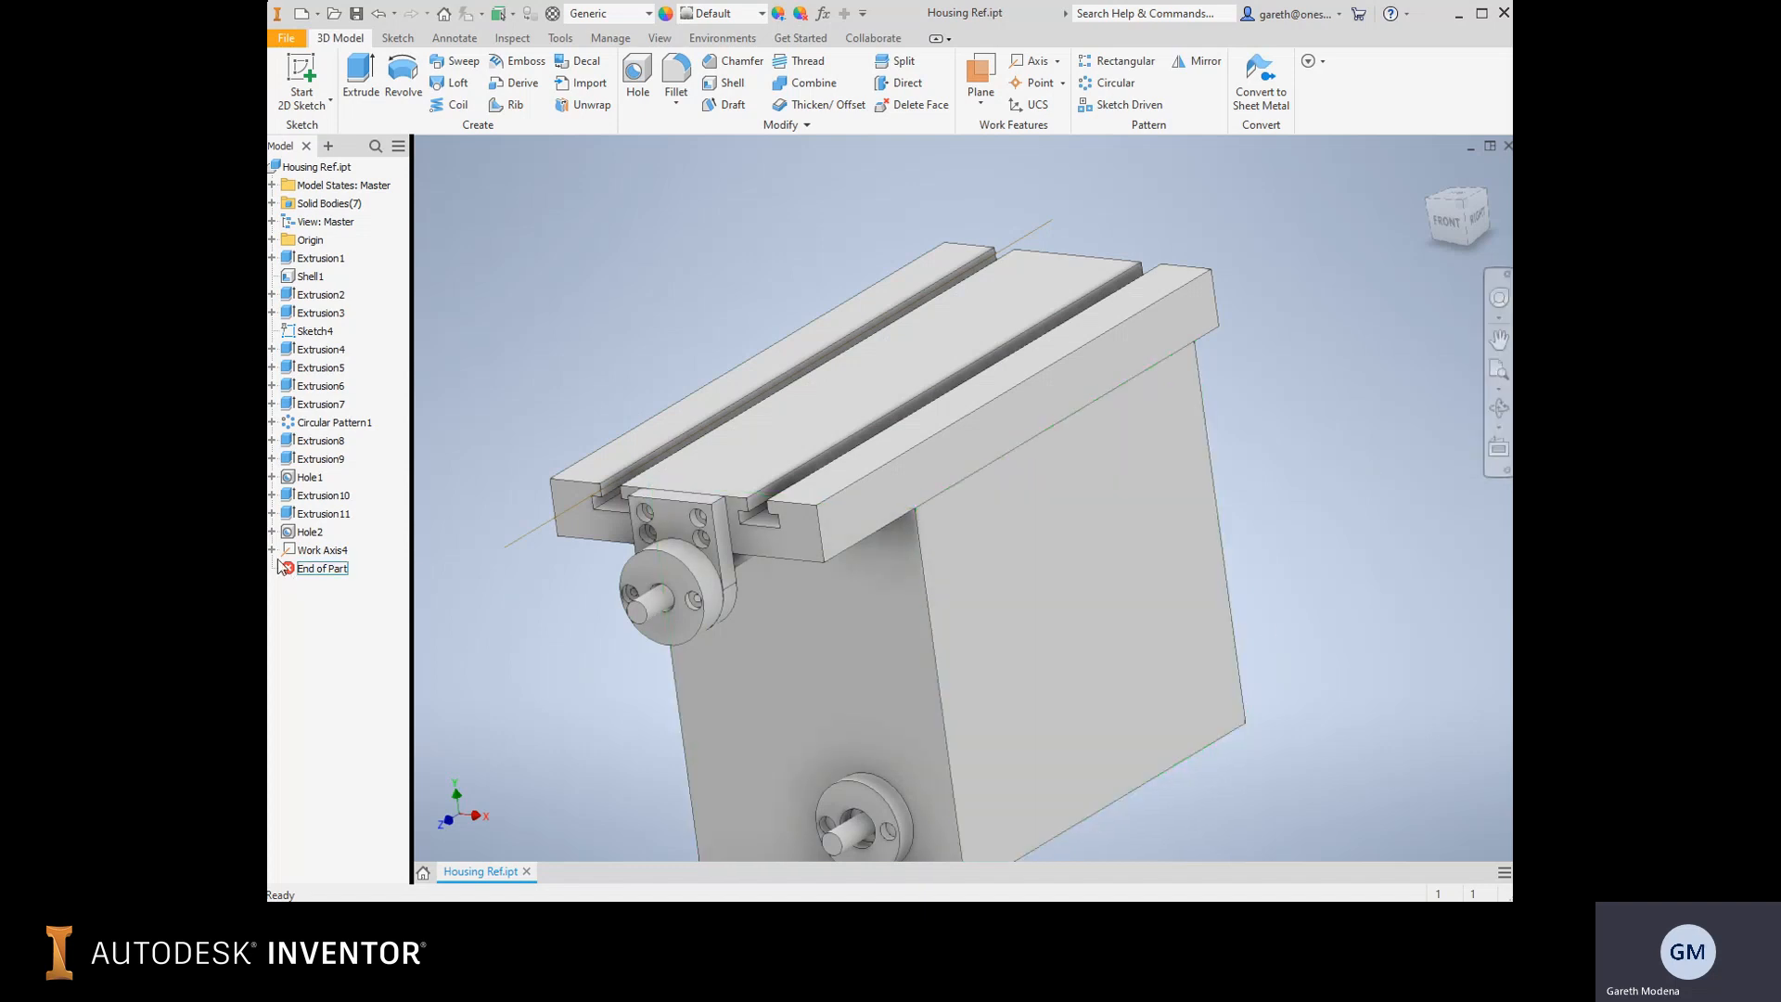
click(336, 586)
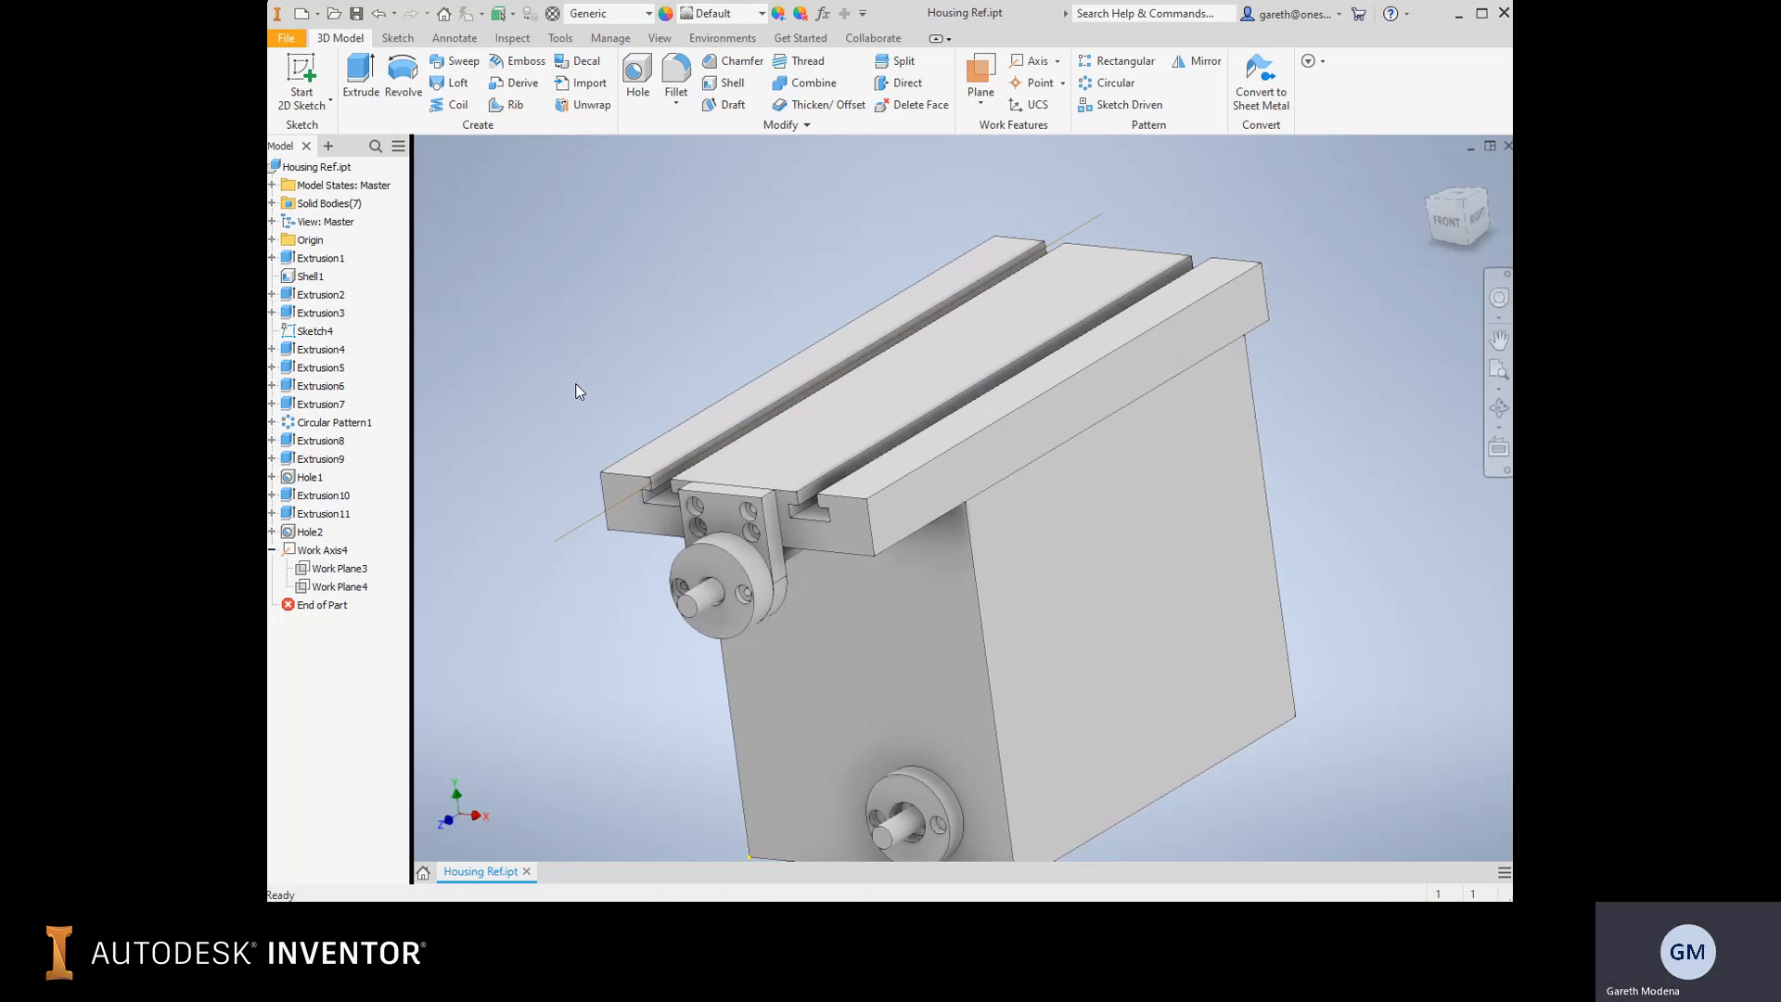
click(309, 531)
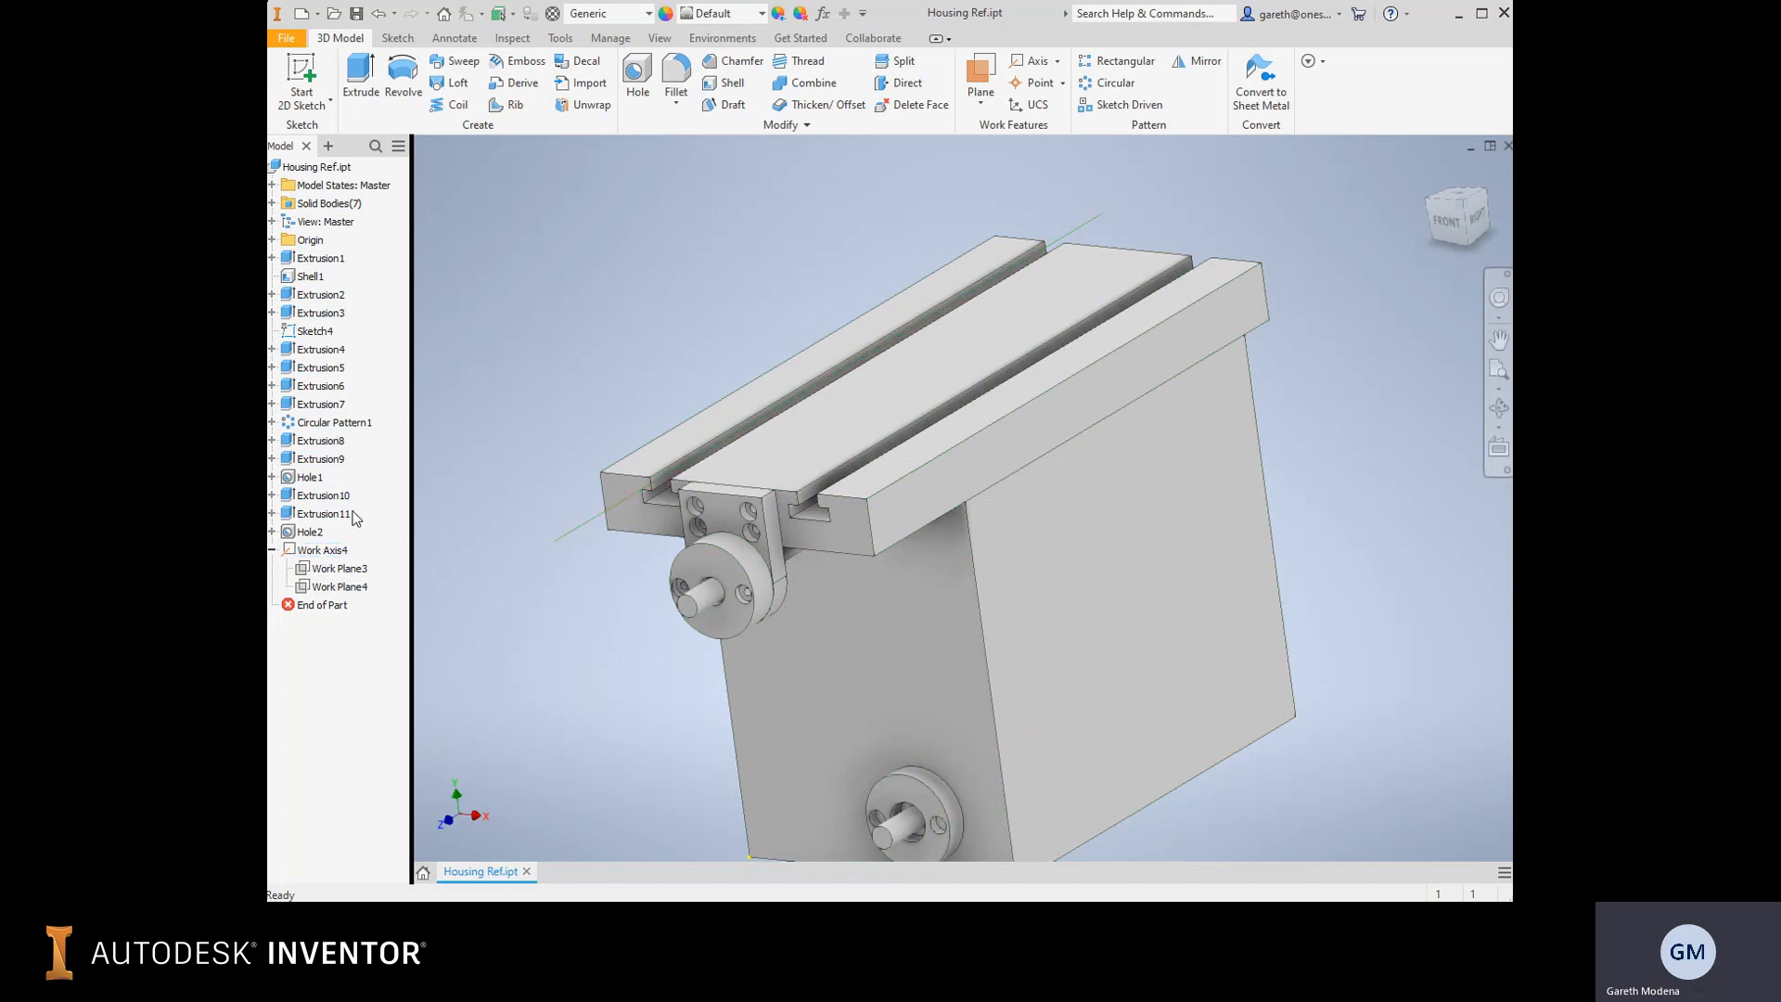
click(320, 349)
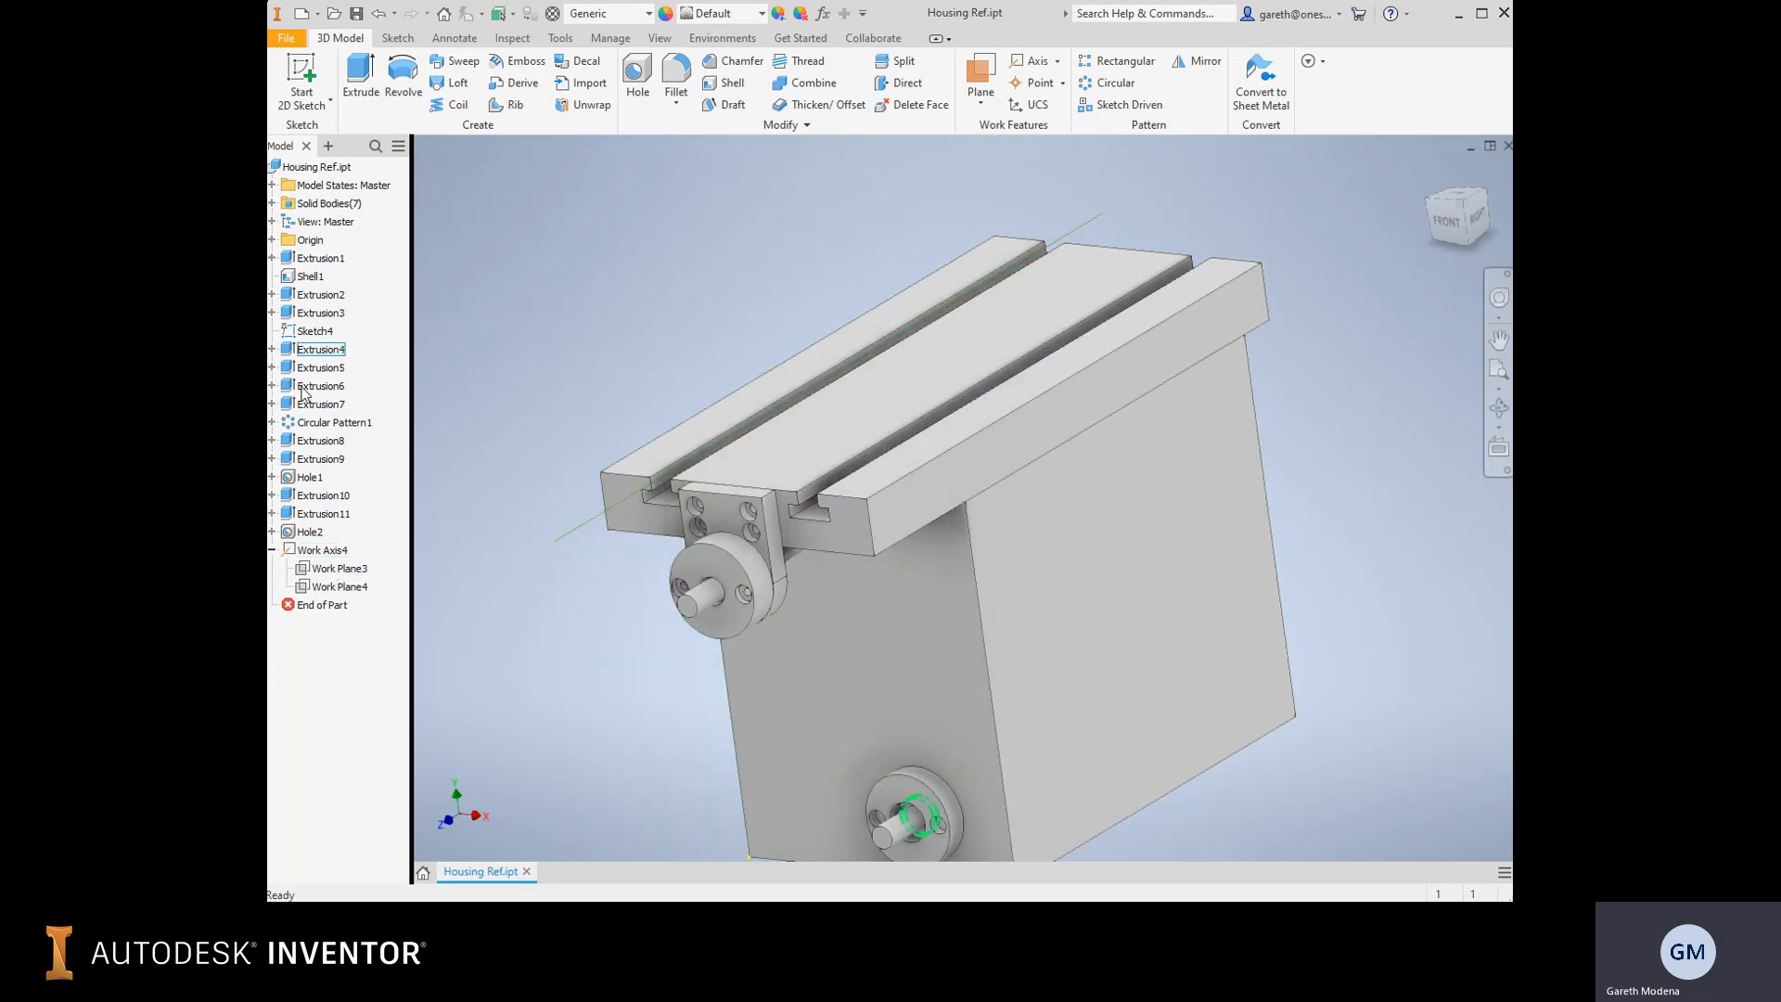
click(320, 439)
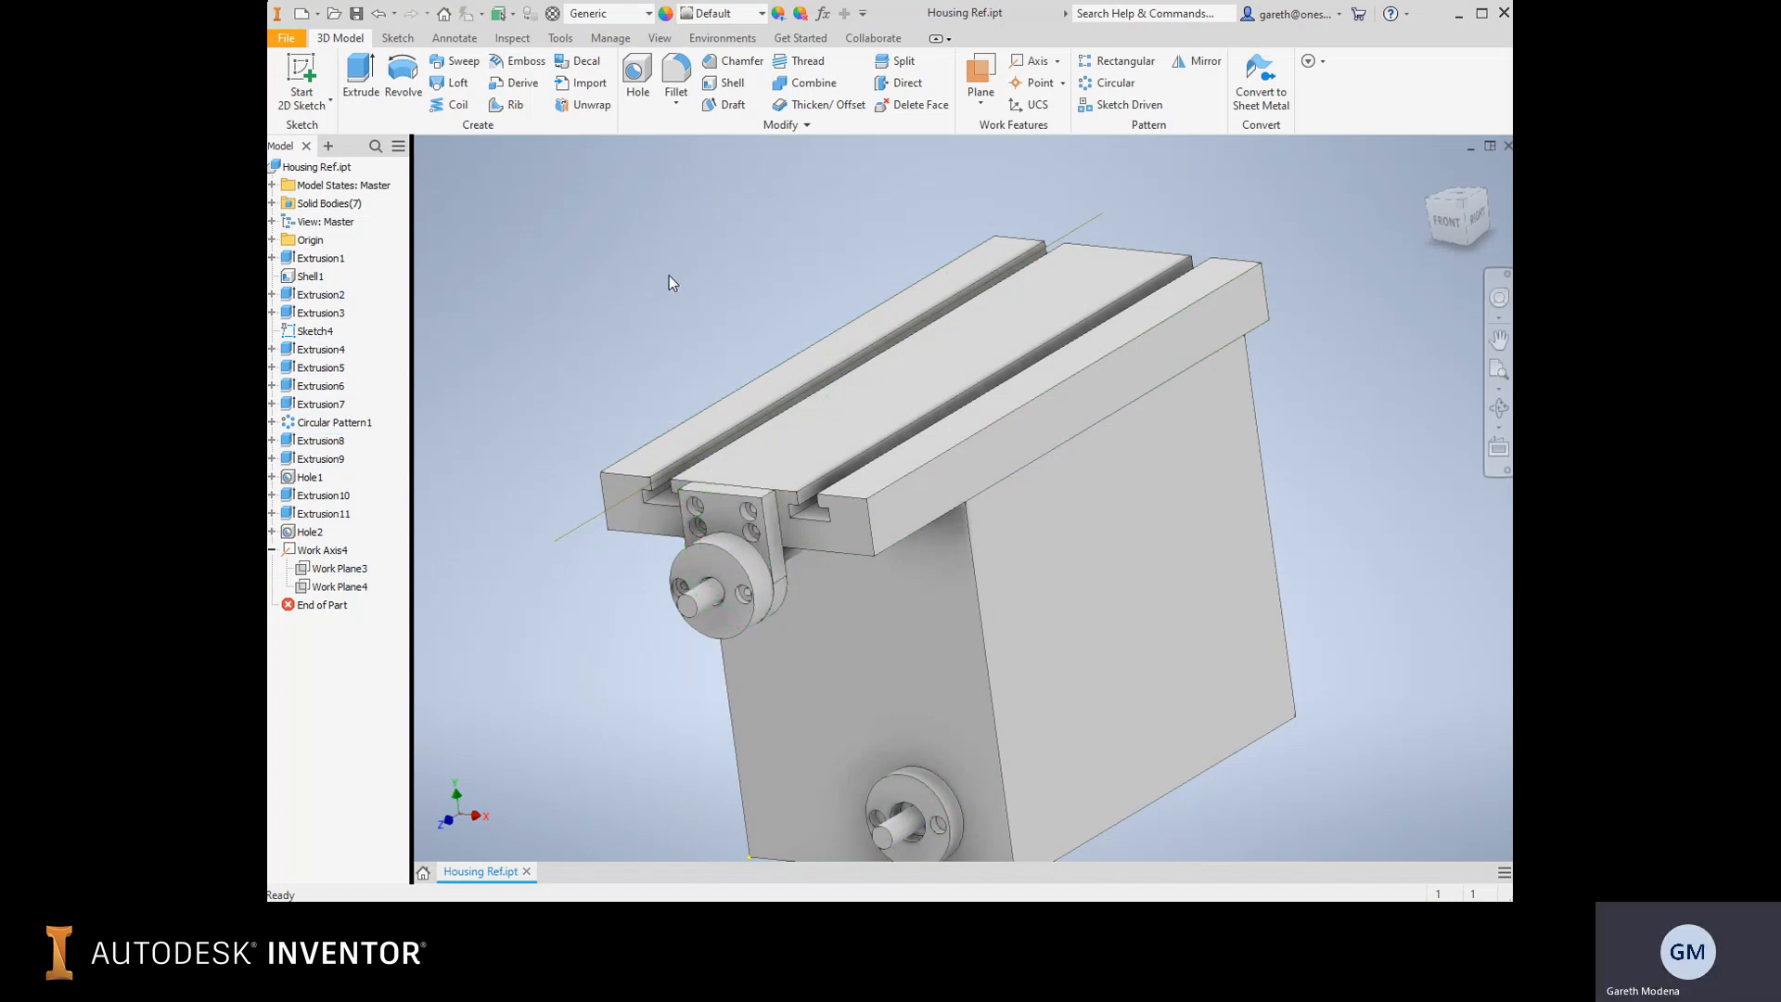
mouse_move(554, 269)
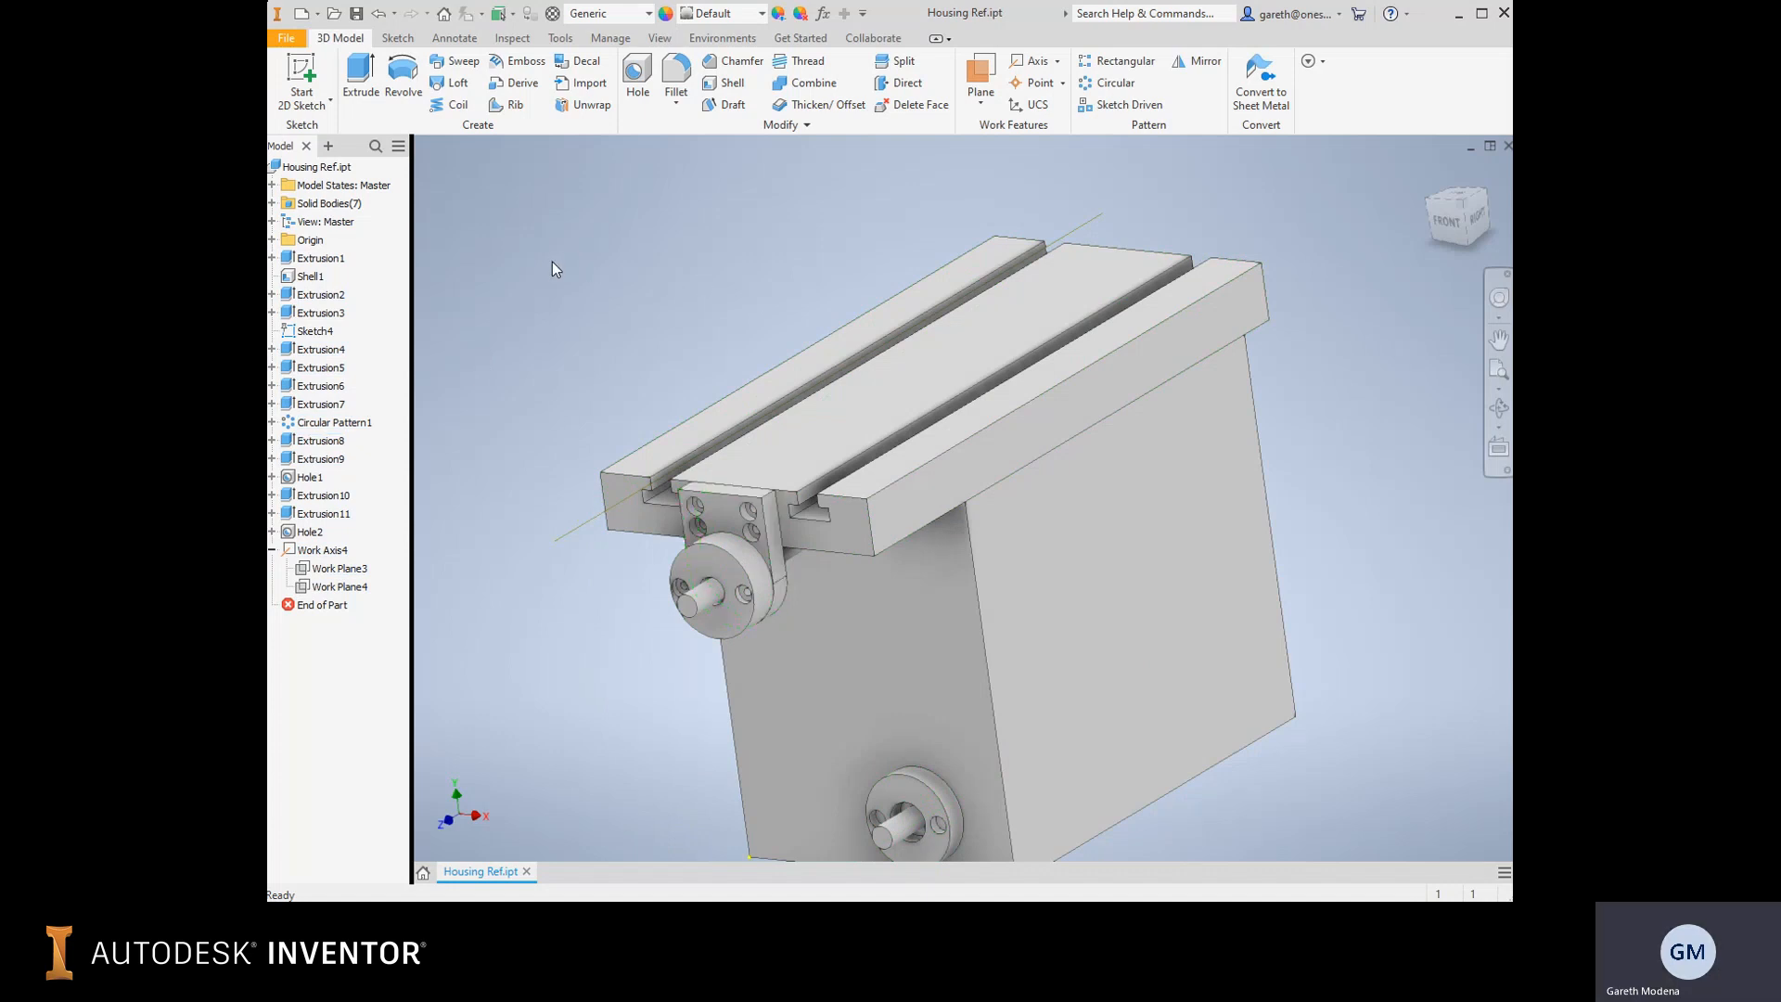
mouse_move(611, 291)
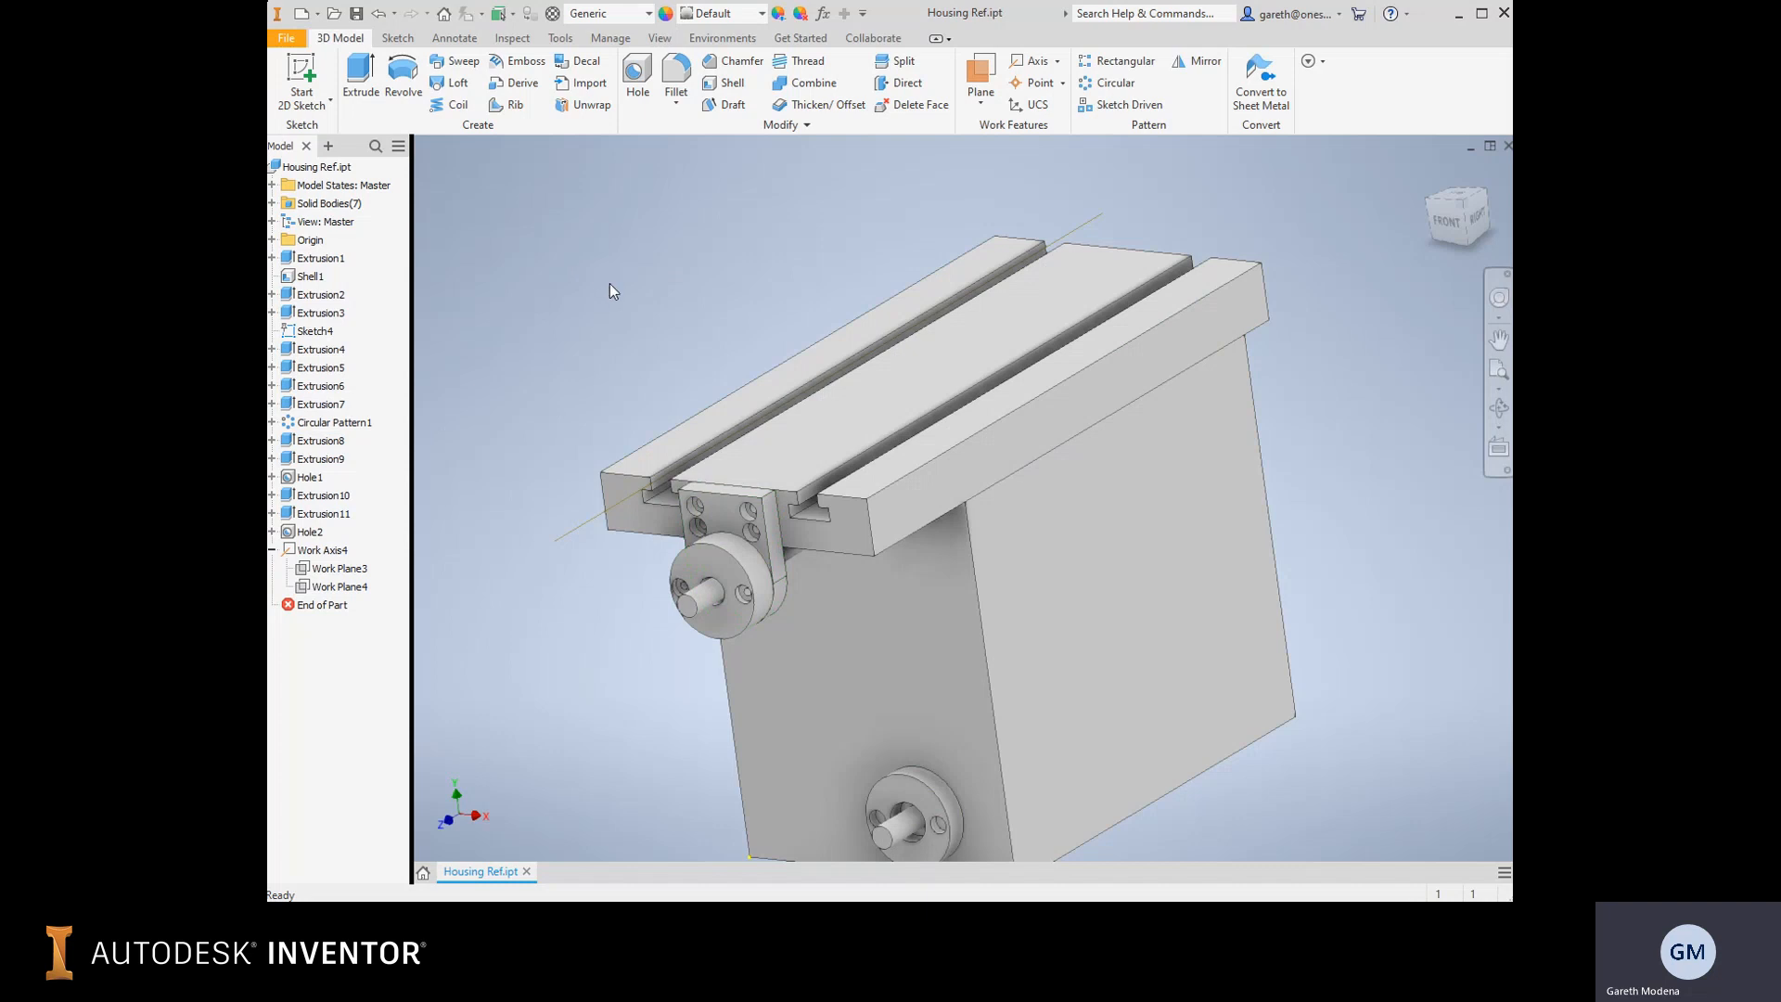
mouse_move(704, 290)
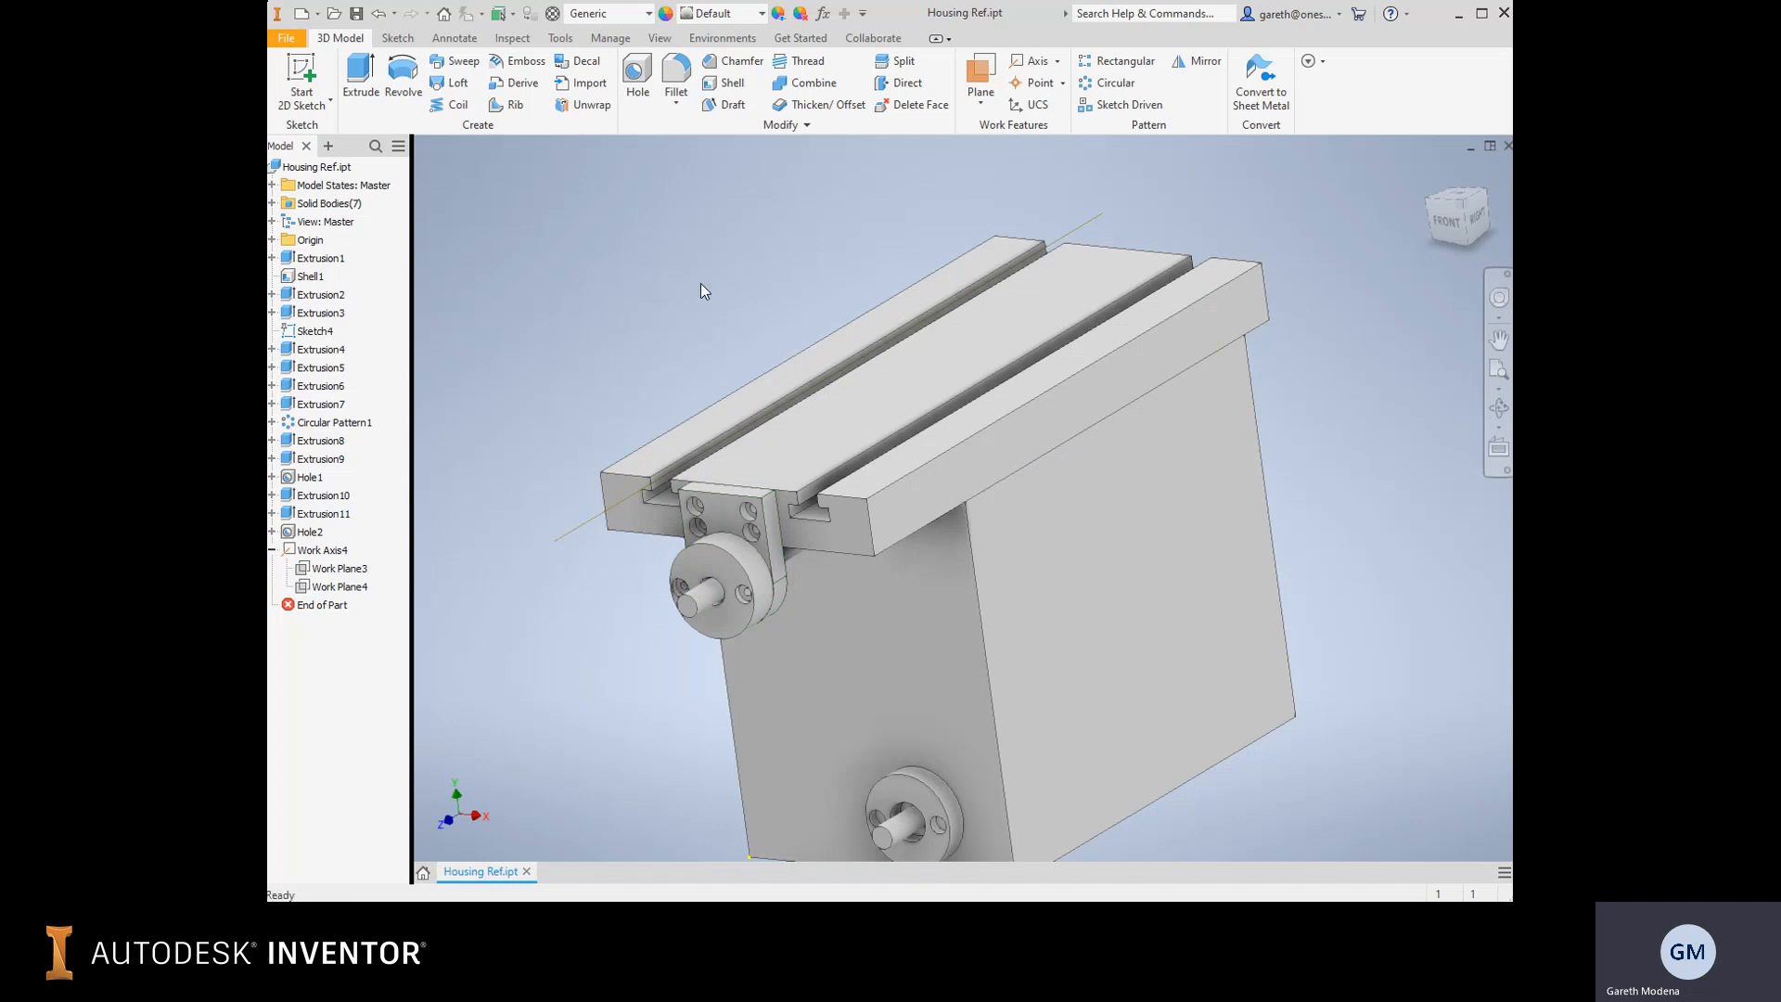